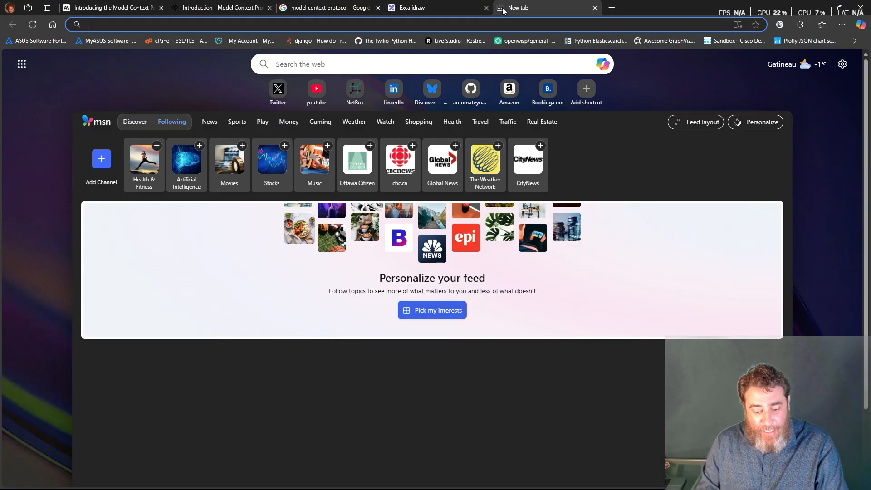
Step: From YouTube notifications, expand the viewer comment asking about dynamic MCP tool discovery
type("https://www.youtube.com")
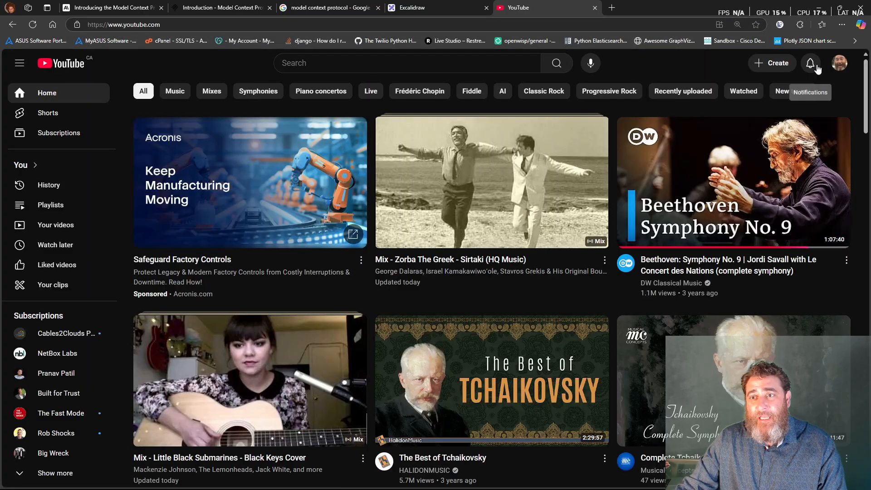
left_click(810, 62)
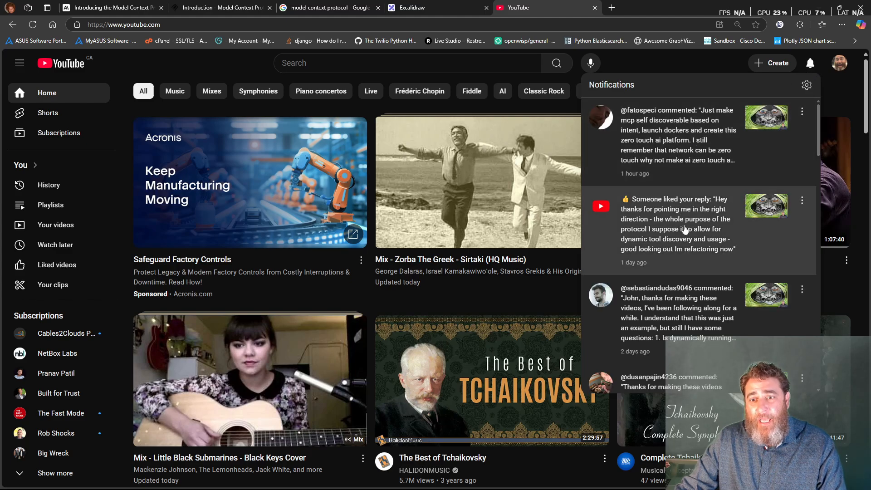
scroll("down", 3)
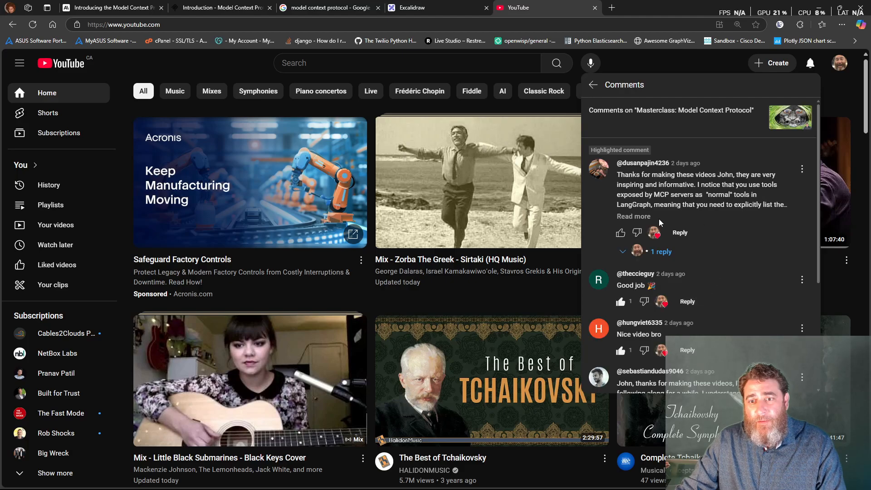
left_click(634, 216)
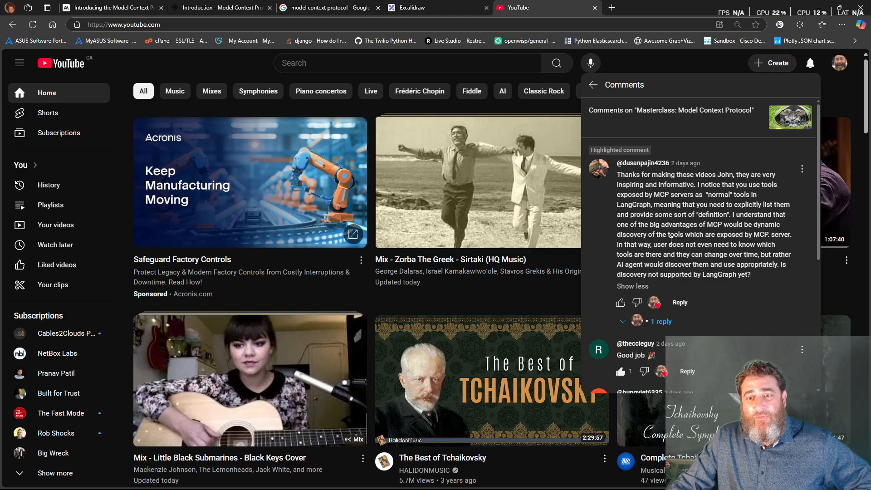
mouse_move(664, 273)
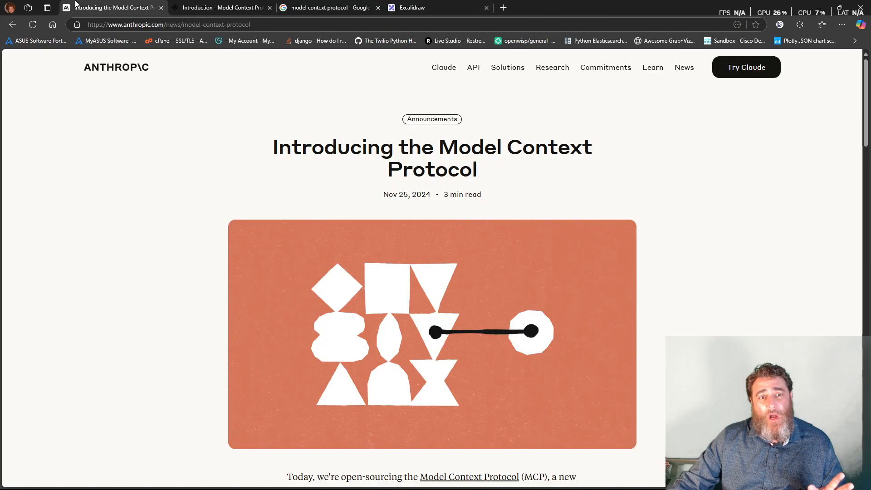
mouse_move(185, 134)
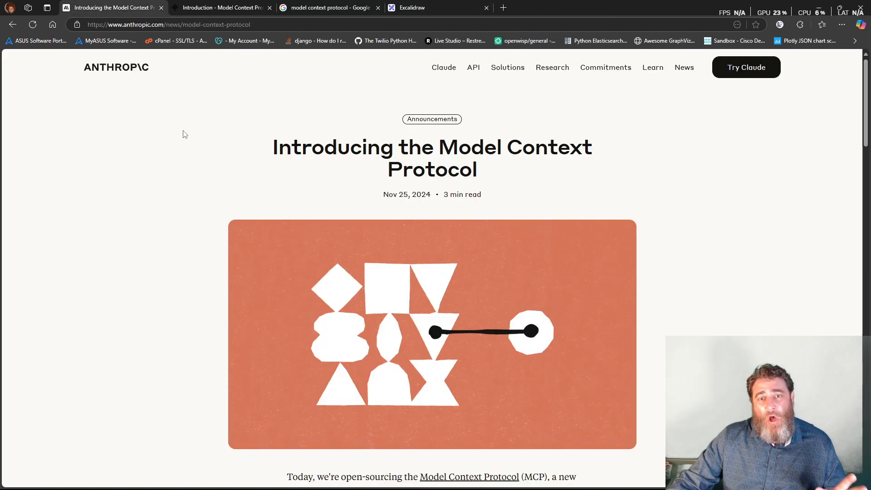
Step: Show the MCP docs' Example Servers page and scroll through its reference server list
left_click(223, 8)
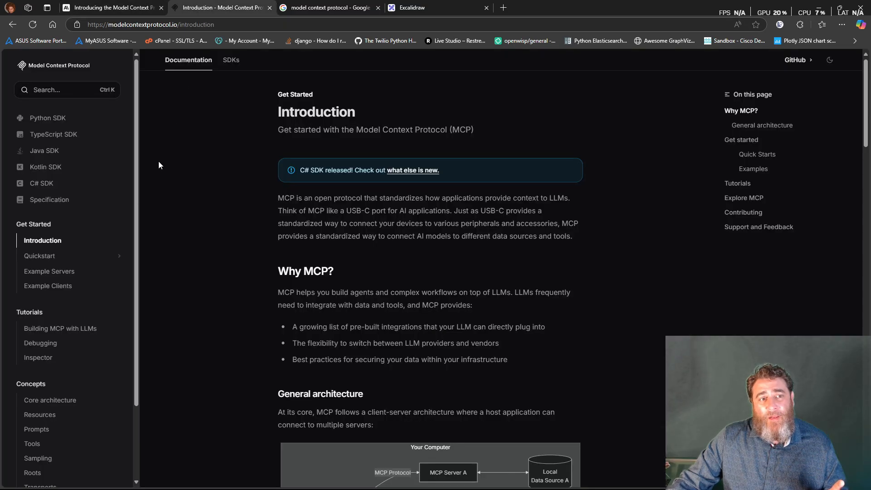
mouse_move(48, 285)
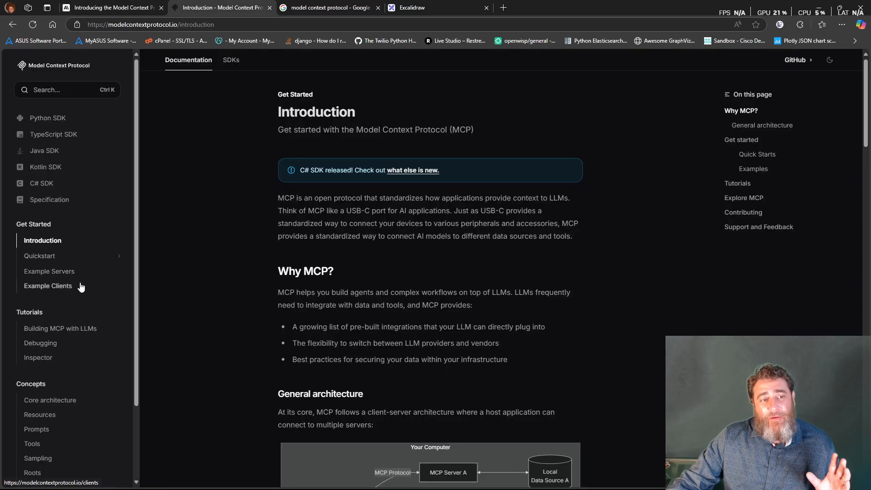
left_click(49, 271)
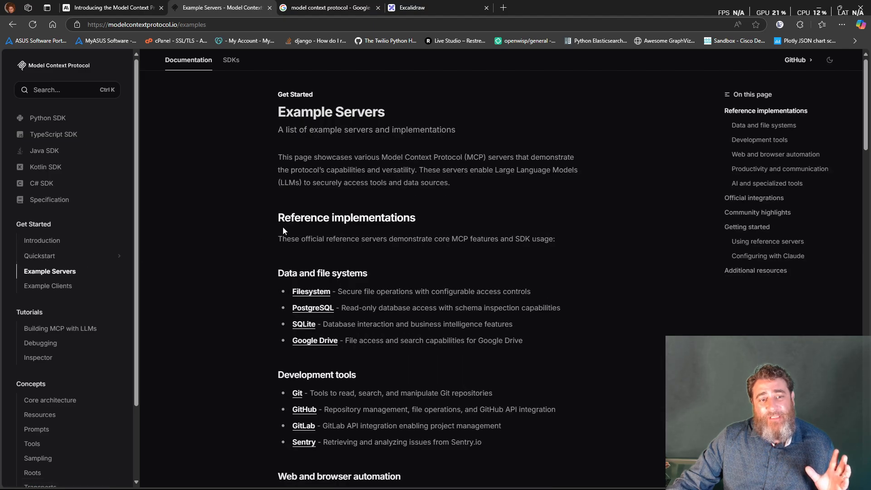
scroll("down", 3)
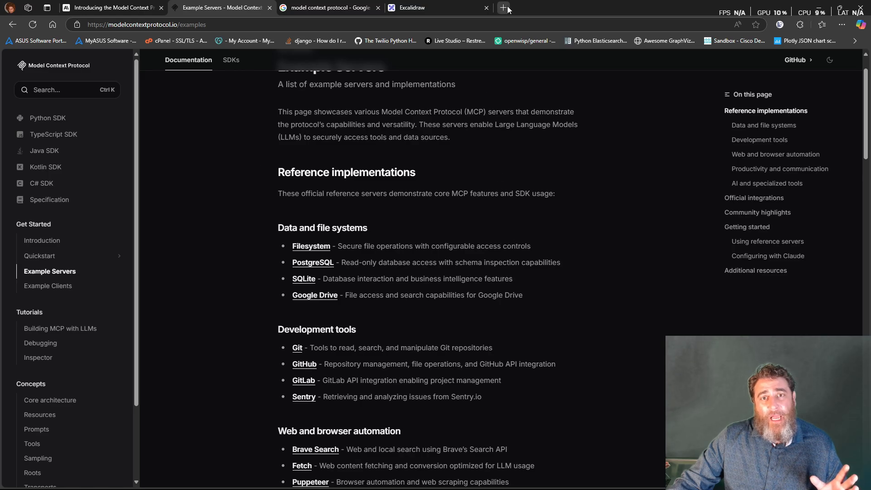
left_click(503, 7)
type("https://github.com/automateyournetwork?tab=repositories")
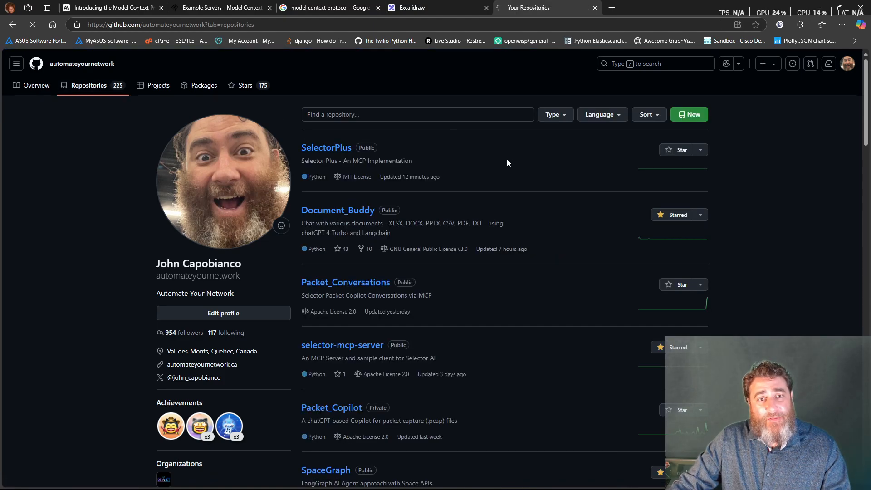
Step: Create and merge a SelectorPlus pull request from mcp_client into main
left_click(326, 147)
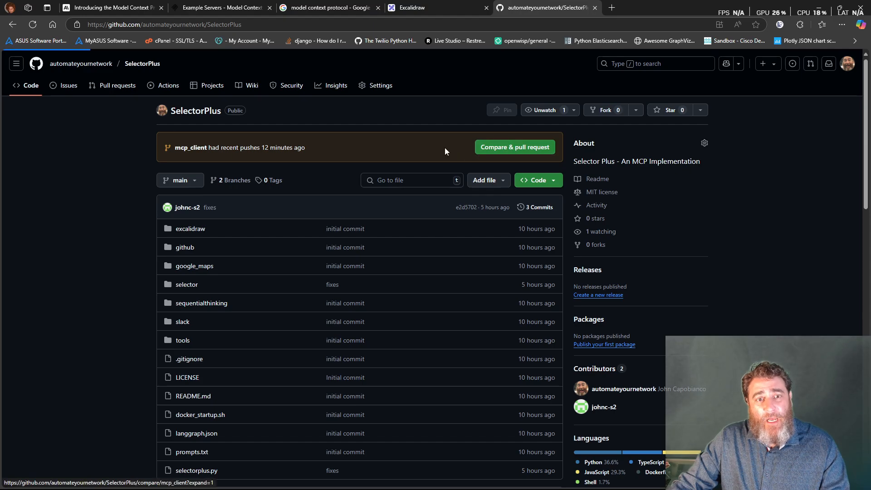
left_click(513, 146)
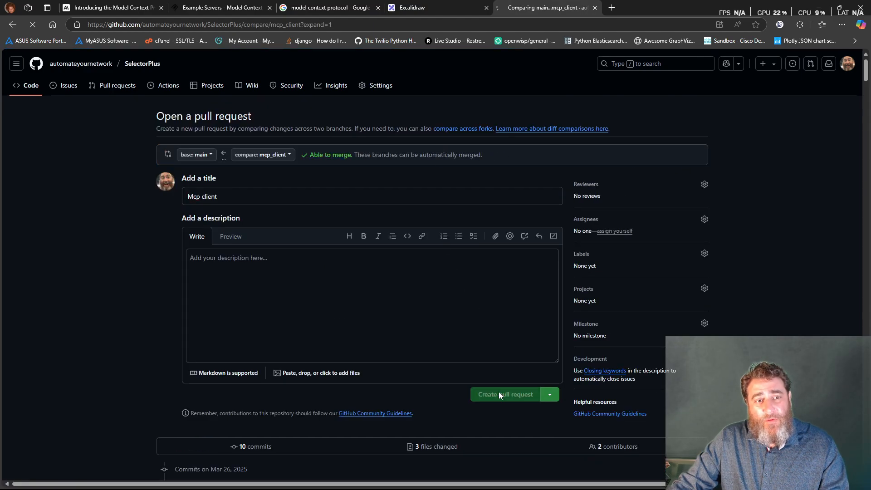
left_click(505, 397)
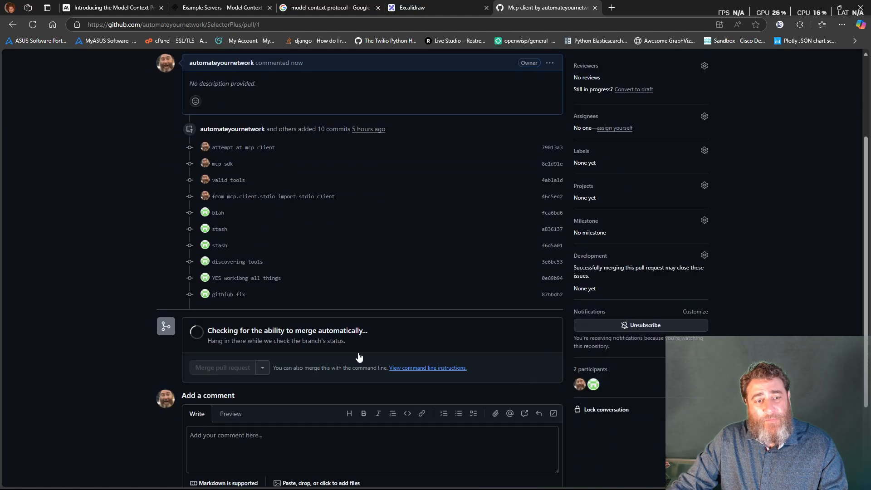
left_click(222, 367)
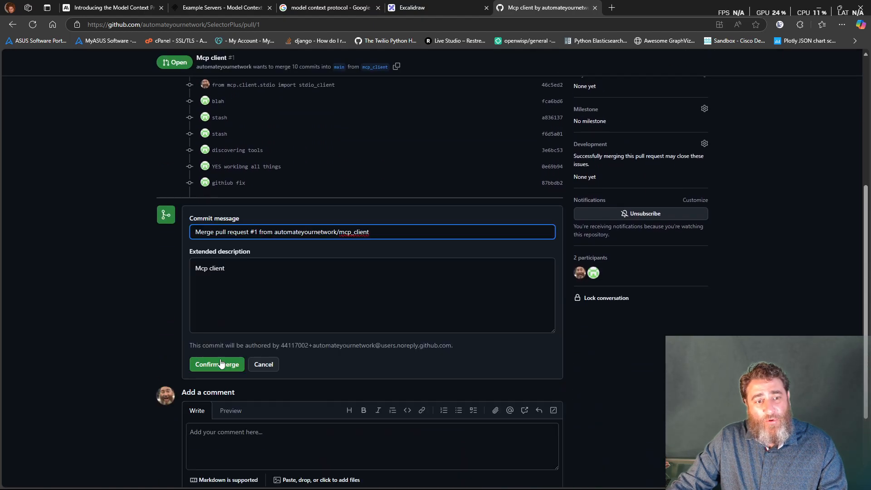
left_click(217, 364)
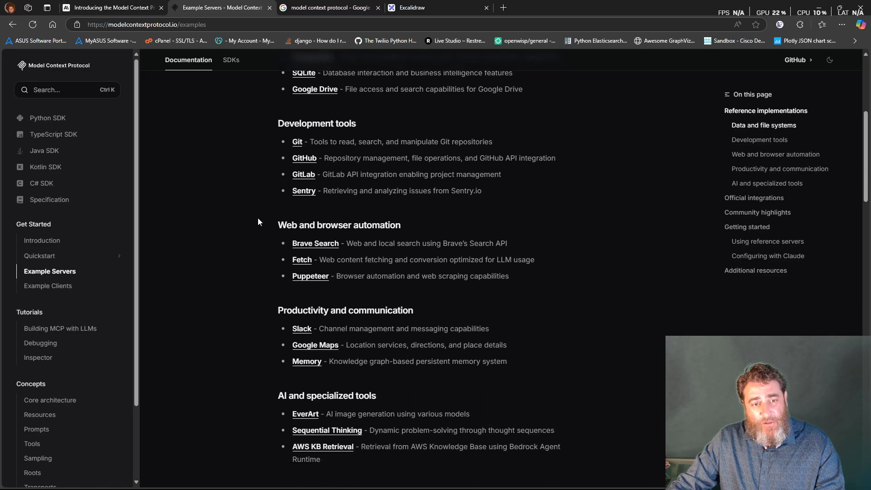
Step: Scroll to the end of the Google News results for 'model context protocol'
scroll("up", 3)
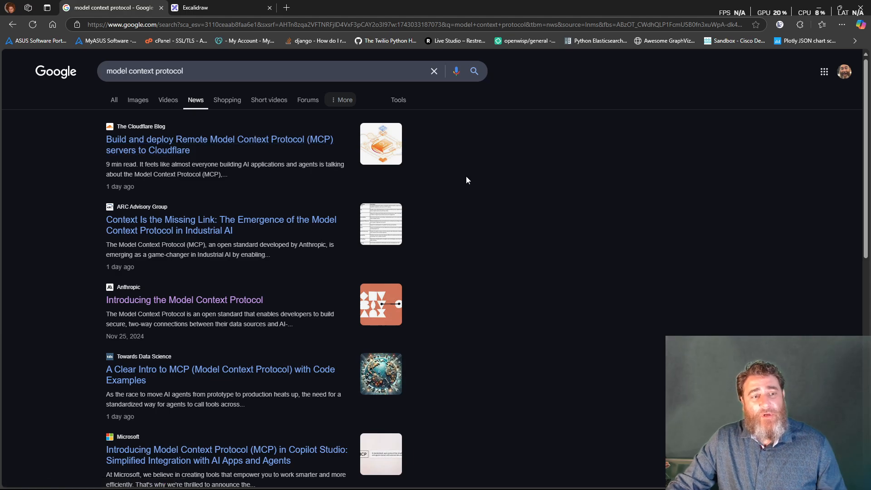
mouse_move(161, 220)
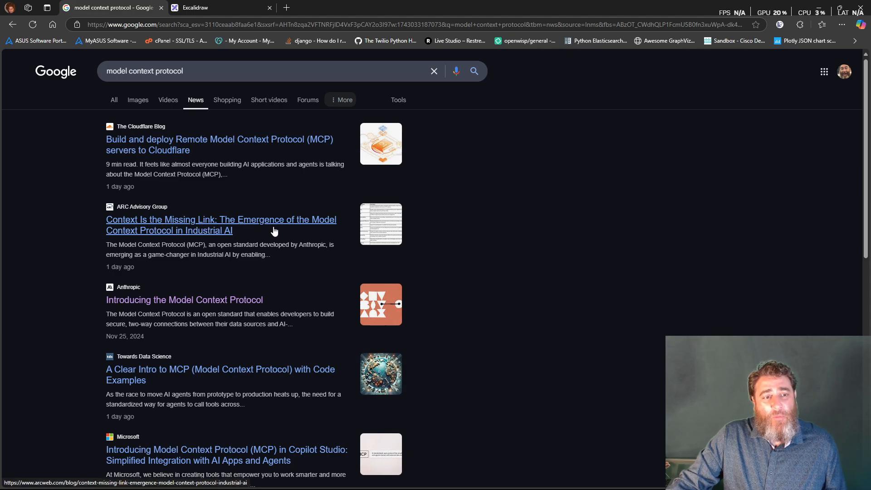
mouse_move(455, 234)
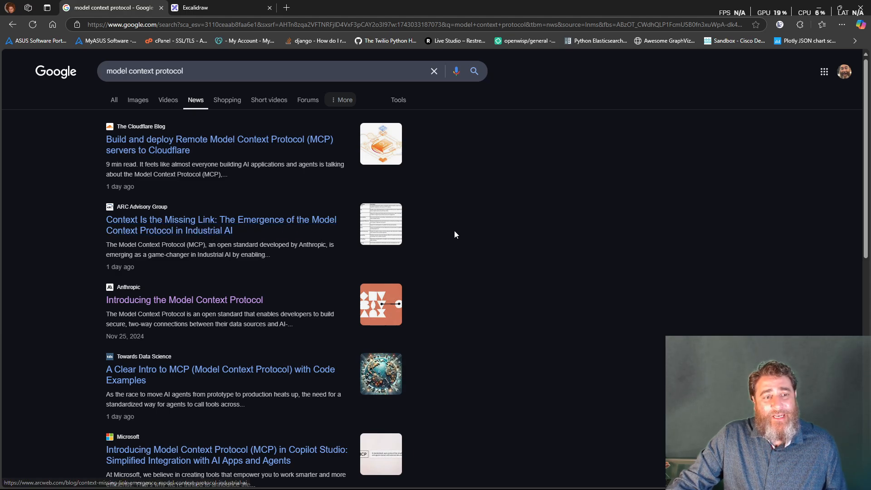
scroll("down", 3)
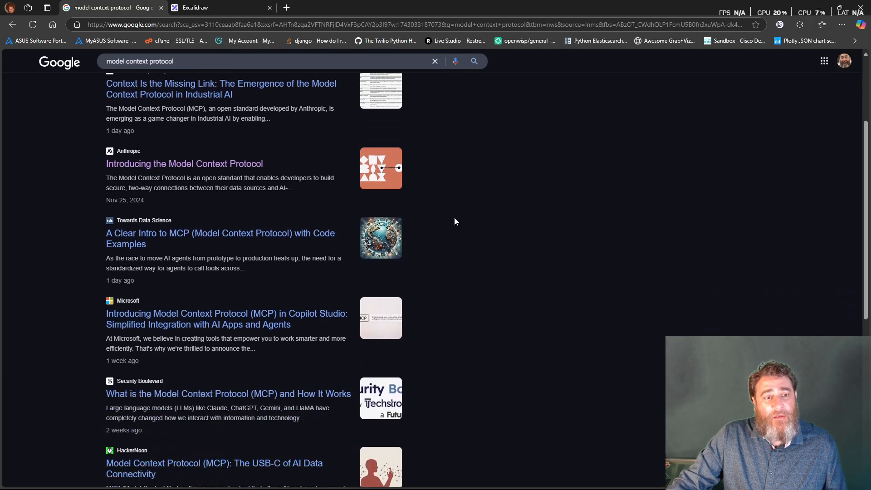
scroll("down", 3)
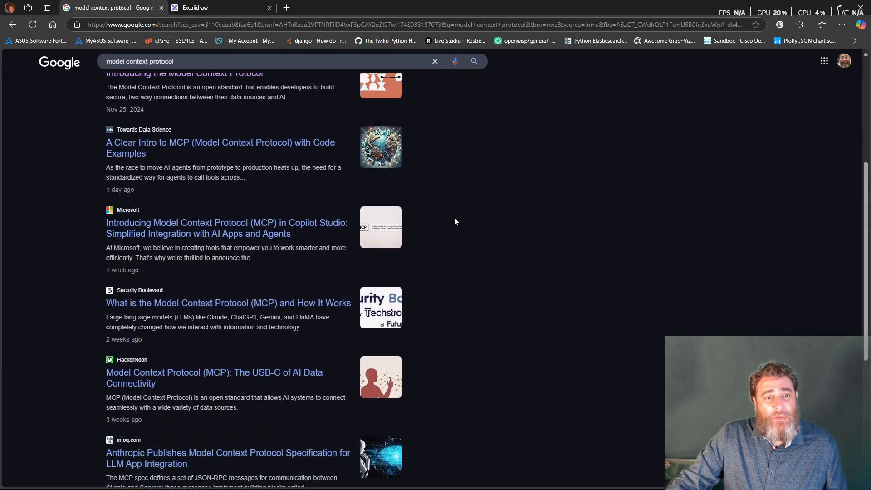
scroll("down", 3)
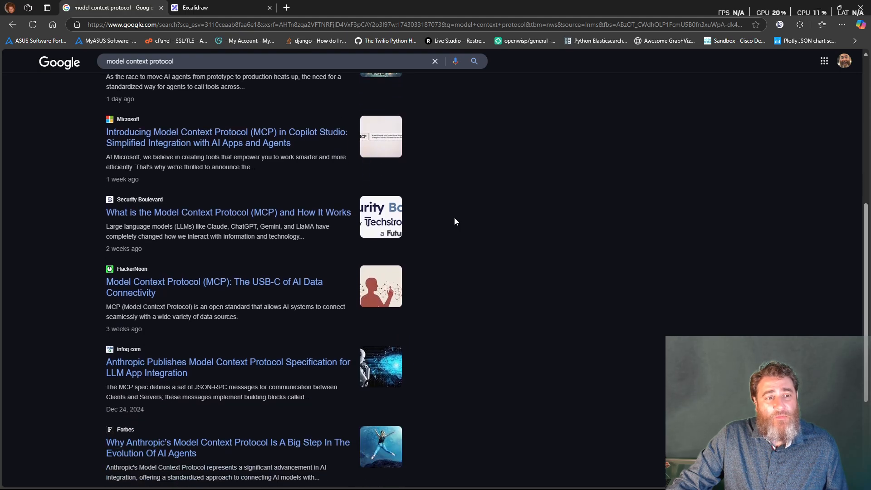
scroll("down", 3)
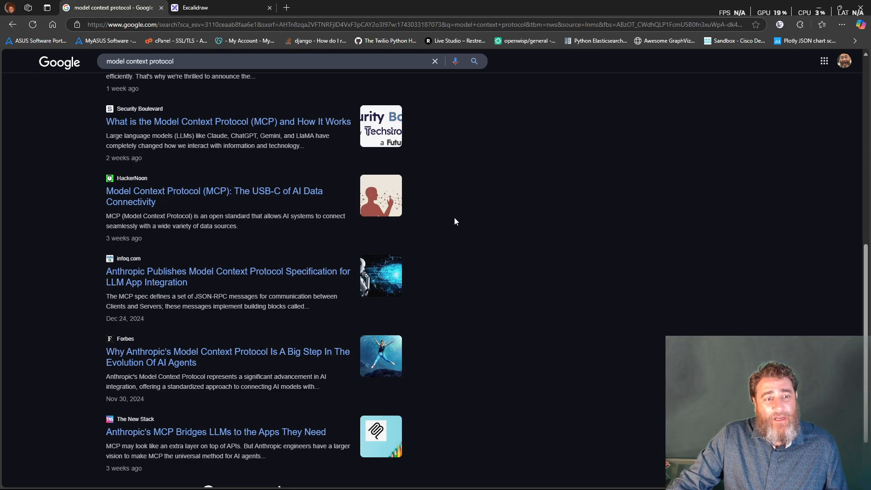
scroll("down", 3)
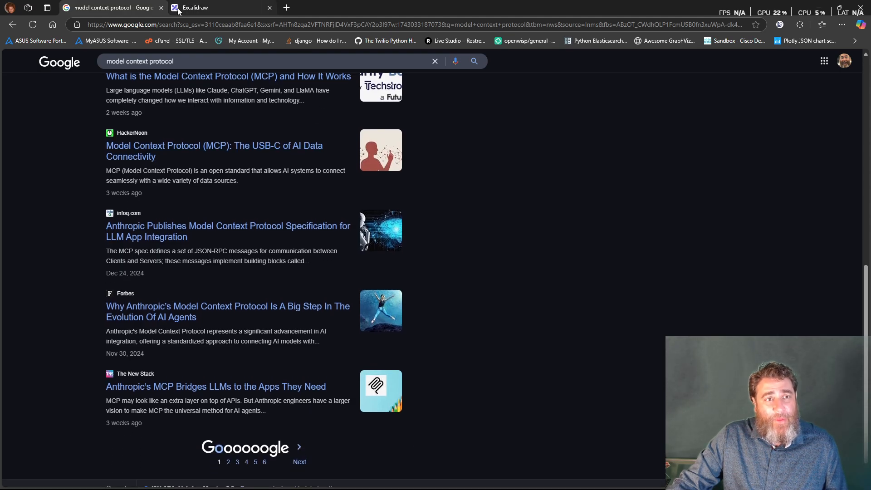
left_click(195, 7)
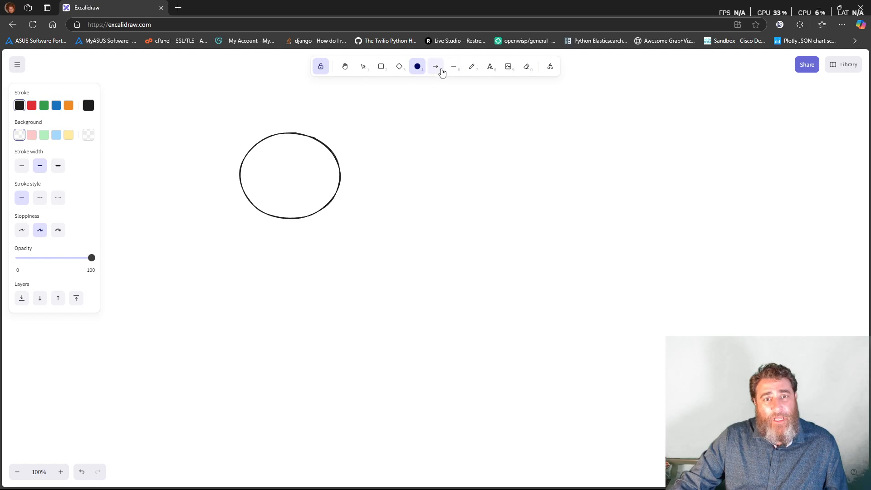
Step: Draw straight lines linking the circle down to the rectangle
left_click(453, 67)
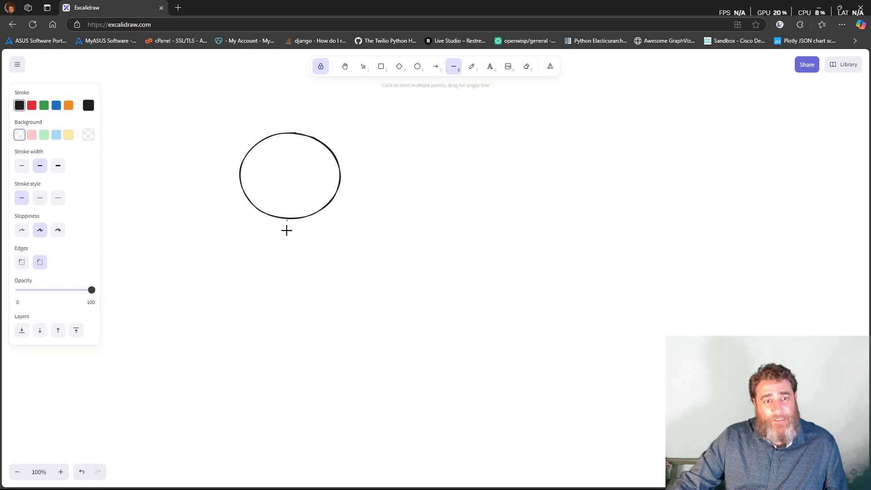
left_click_drag(287, 220, 286, 341)
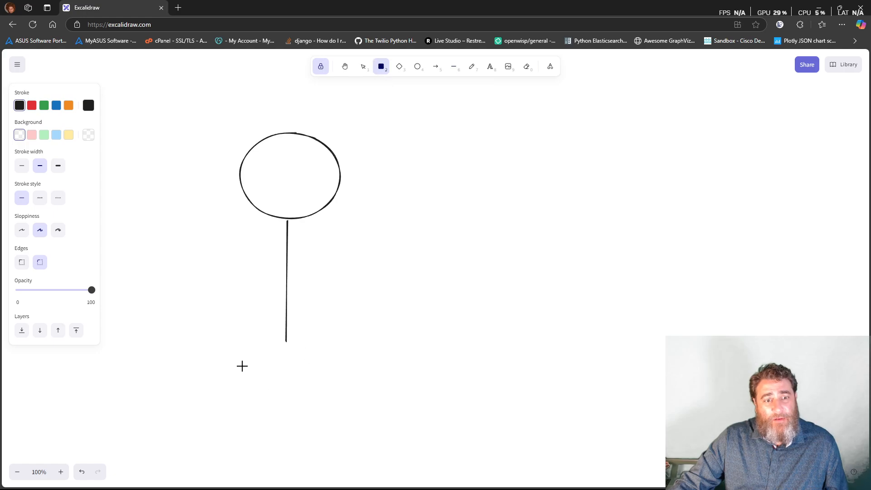
left_click_drag(226, 351, 346, 410)
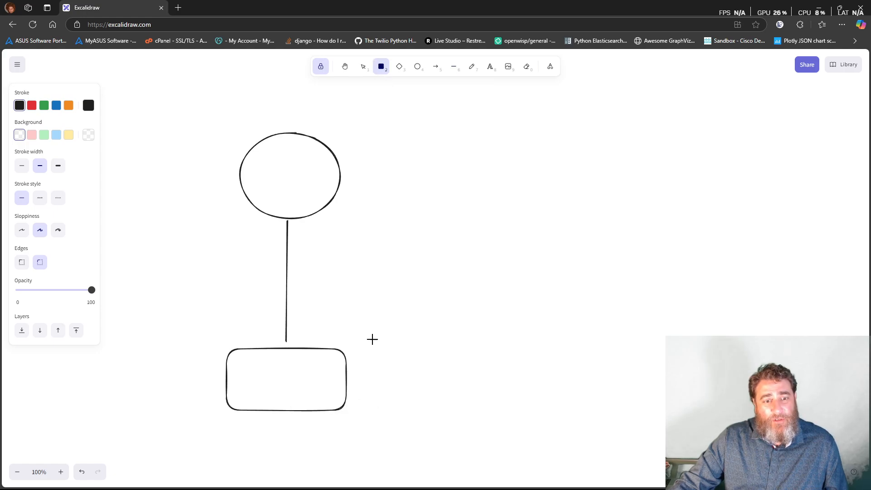
Step: Handwrite 10 and 20 in the rectangle and R in the circle, with extra strokes
left_click(454, 66)
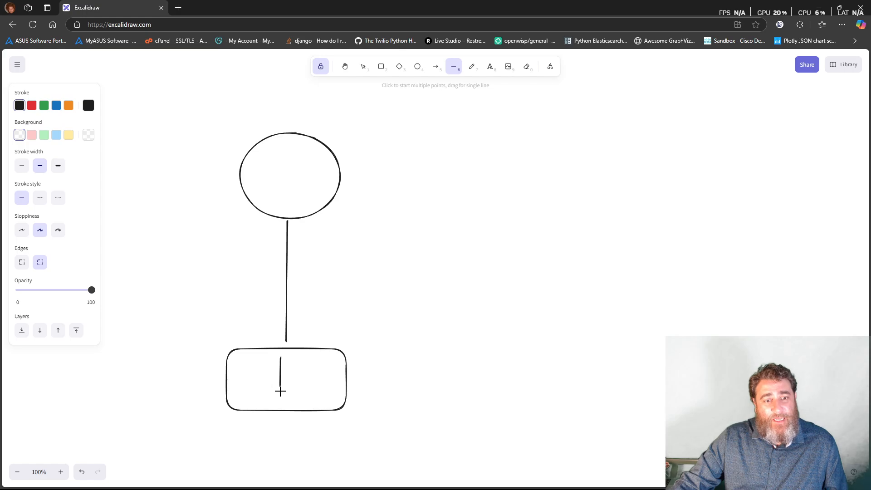
left_click(471, 66)
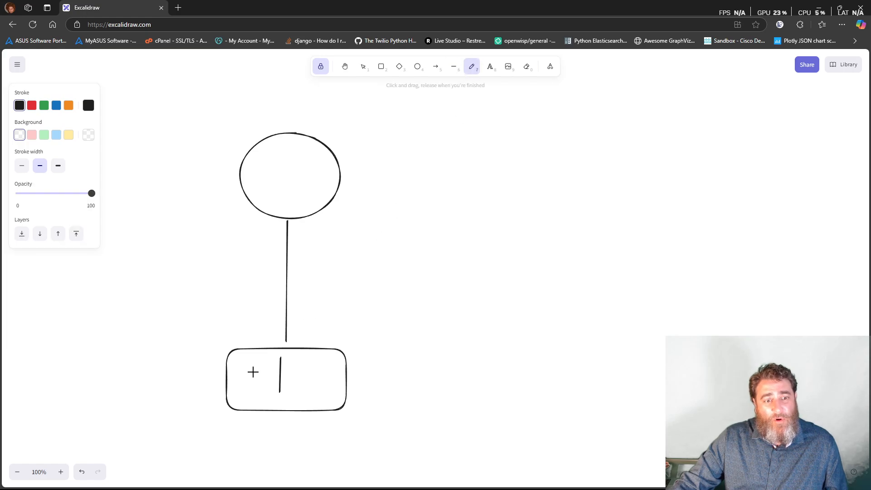
left_click_drag(246, 367, 246, 381)
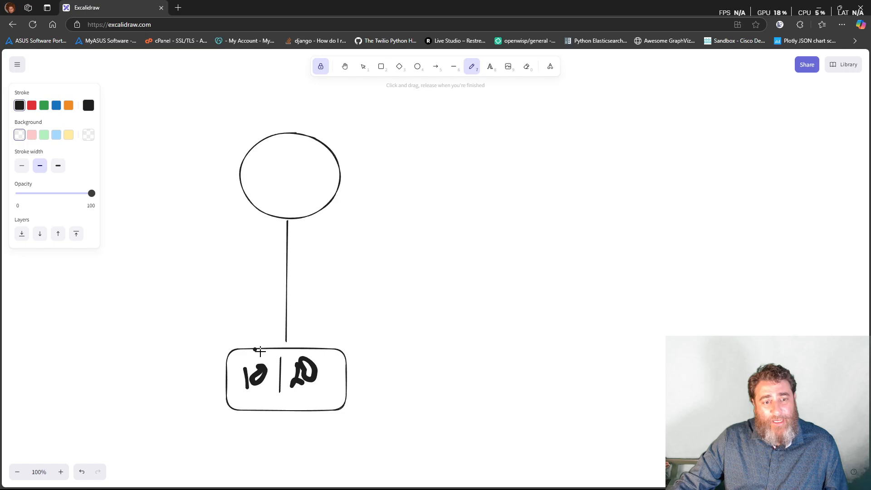
left_click_drag(275, 153, 283, 187)
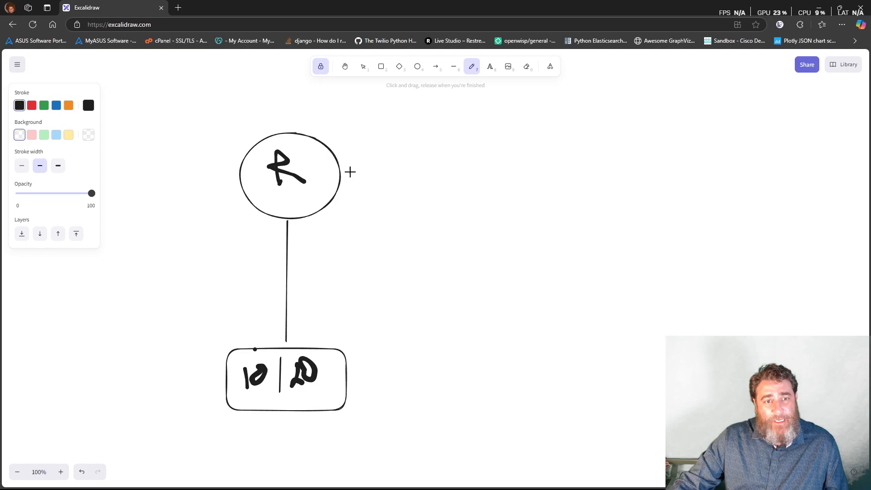
left_click_drag(272, 198, 323, 197)
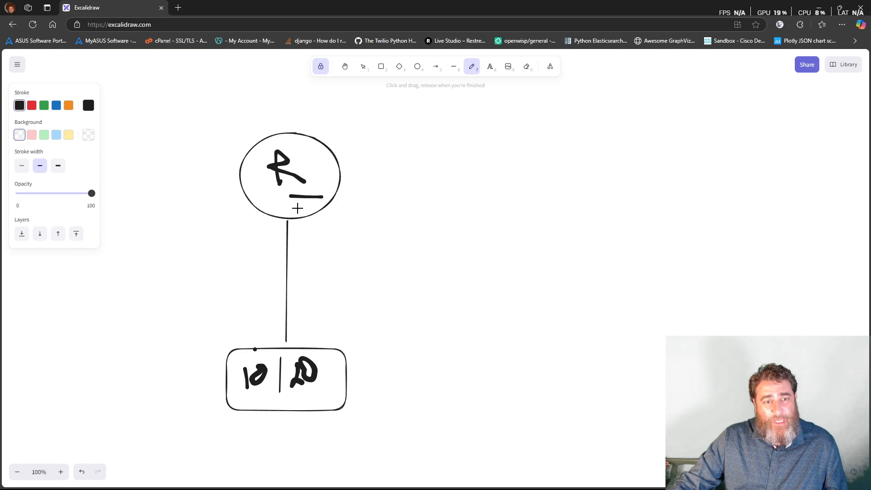
left_click_drag(292, 217, 333, 209)
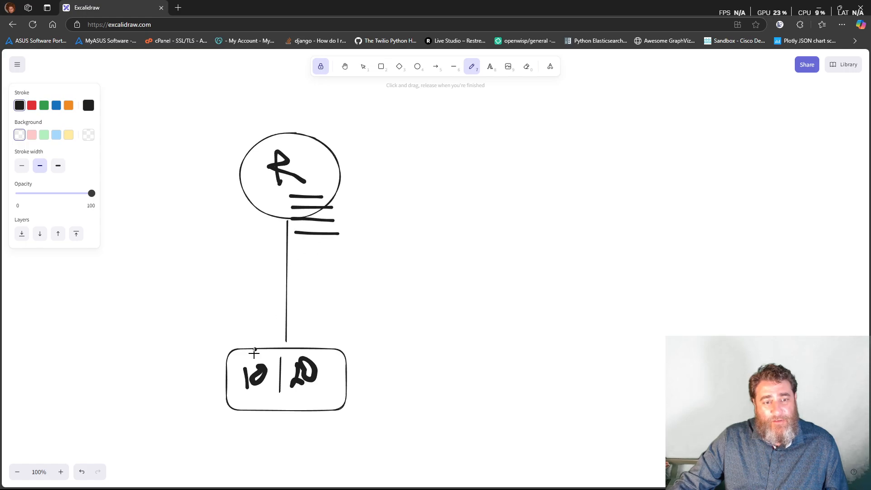
left_click_drag(269, 197, 255, 353)
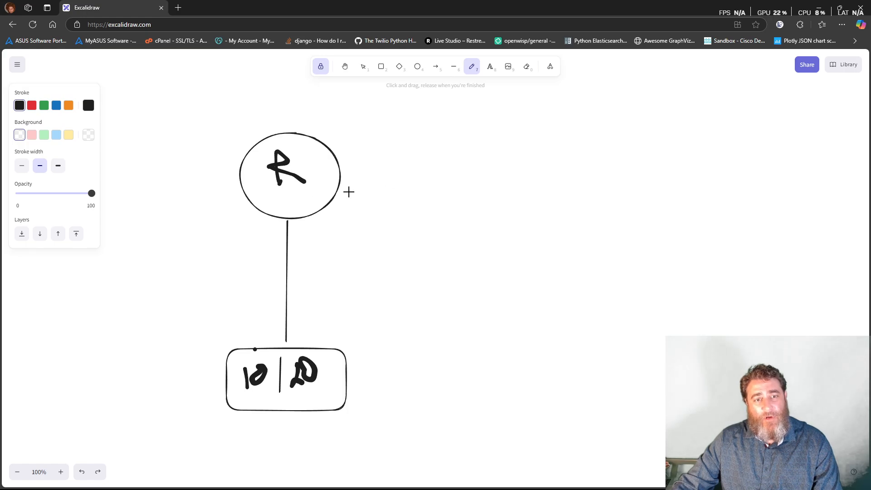
mouse_move(352, 128)
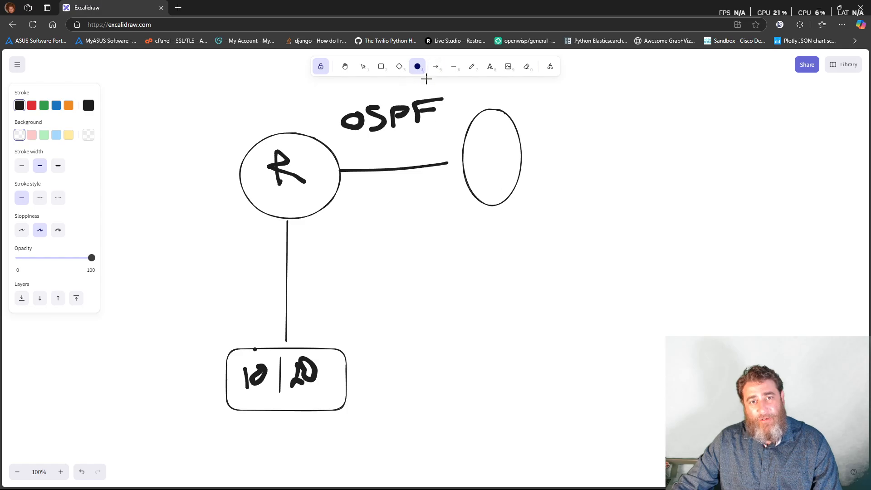
Step: Label the first router with 10.10.10/24 and 10.20.20/24 text
left_click(453, 66)
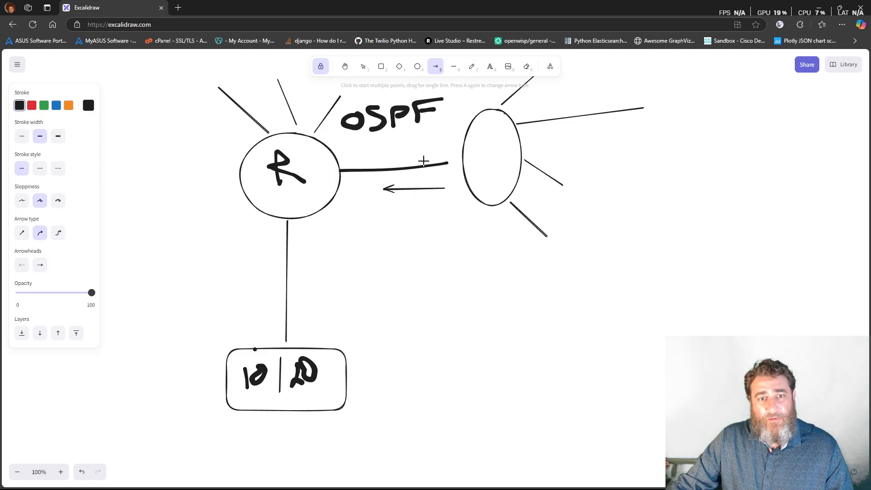
left_click(454, 66)
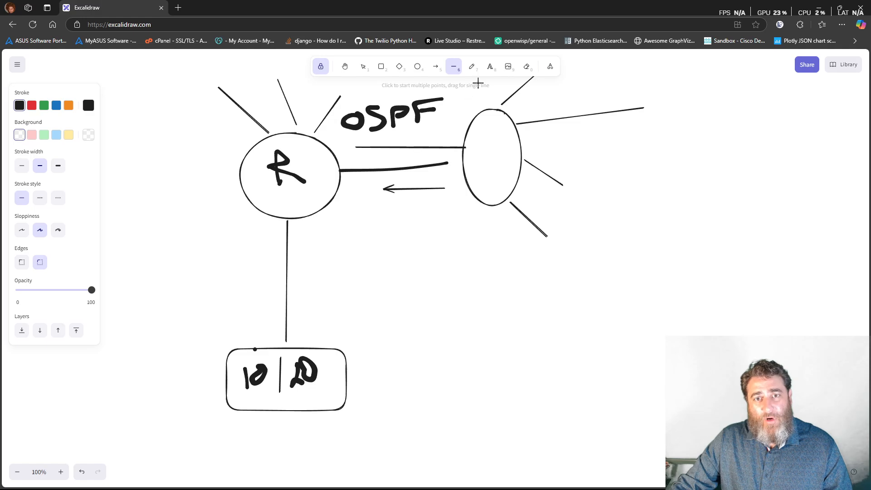
left_click(472, 66)
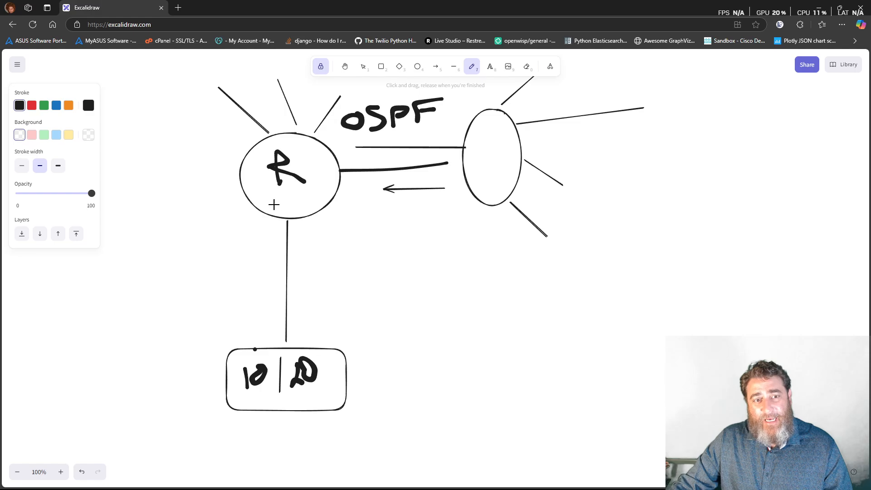
left_click(489, 66)
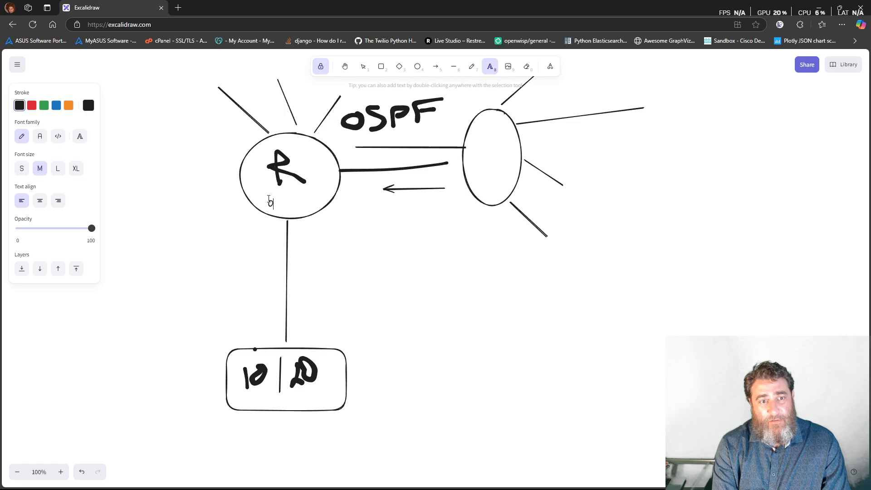
type("0.20/1")
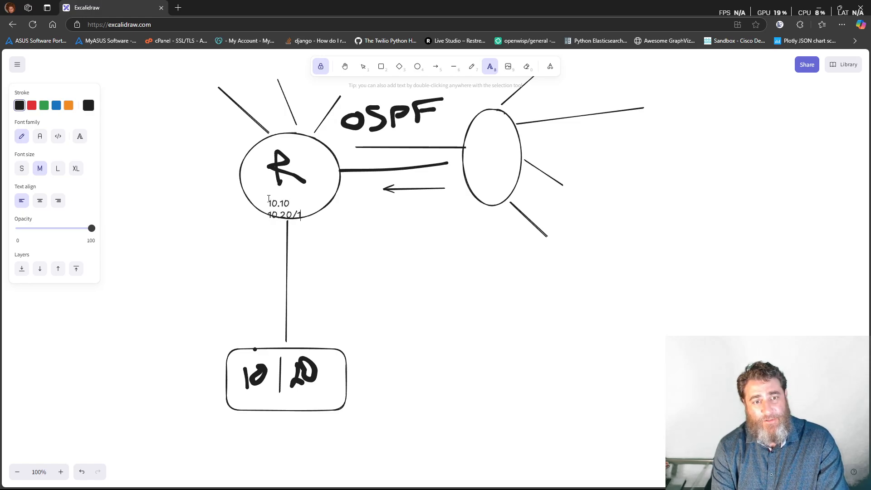
type("24")
type(".10/24")
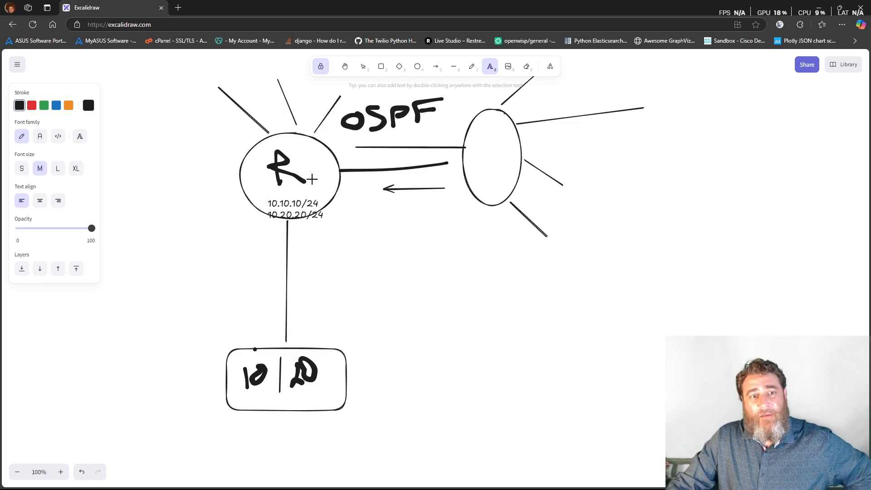
Step: Draw a box below the second router and a freehand path through both routers
left_click(453, 66)
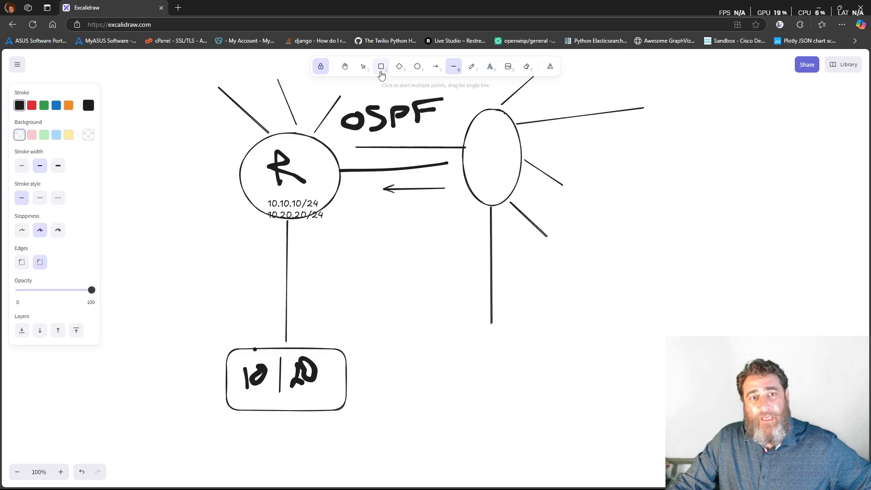
left_click_drag(450, 333, 578, 403)
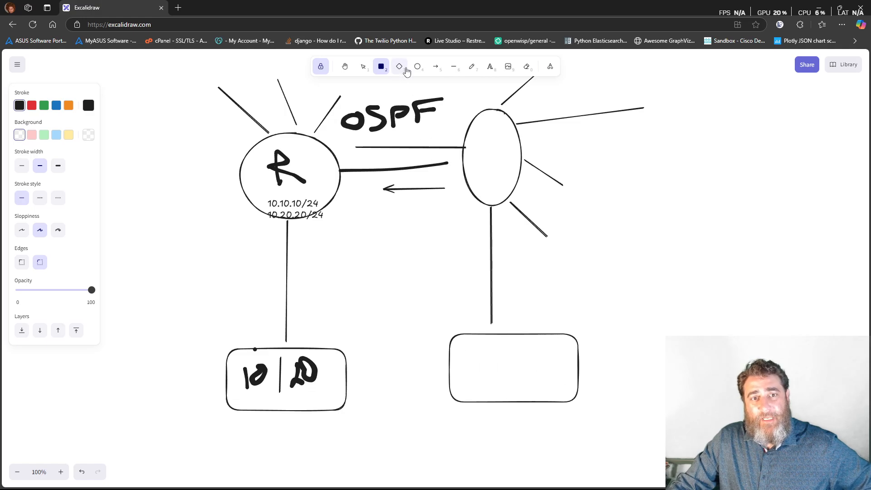
left_click(471, 67)
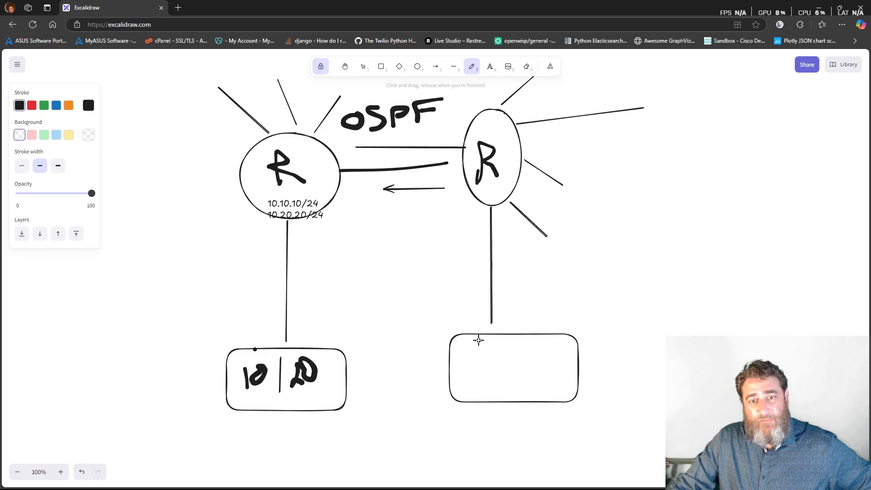
left_click_drag(289, 172, 480, 339)
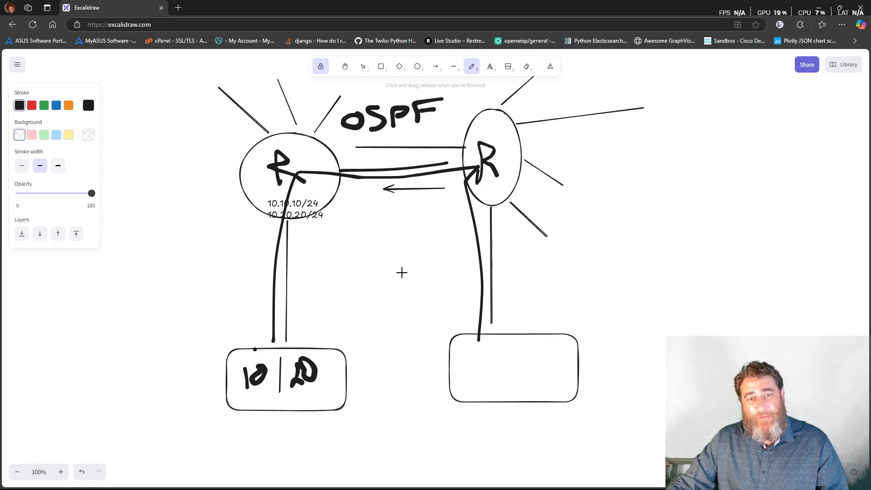
left_click(345, 67)
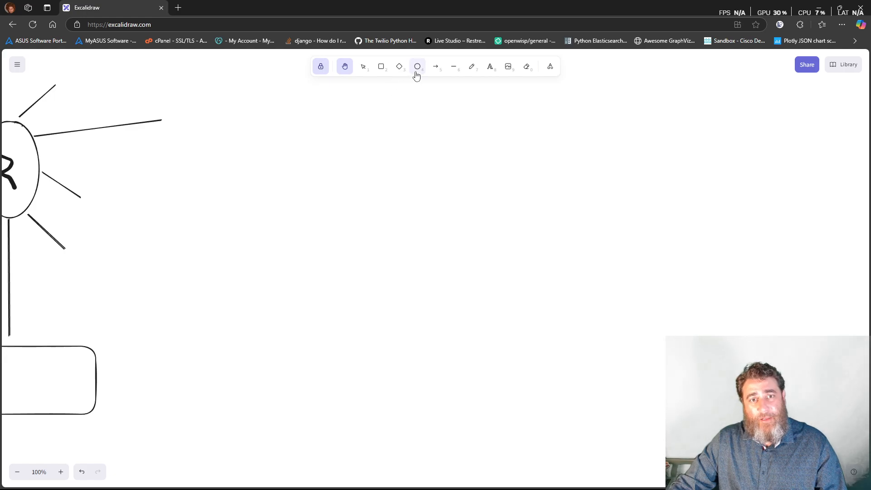
Step: Draw a small client box beneath the DHCP circle
left_click(381, 66)
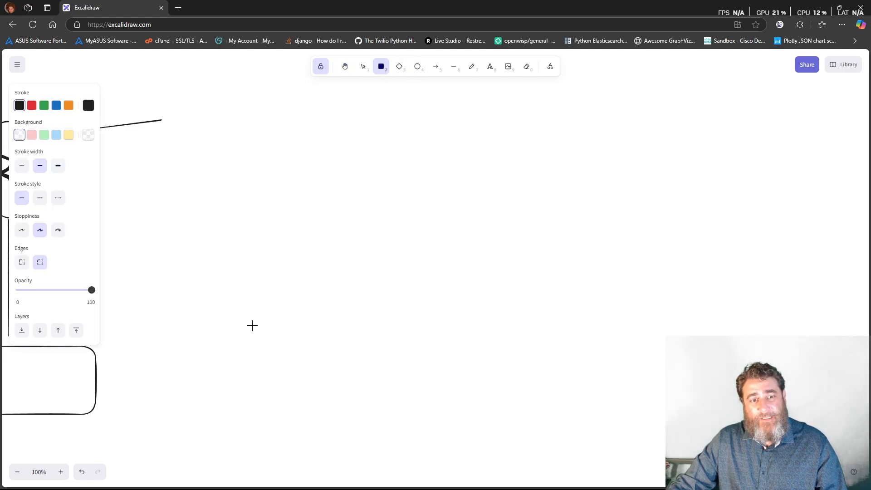
left_click_drag(251, 325, 298, 366)
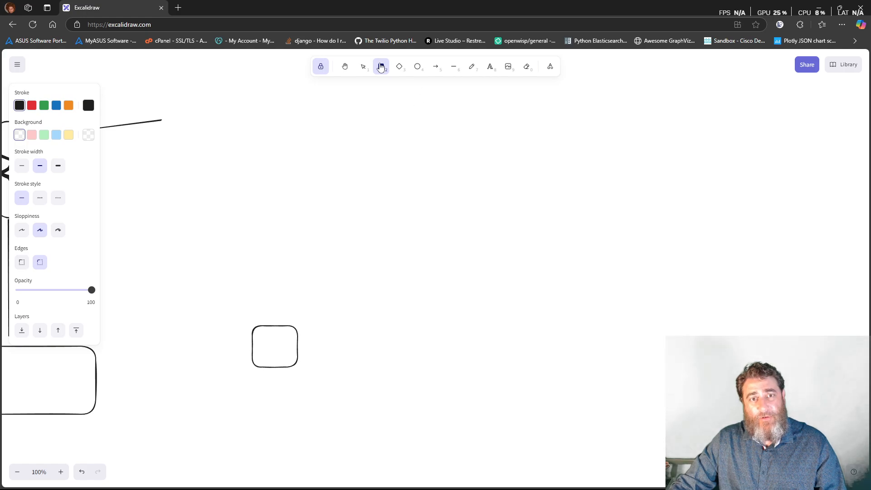
left_click(381, 67)
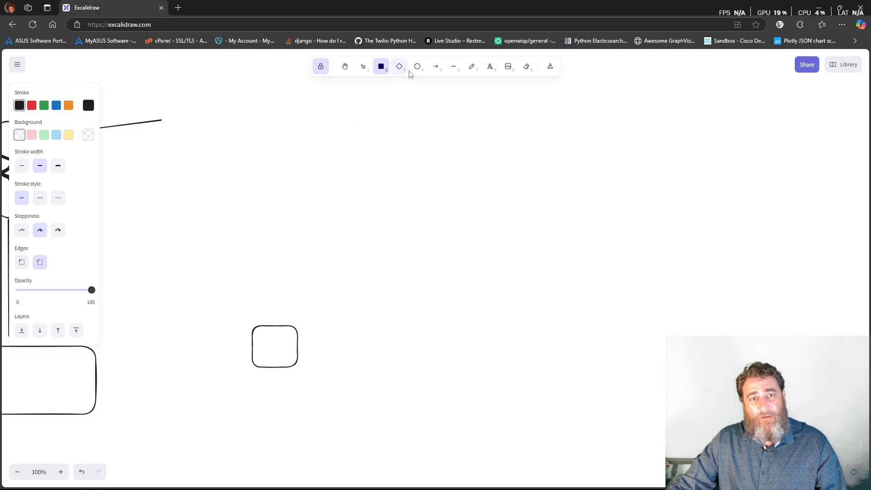
left_click(417, 67)
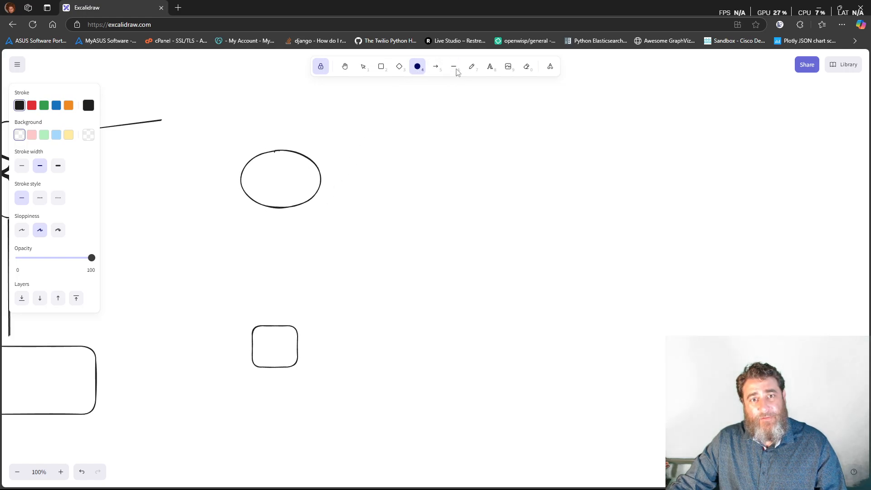
Step: Freehand several lines from the DHCP circle to the box and write DORA beside them
left_click(472, 67)
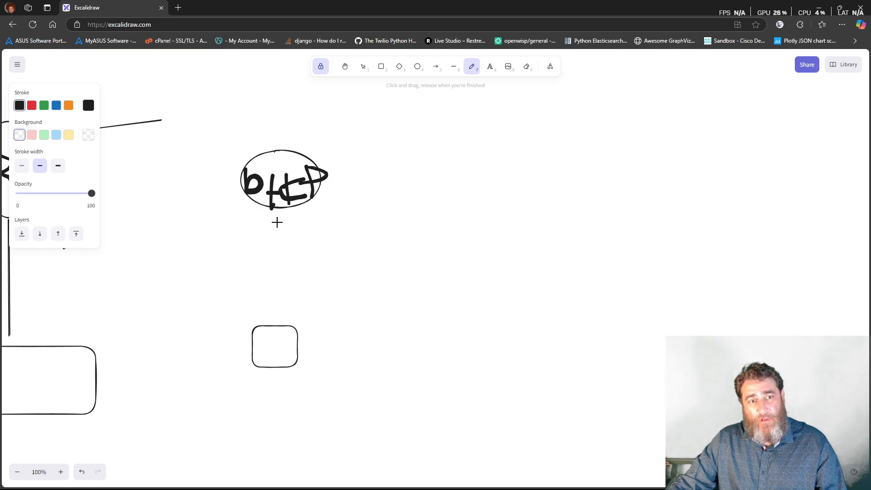
left_click_drag(281, 217, 277, 320)
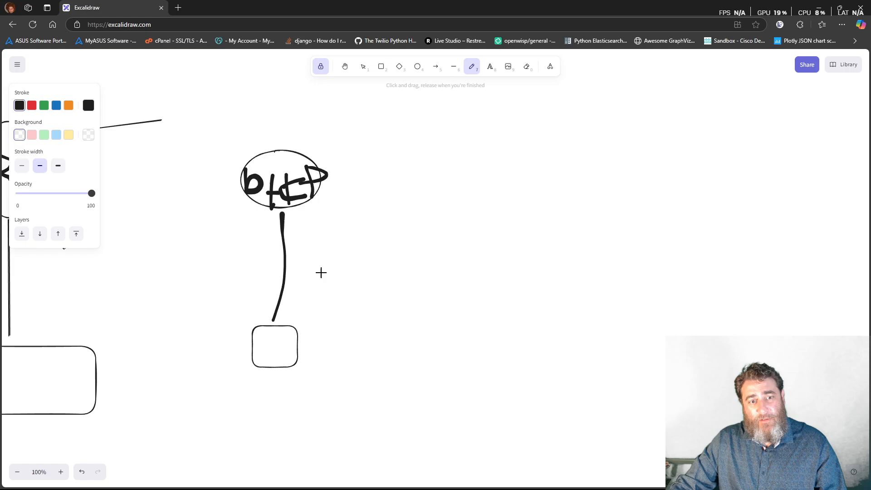
left_click_drag(342, 227, 394, 258)
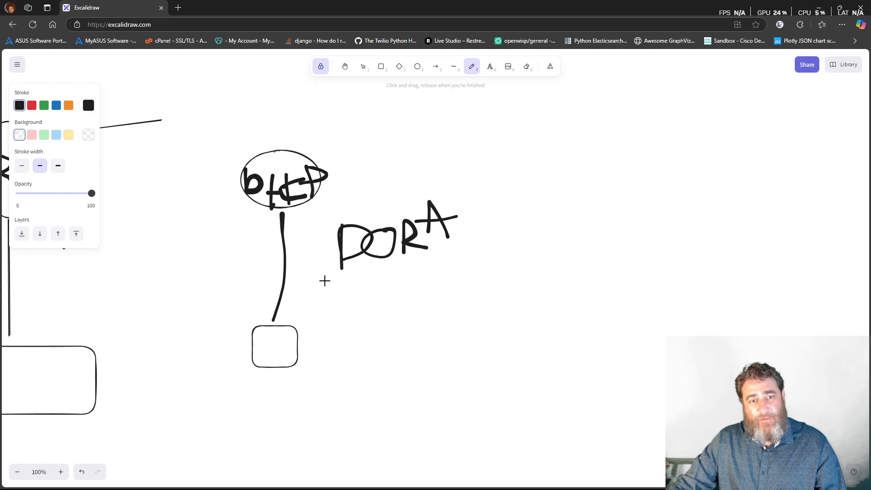
mouse_move(279, 336)
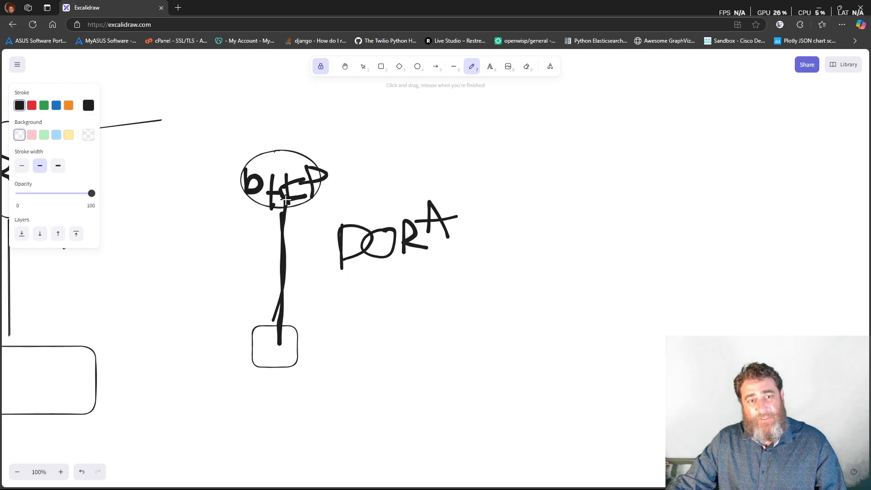
left_click_drag(361, 262, 394, 258)
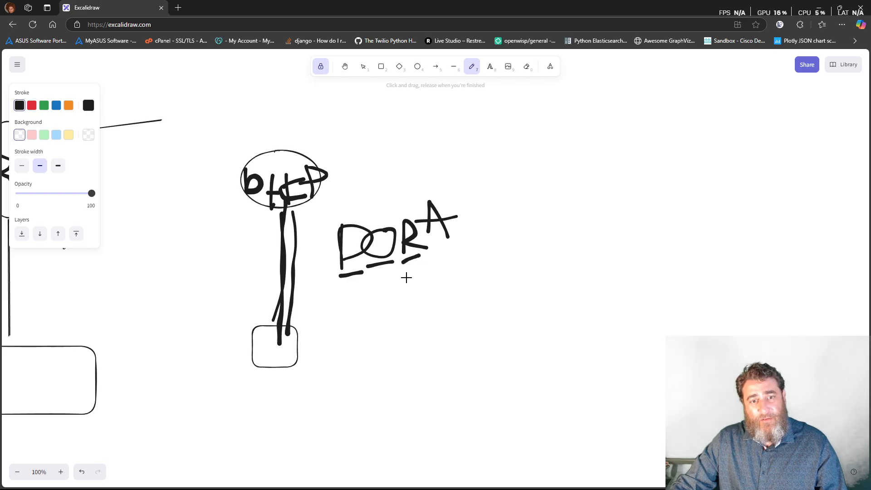
left_click_drag(262, 208, 262, 337)
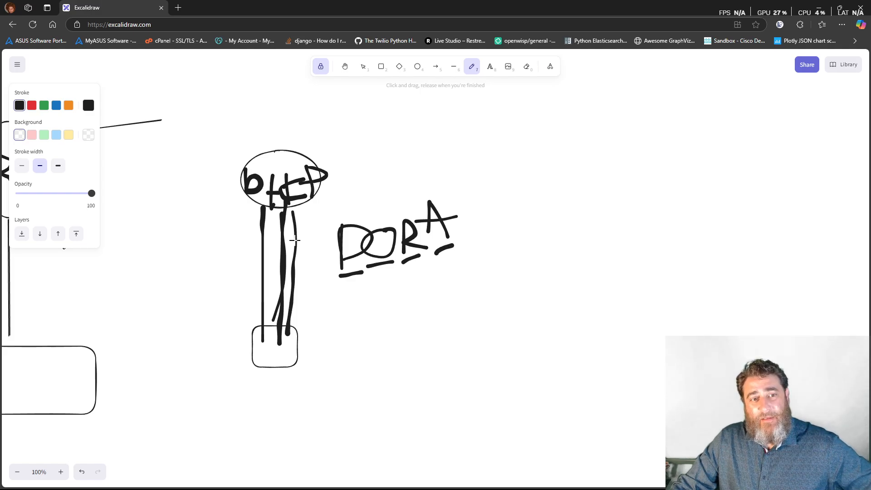
left_click_drag(253, 216, 245, 333)
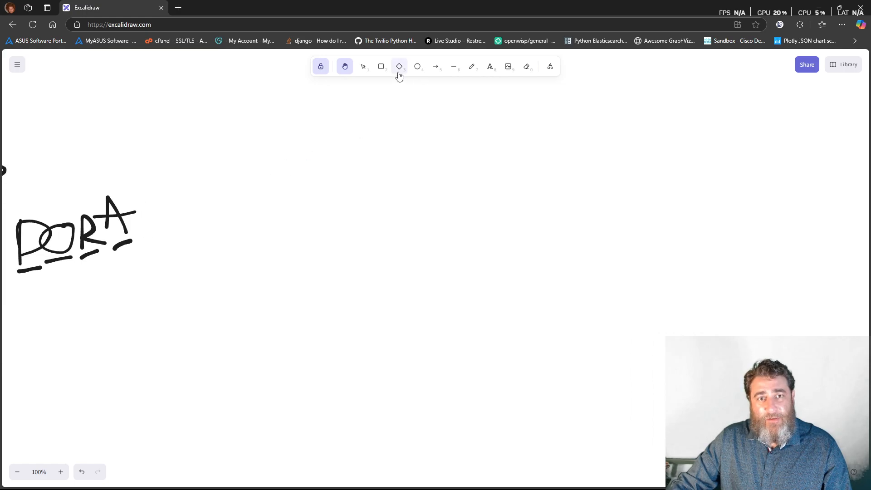
Step: Draw a circle near the top centre and a box below-left of the diamond
left_click(399, 66)
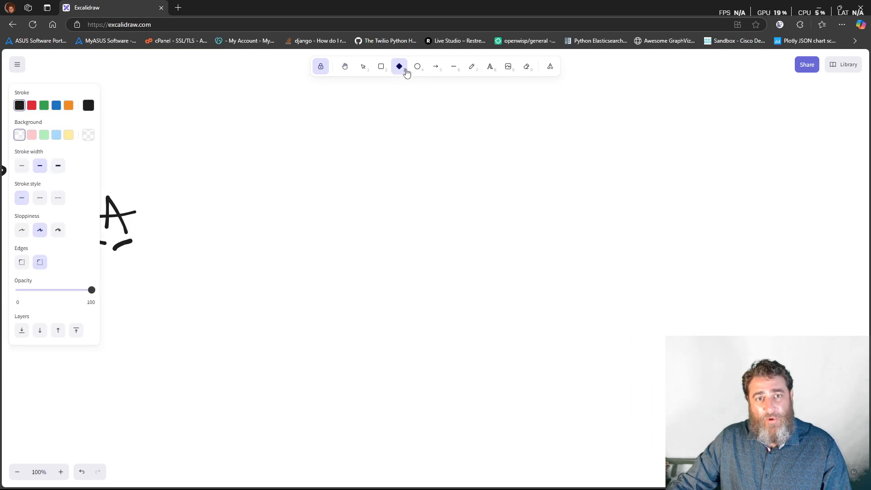
left_click(417, 66)
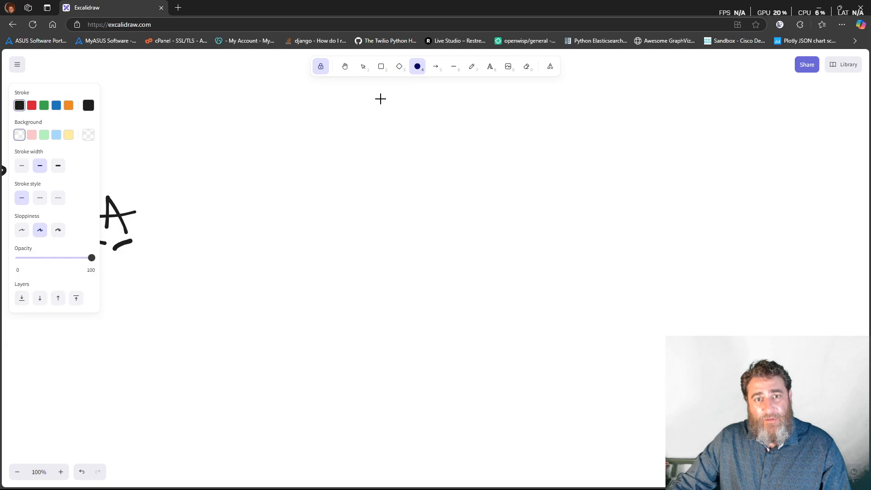
left_click_drag(381, 99, 436, 146)
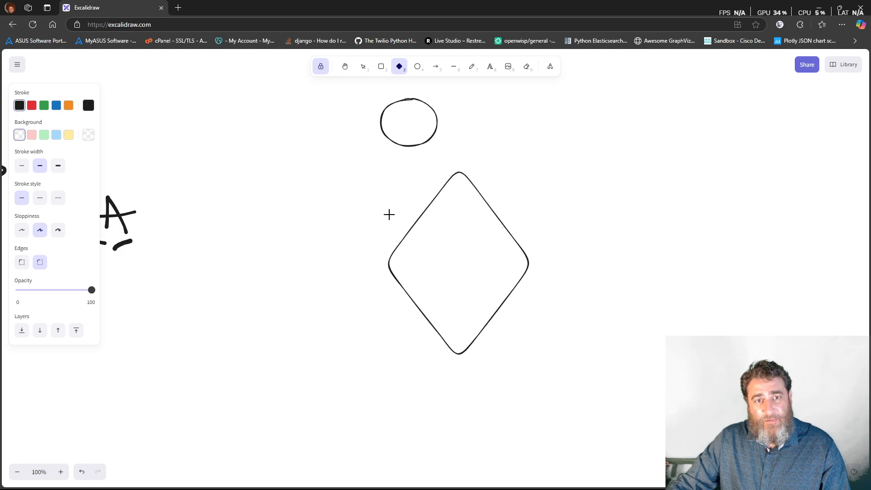
left_click(362, 66)
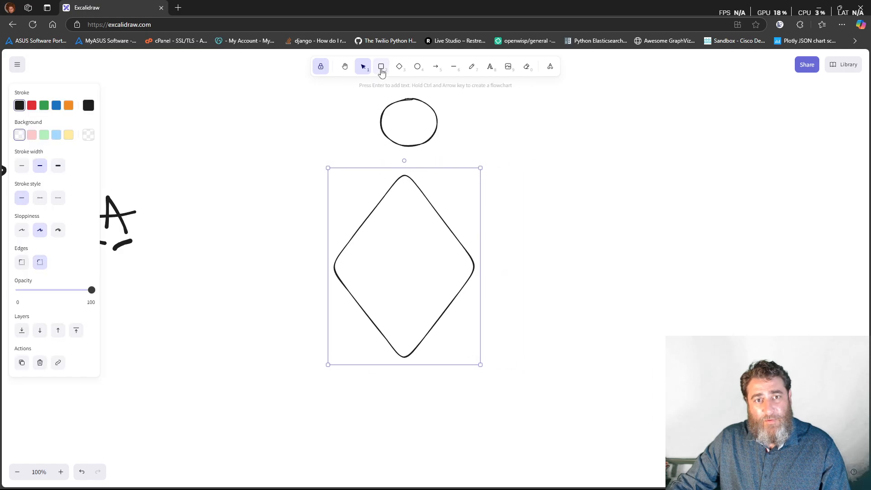
left_click_drag(231, 384, 356, 436)
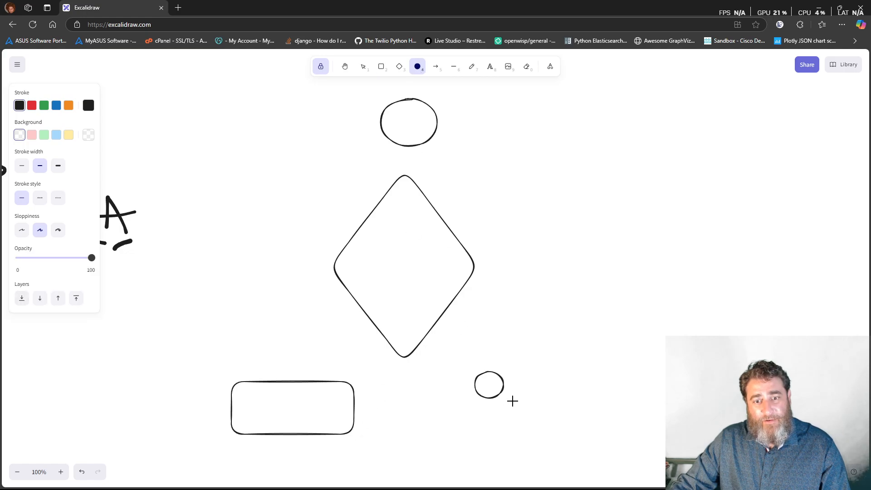
Step: Arrow the diamond to the bottom-right circle and handwrite E and T inside the shapes
left_click(436, 66)
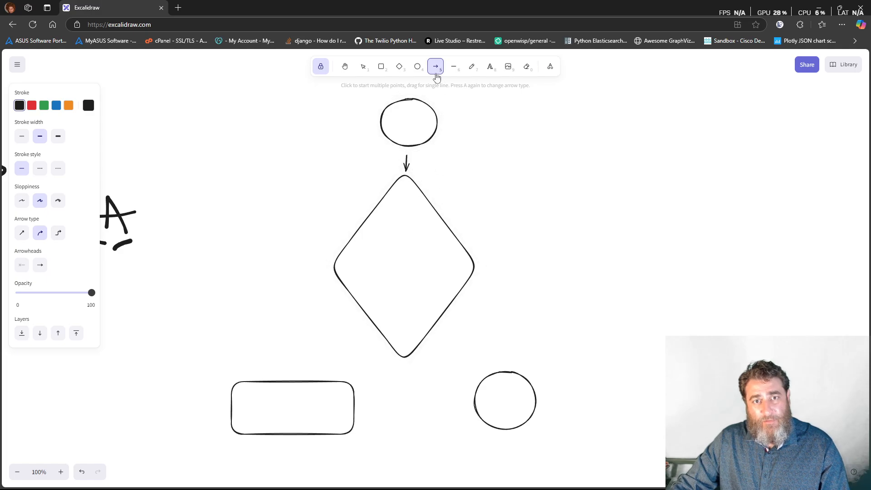
left_click_drag(455, 322, 497, 378)
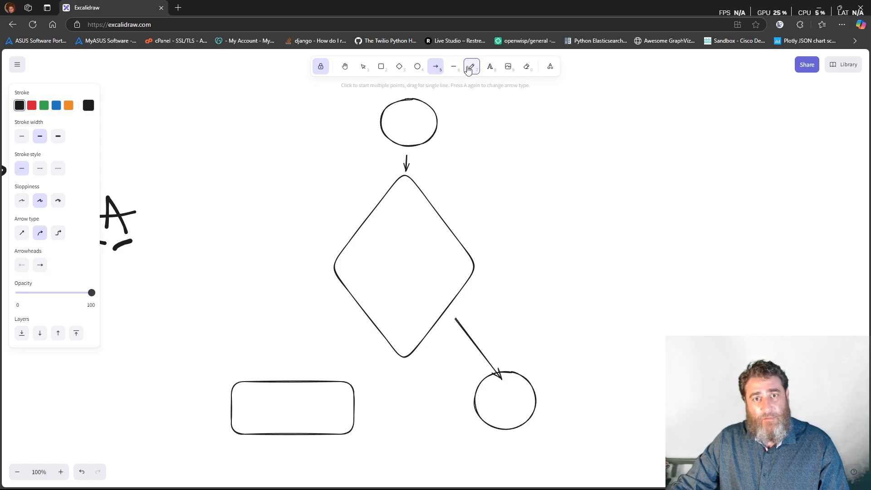
left_click(470, 66)
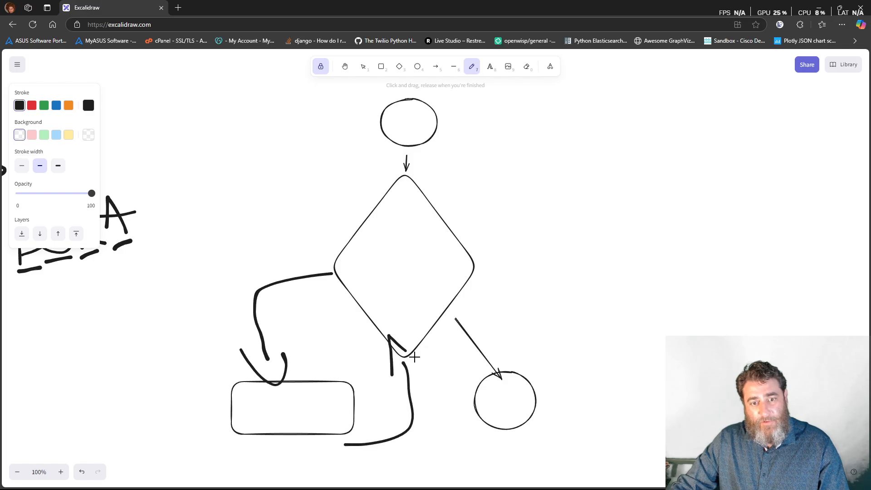
left_click(489, 66)
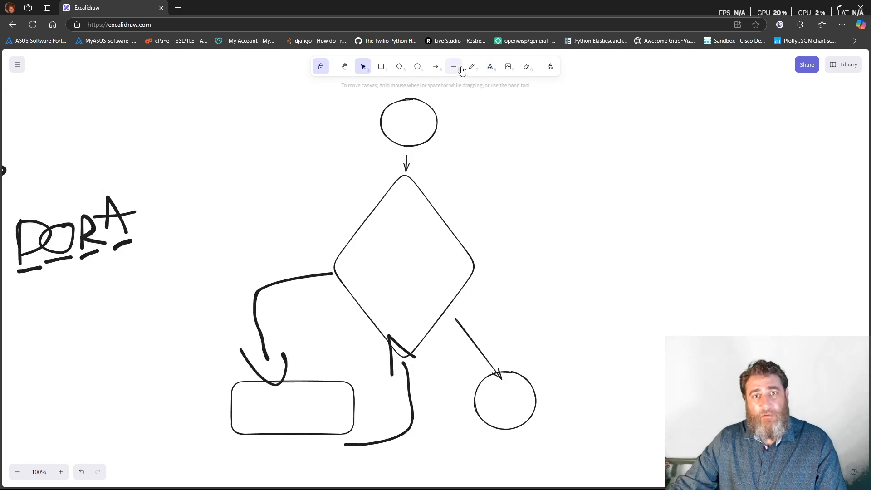
left_click(472, 66)
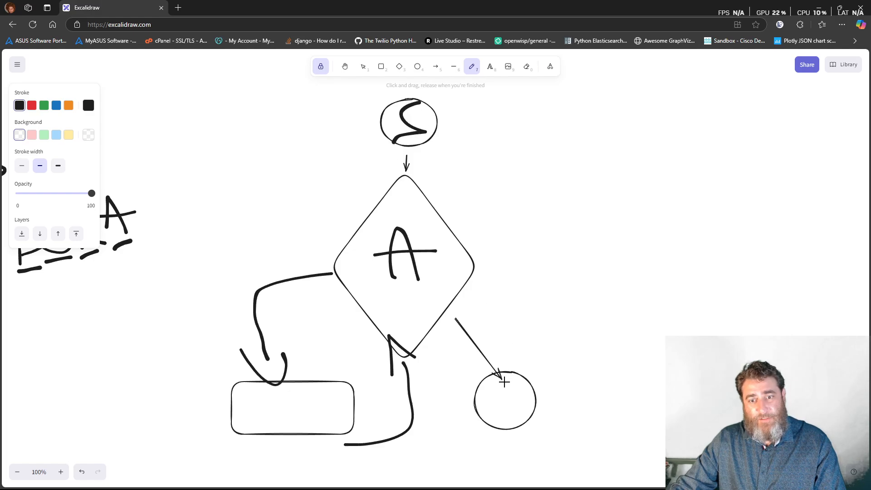
left_click_drag(514, 391, 500, 419)
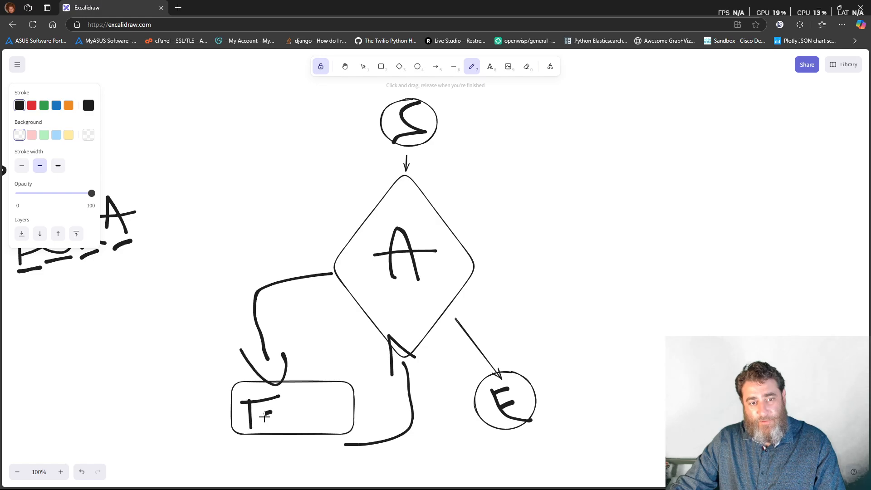
left_click_drag(267, 414, 319, 414)
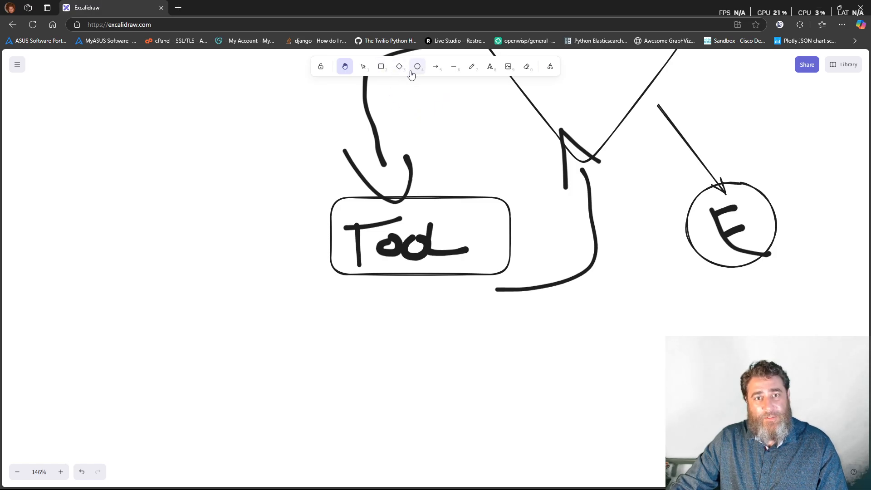
Step: Add an L circle left of the Tool box and an arrow to a diamond
left_click(417, 66)
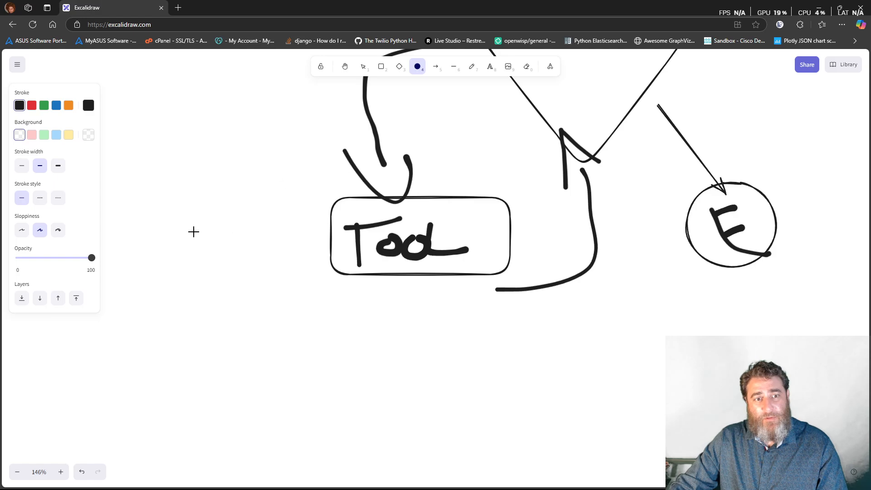
left_click_drag(193, 232, 223, 284)
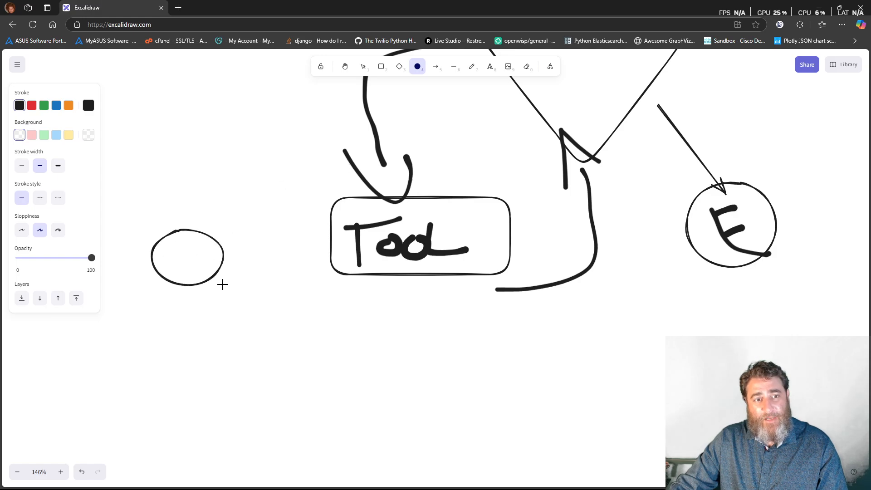
left_click(471, 66)
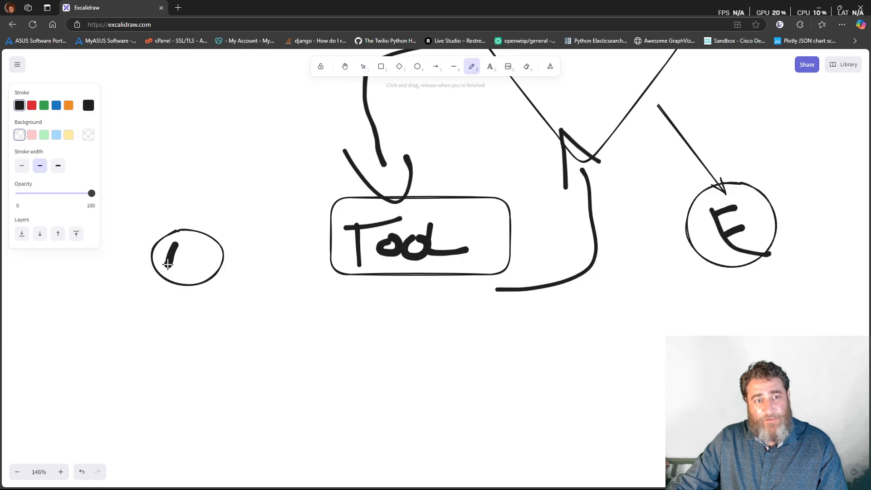
left_click_drag(168, 264, 314, 228)
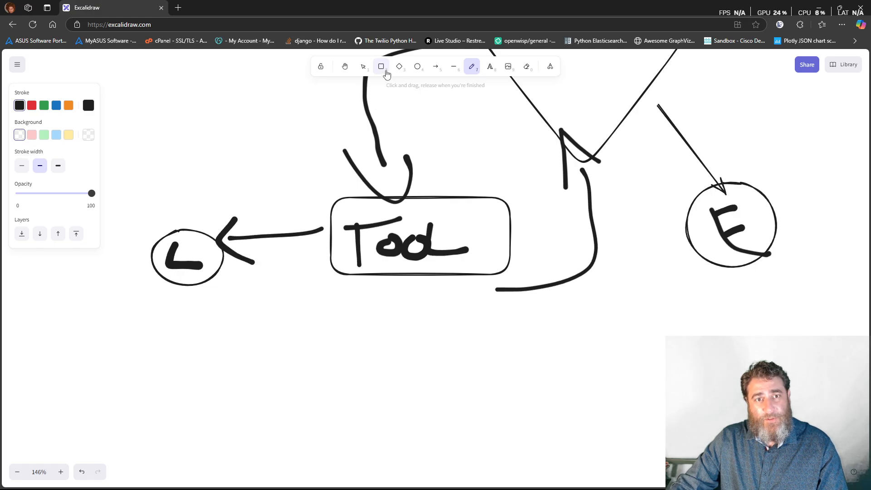
left_click(399, 66)
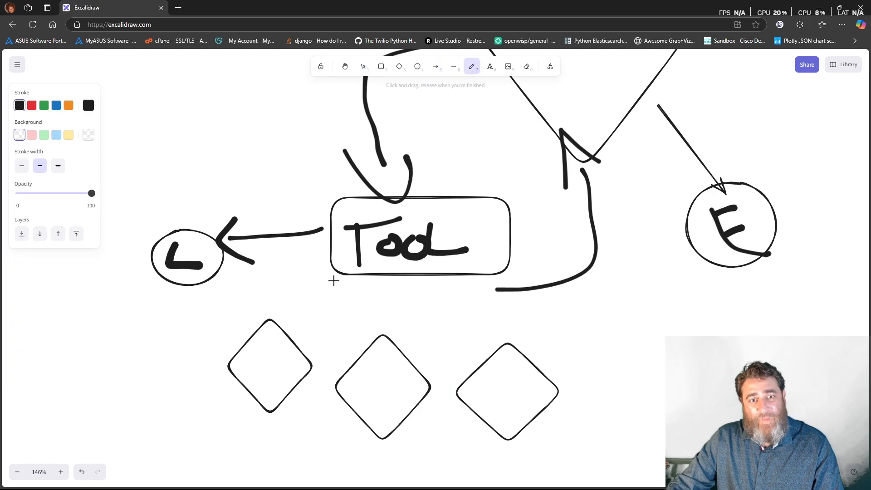
left_click_drag(335, 260, 283, 343)
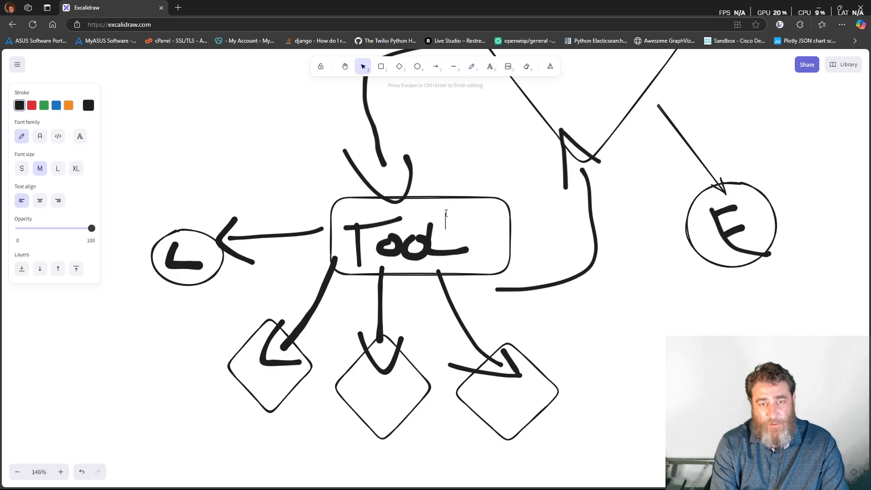
Step: Label the Tool box 'MCP Client' and move the label to its top edge
type("MCP Client")
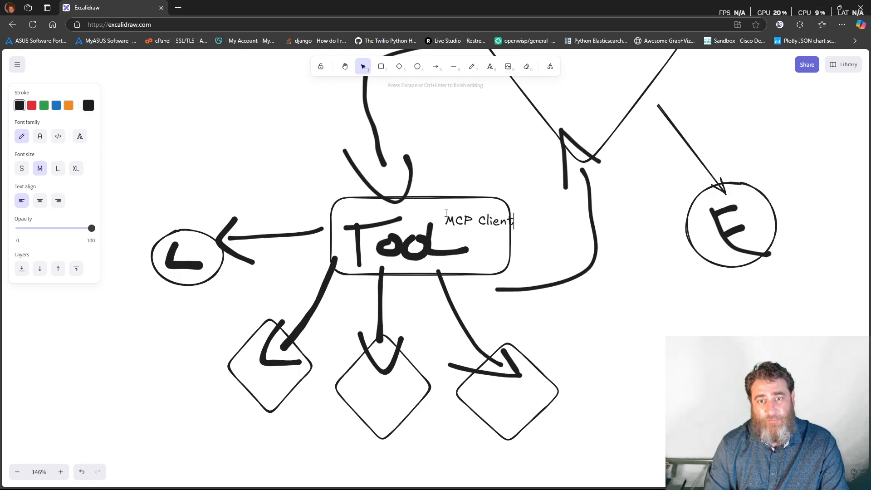
left_click(345, 66)
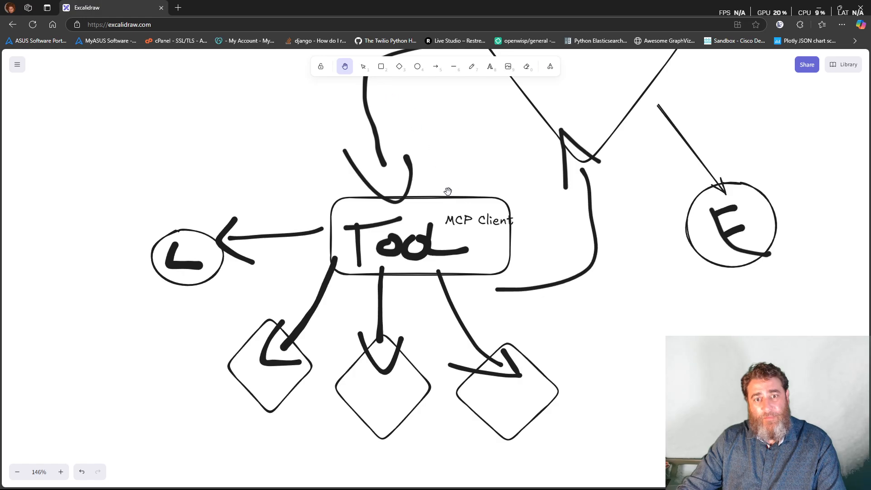
left_click(478, 220)
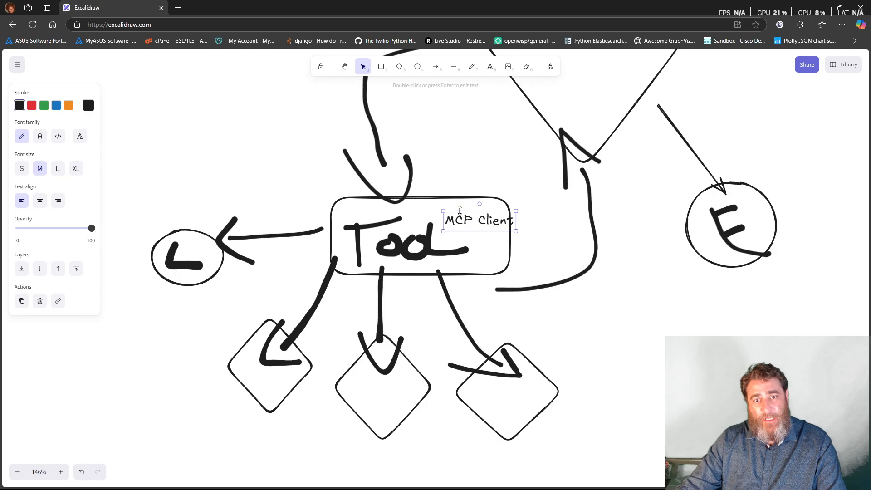
left_click_drag(477, 220, 464, 212)
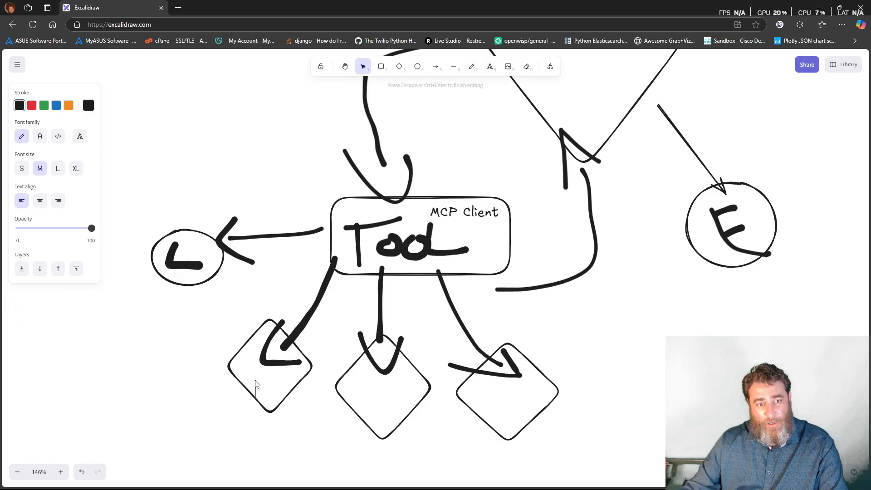
Step: Label the diamonds 'Docker' and add an 'STDIO' label below the Tool box
type("Docker")
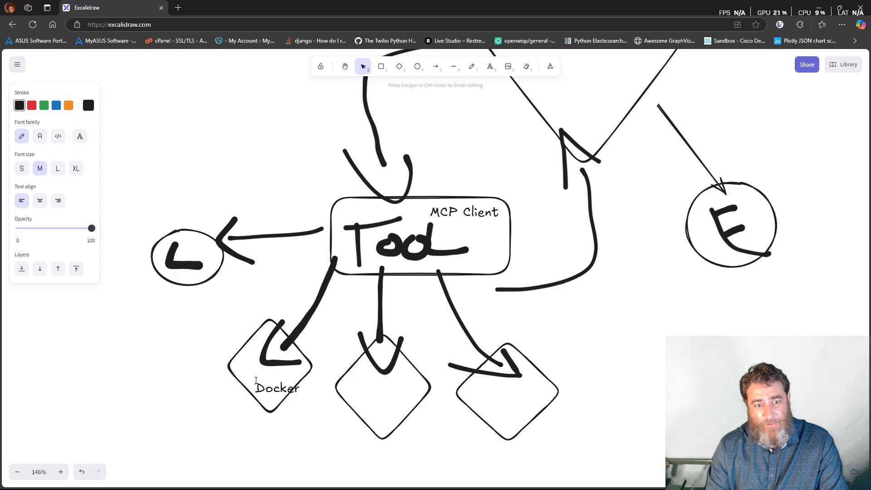
left_click(490, 66)
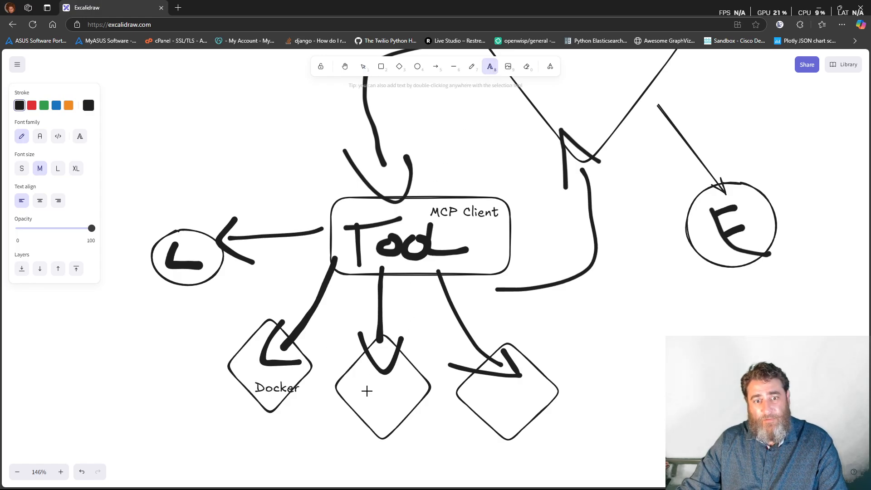
type("Do")
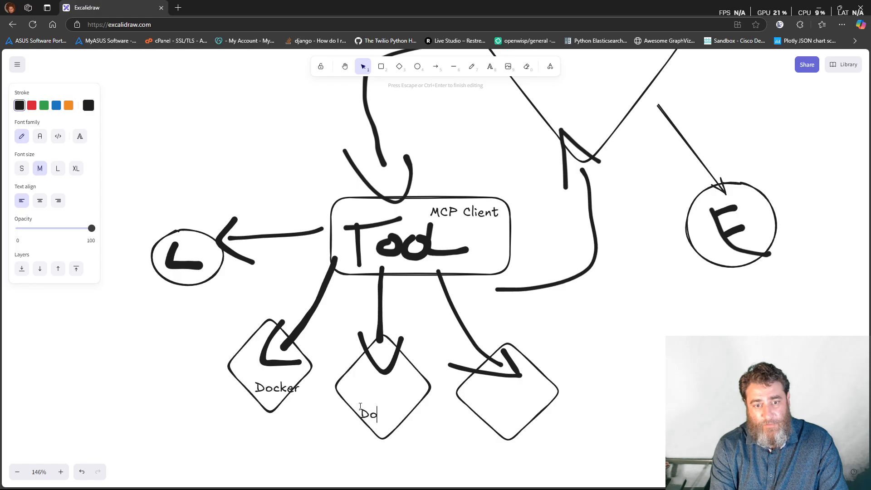
type("cker")
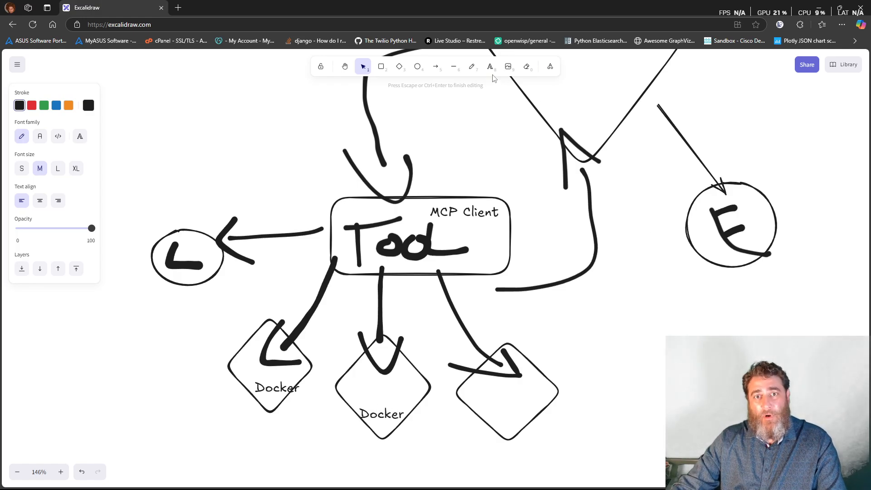
mouse_move(483, 410)
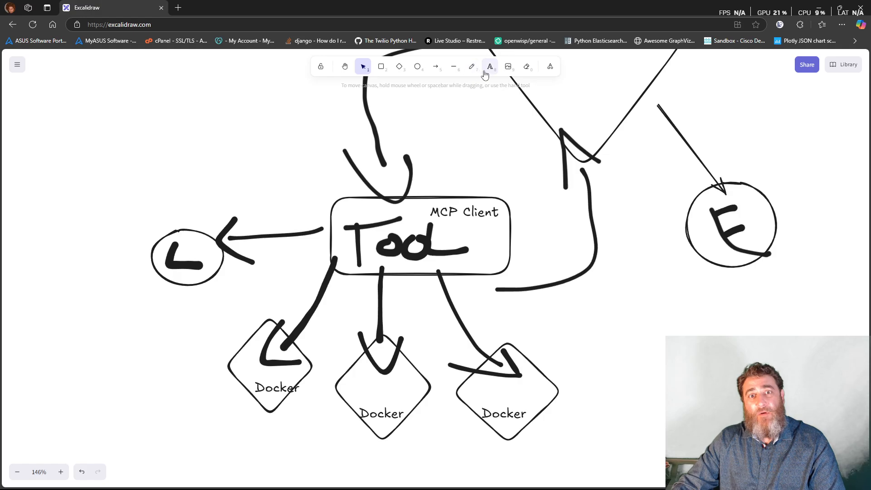
left_click(489, 66)
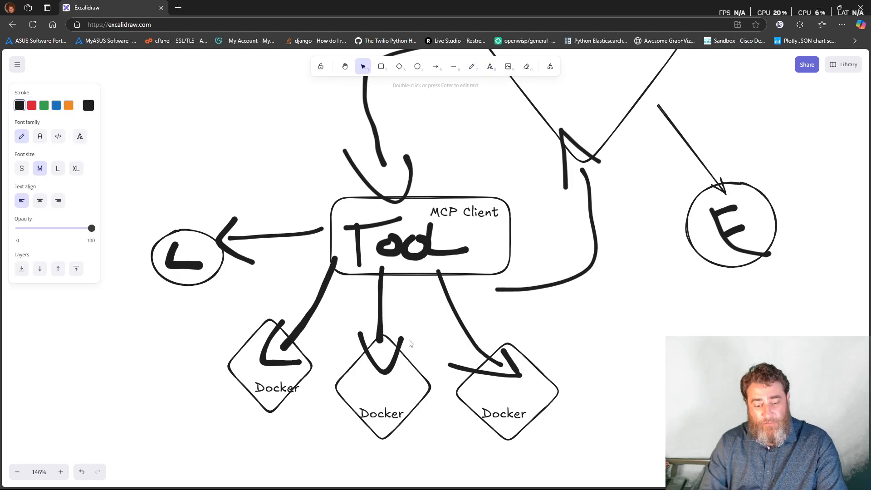
type("STDIO")
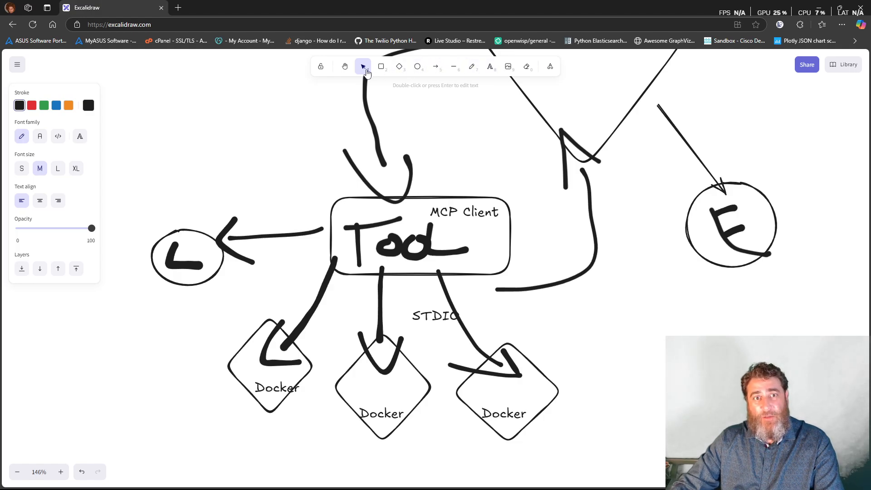
left_click(435, 315)
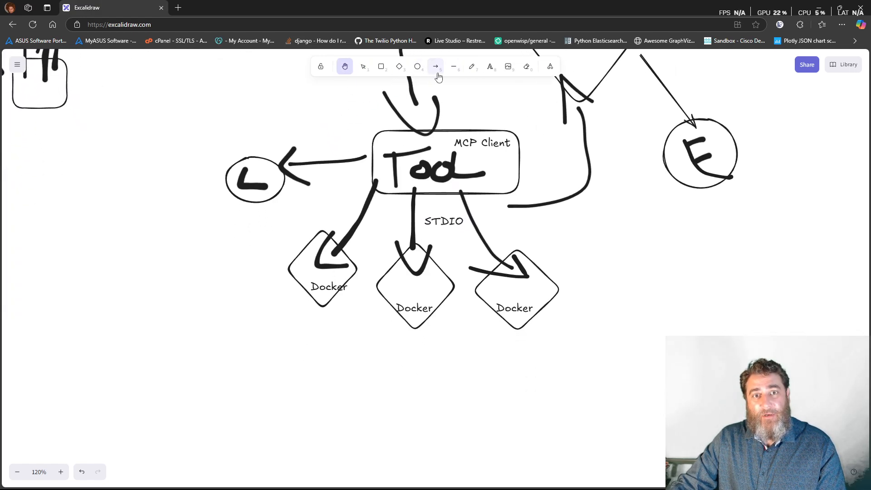
Step: Sketch T symbols under the Docker diamonds, strokes from Tool, and underline A
left_click(471, 66)
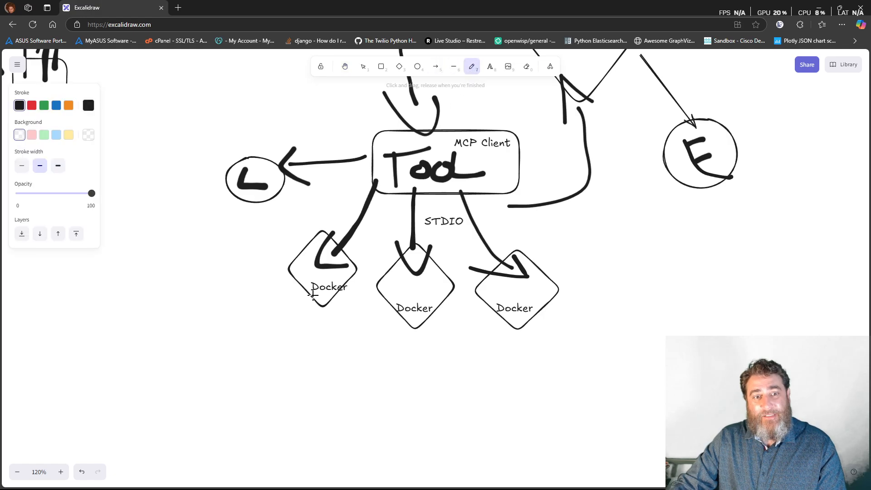
left_click_drag(314, 297, 273, 398)
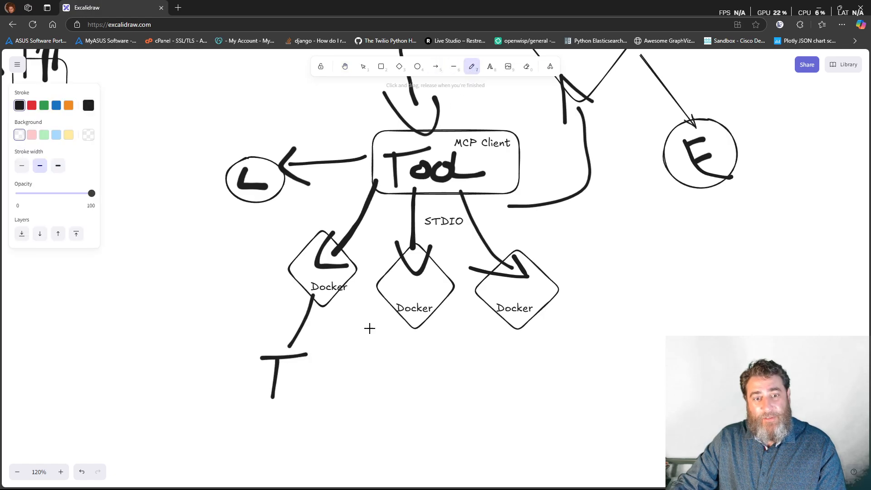
left_click_drag(408, 349, 408, 398)
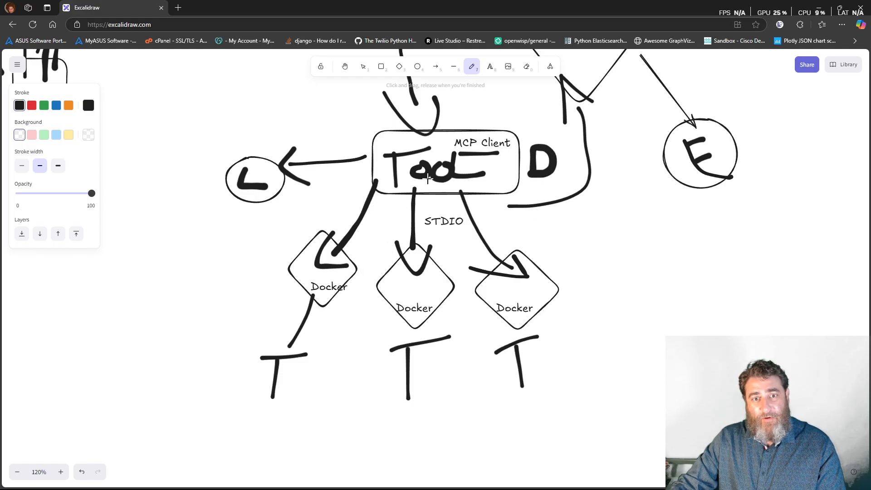
left_click_drag(414, 192, 327, 250)
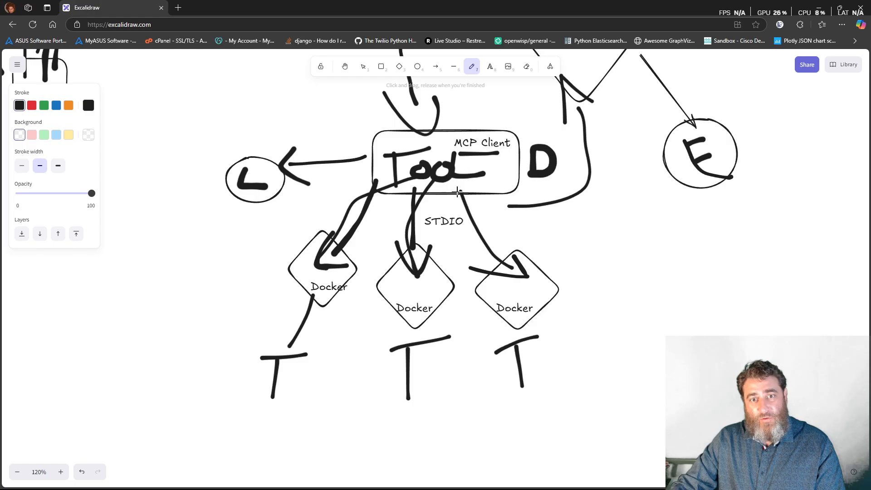
left_click_drag(453, 183, 511, 289)
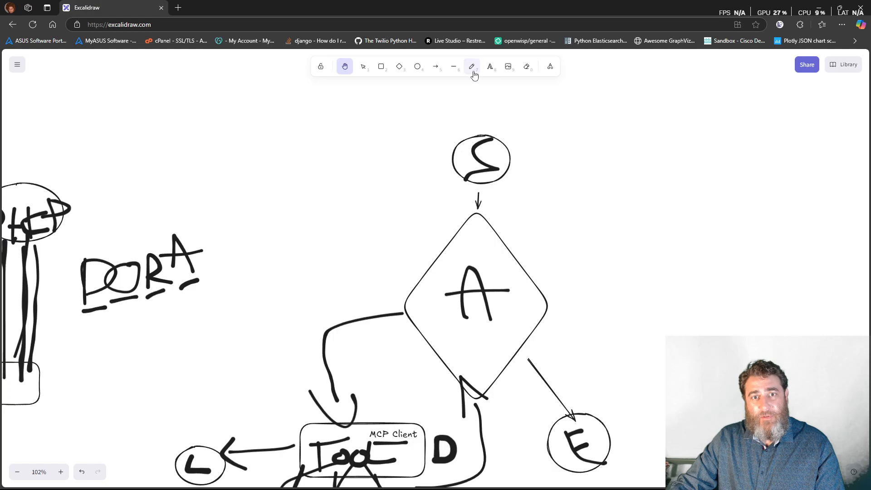
left_click(471, 66)
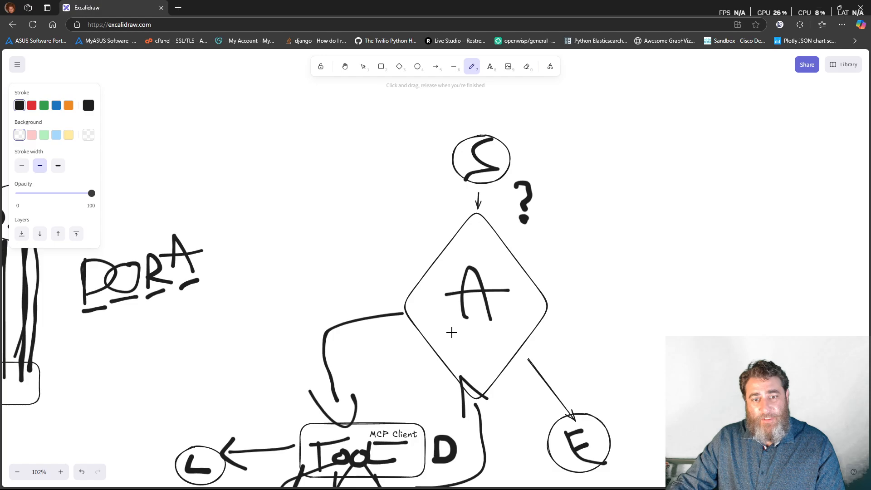
left_click_drag(456, 332, 504, 331)
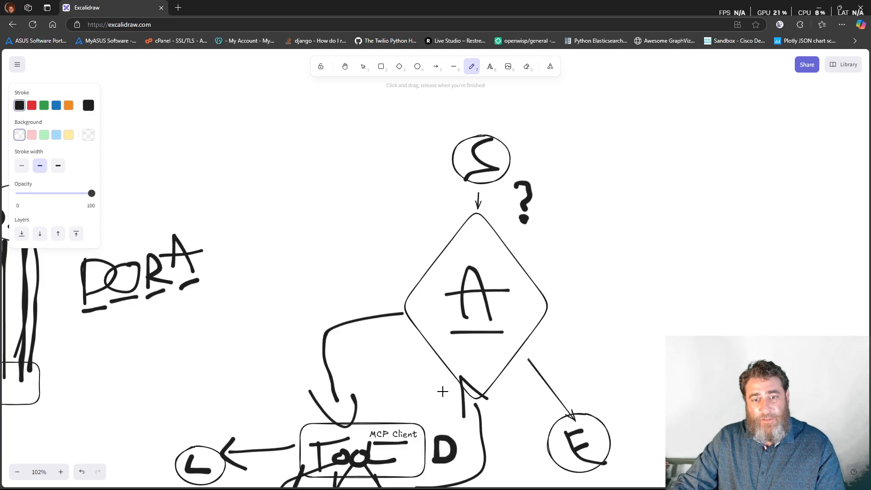
scroll("down", 3)
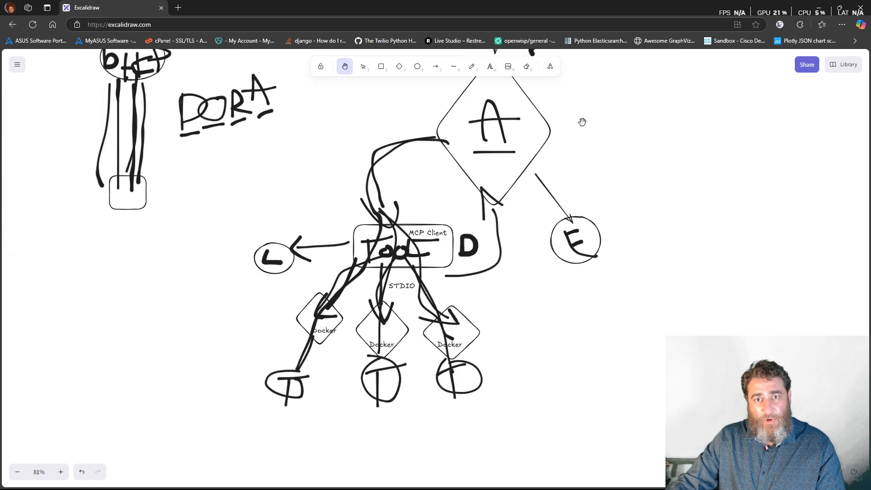
Step: Recentre the diagram and add an 'HTTP' diamond right of the Docker diamonds
left_click_drag(583, 122, 394, 92)
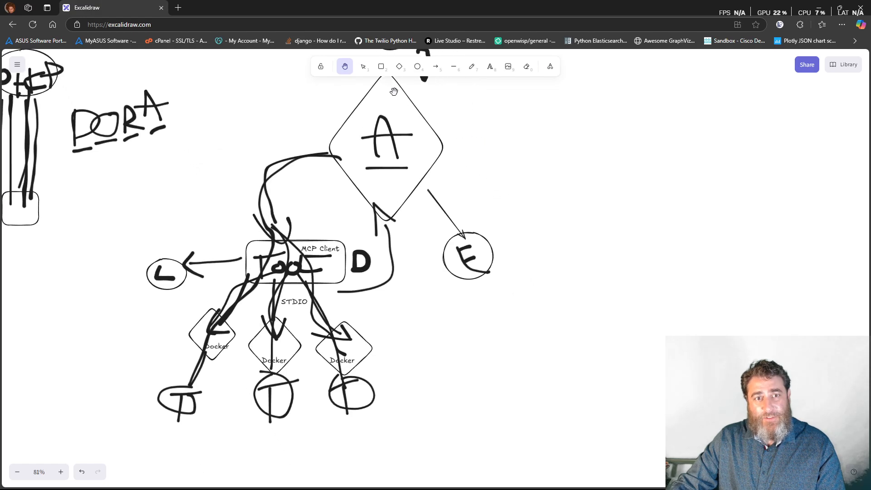
left_click(399, 66)
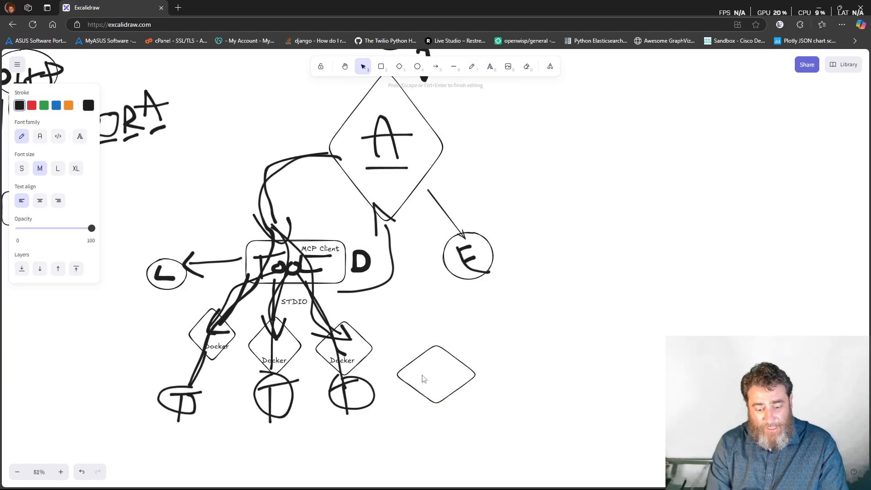
type("HHTP")
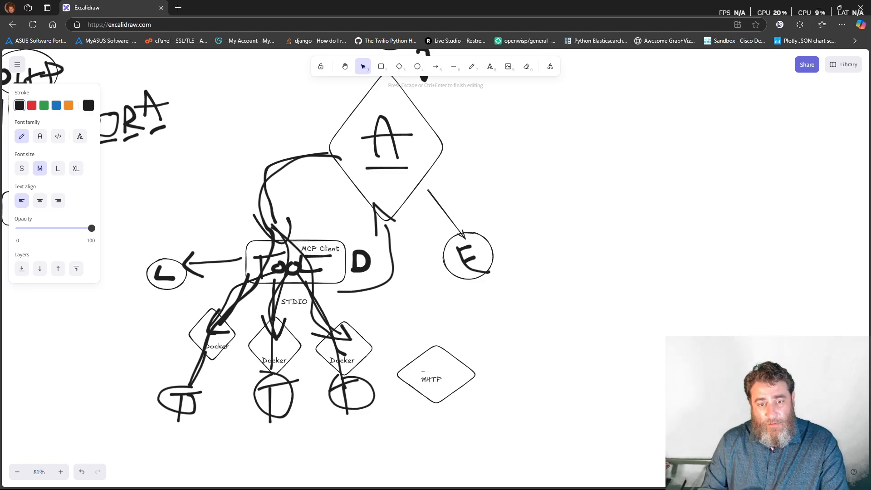
type("HTTP")
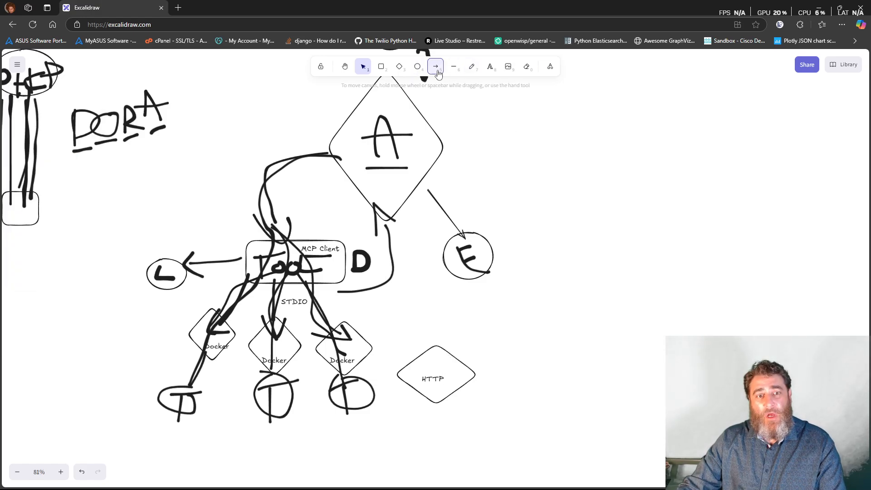
Step: Arrow Tool to HTTP, then freehand a T circle and outline the Docker/HTTP/tool area
left_click_drag(322, 287, 422, 349)
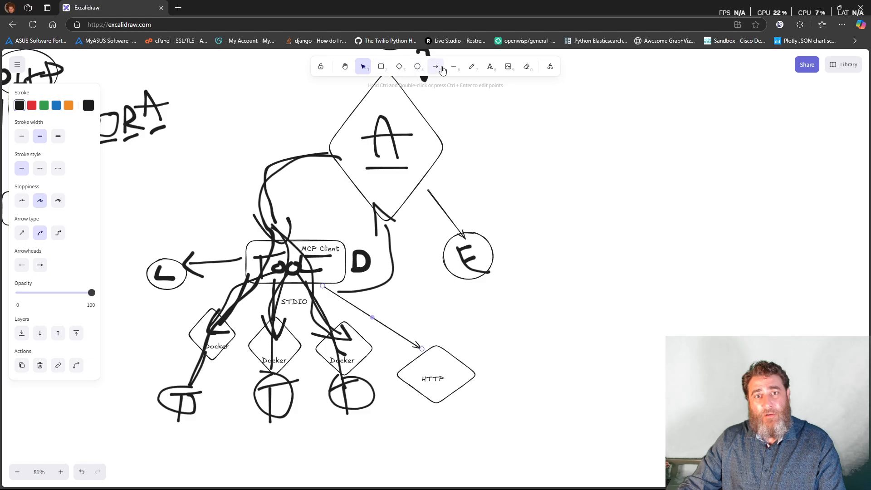
left_click(472, 67)
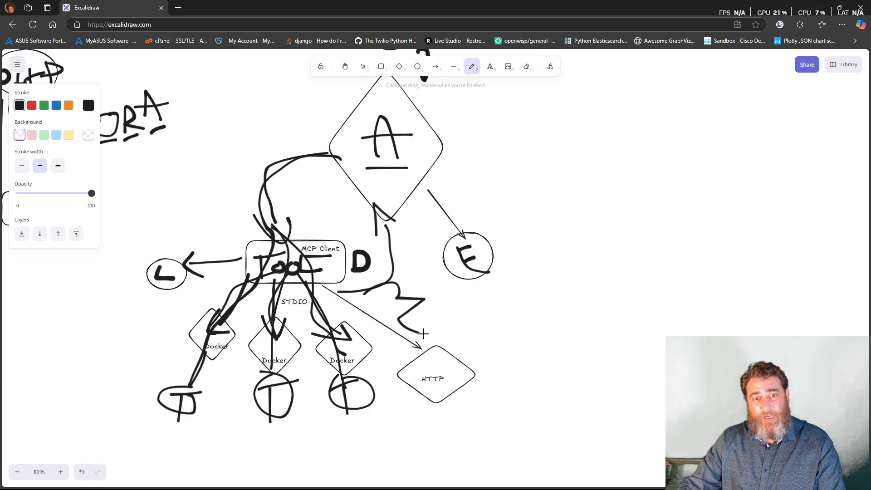
left_click_drag(367, 283, 426, 333)
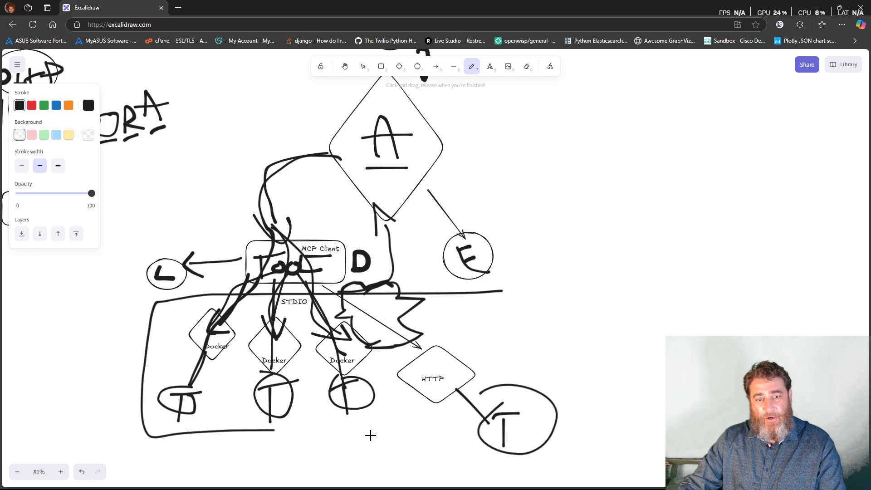
left_click_drag(490, 284, 584, 442)
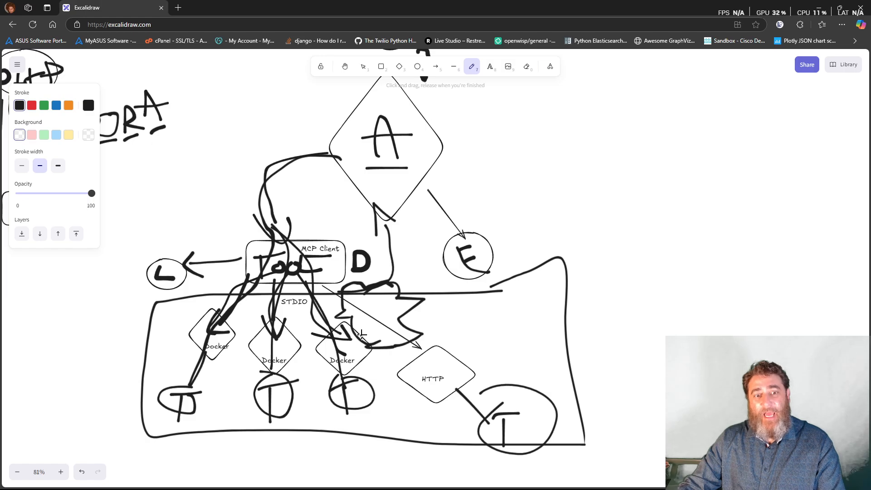
mouse_move(553, 199)
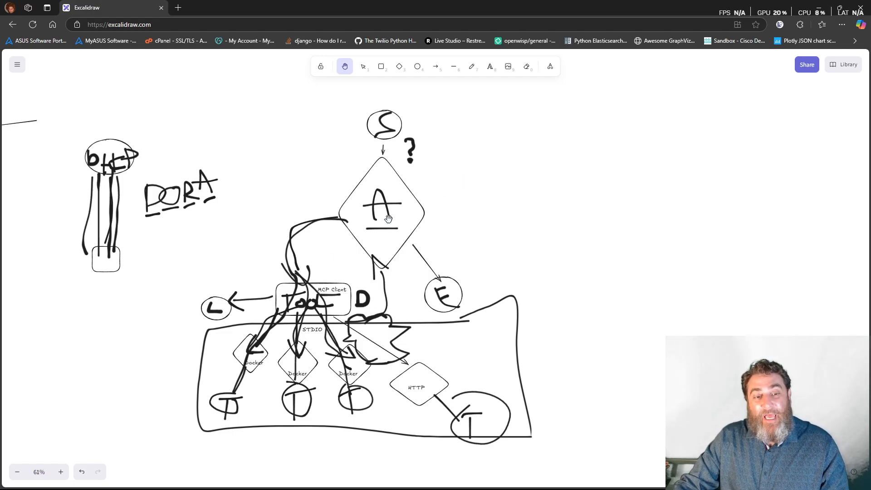
mouse_move(290, 478)
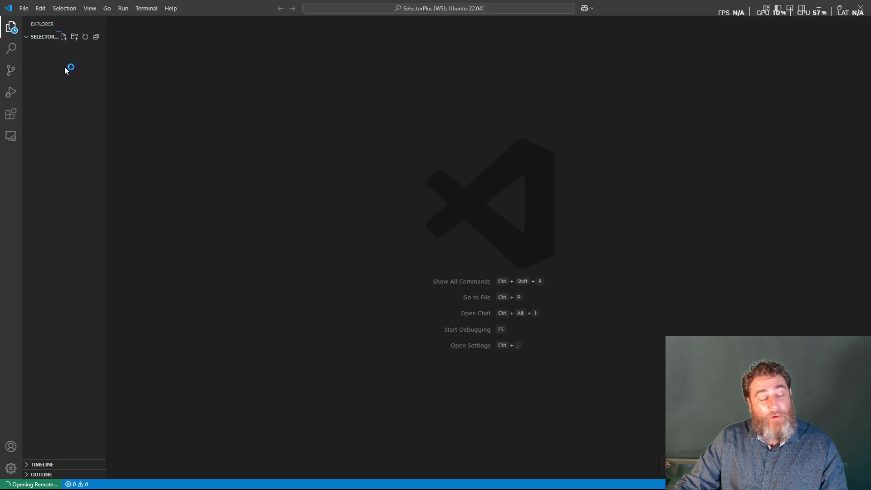
mouse_move(58, 121)
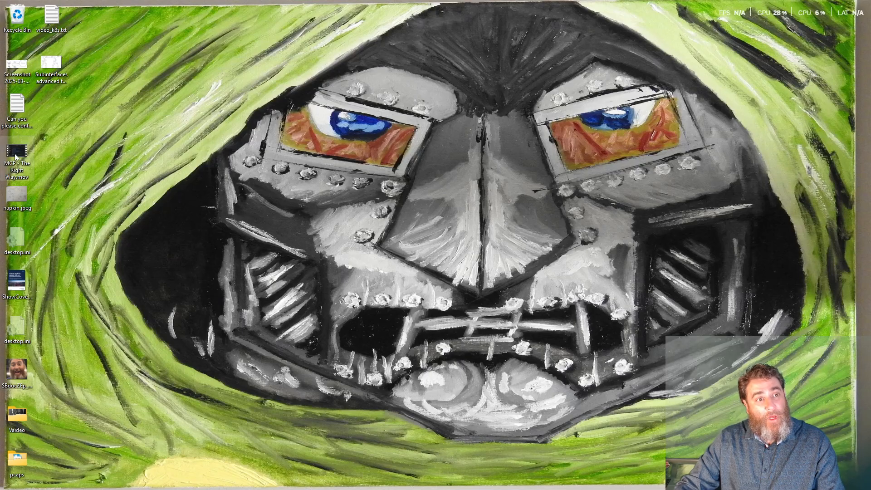
Step: Play the recorded 'MCP - The Right Way' video from the desktop
double_click(17, 155)
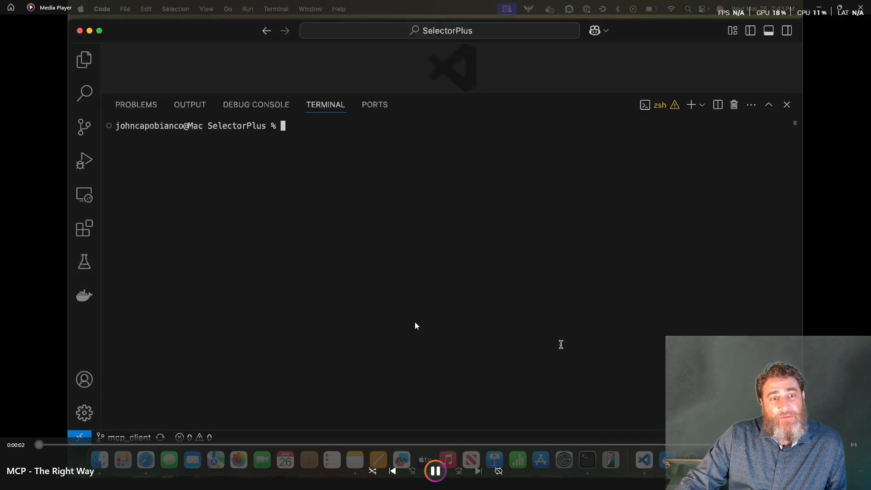
Step: Run ./docker_startup.sh until all containers start, then launch Docker Desktop from the Dock
type("./docker_startup.sh")
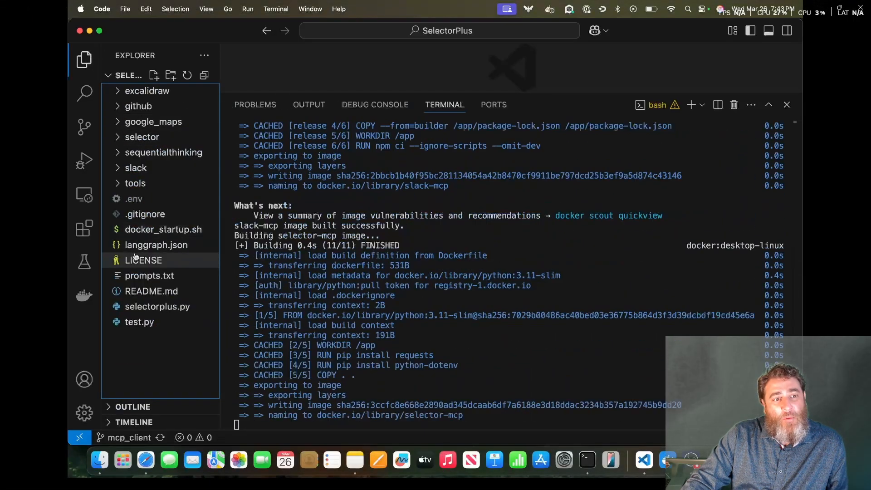
left_click(163, 230)
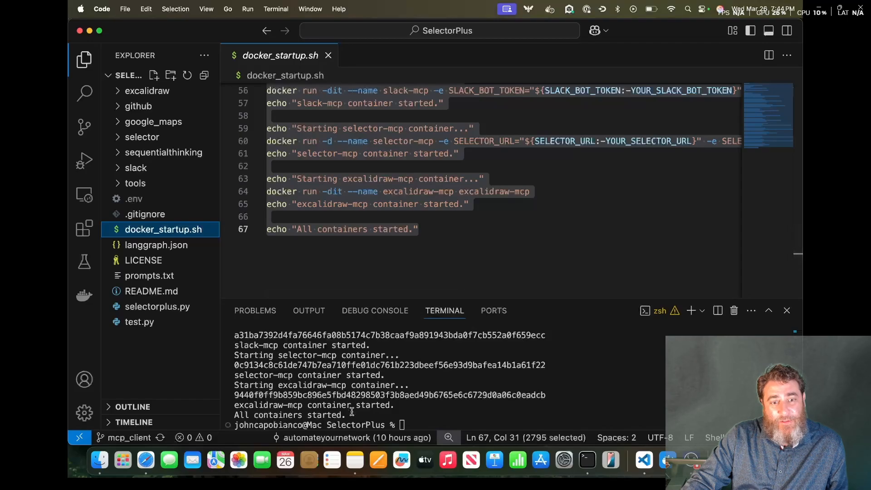
double_click(289, 415)
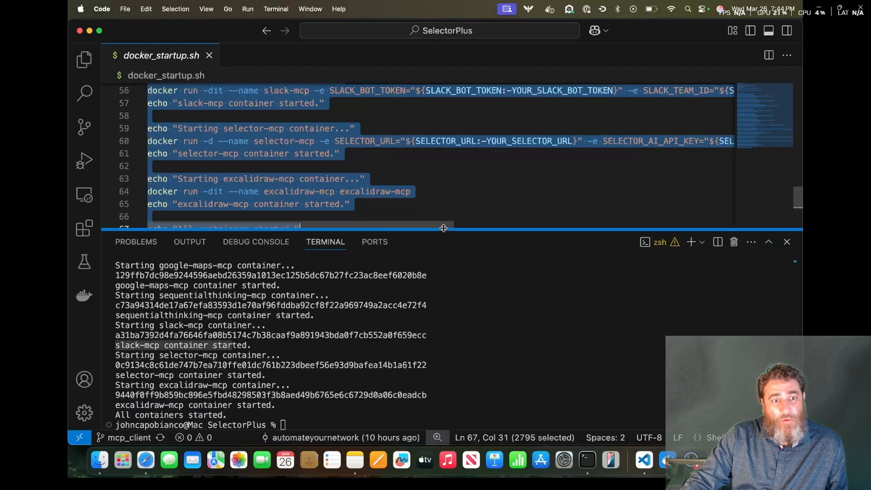
left_click(668, 460)
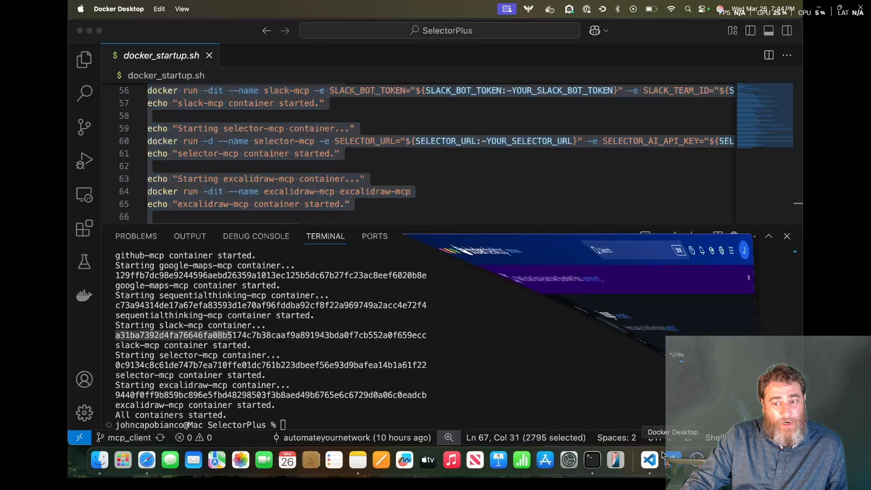
Step: Browse the running containers and github-mcp logs, then return to the cleared terminal
left_click(648, 460)
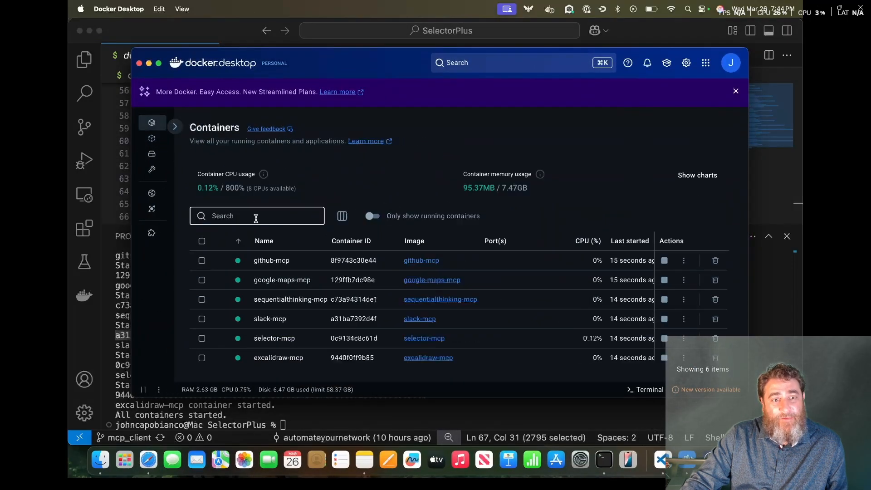
left_click(272, 260)
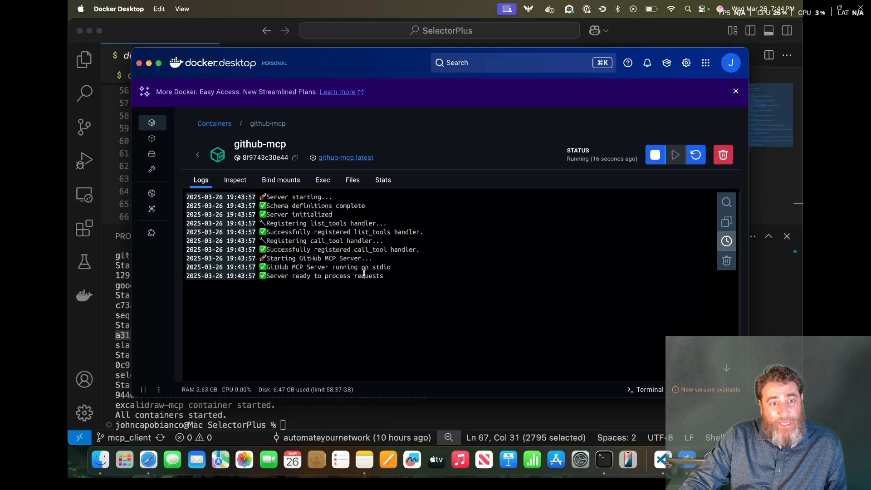
double_click(381, 268)
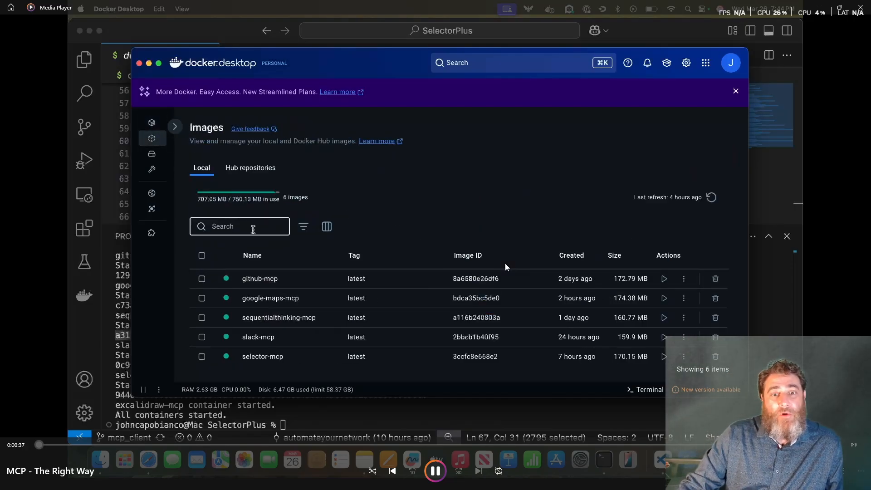
left_click(152, 122)
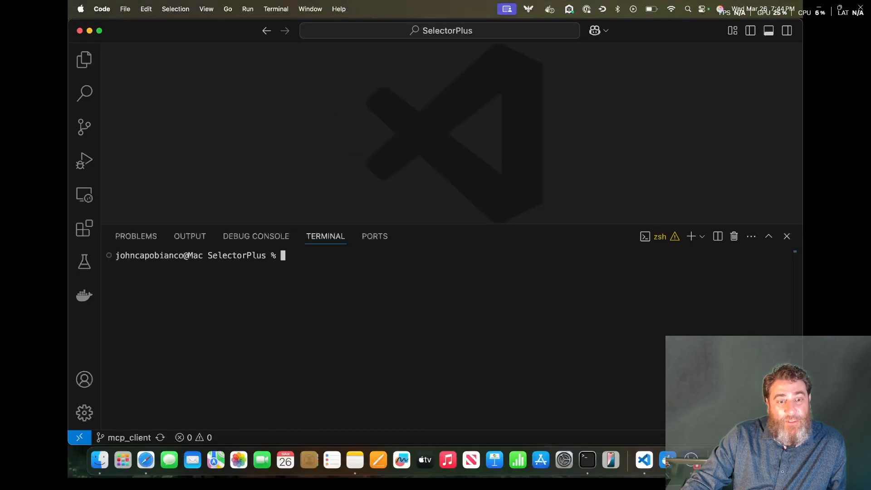
Step: Run 'python3 selectorplus.py' in the terminal
type("python")
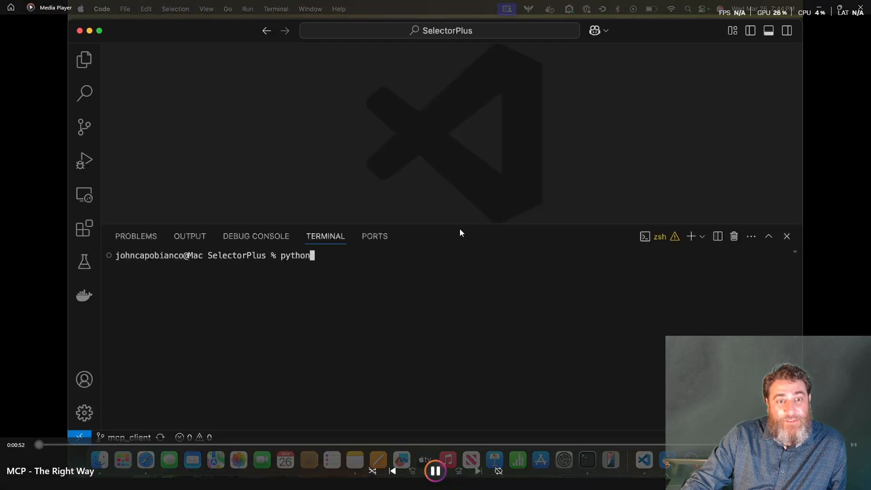
type("3 selectorplus.py")
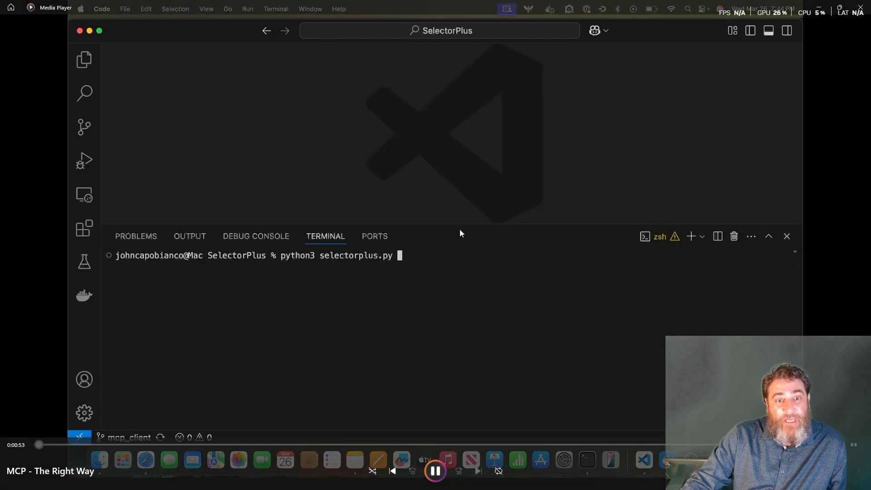
key("Return")
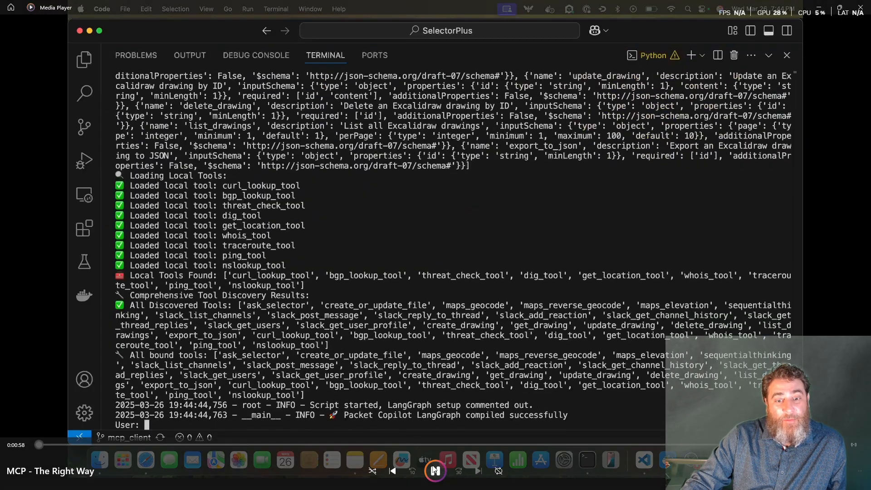
left_click(435, 471)
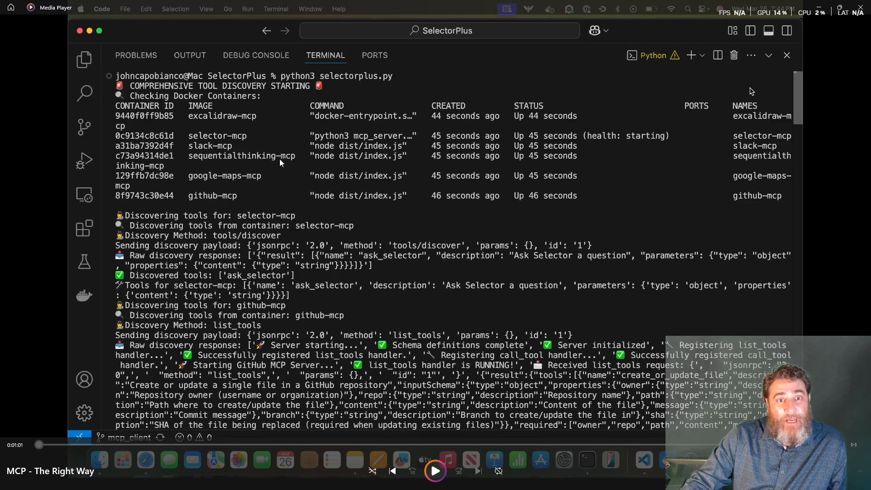
mouse_move(371, 184)
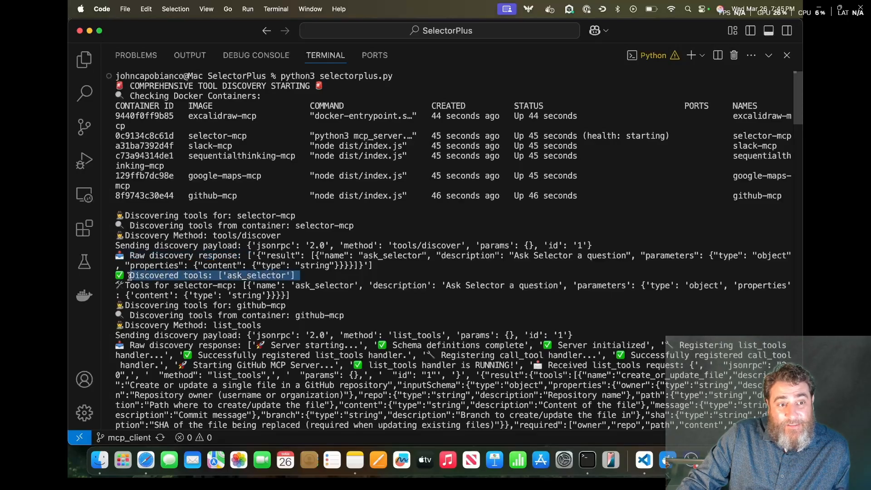
mouse_move(278, 292)
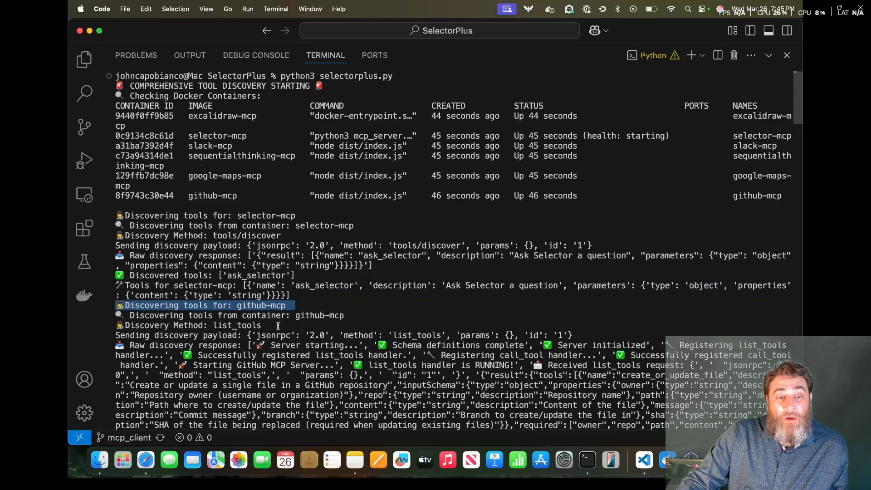
Step: Highlight github-mcp, the discovery response, tools/list and the All bound tools line
double_click(320, 315)
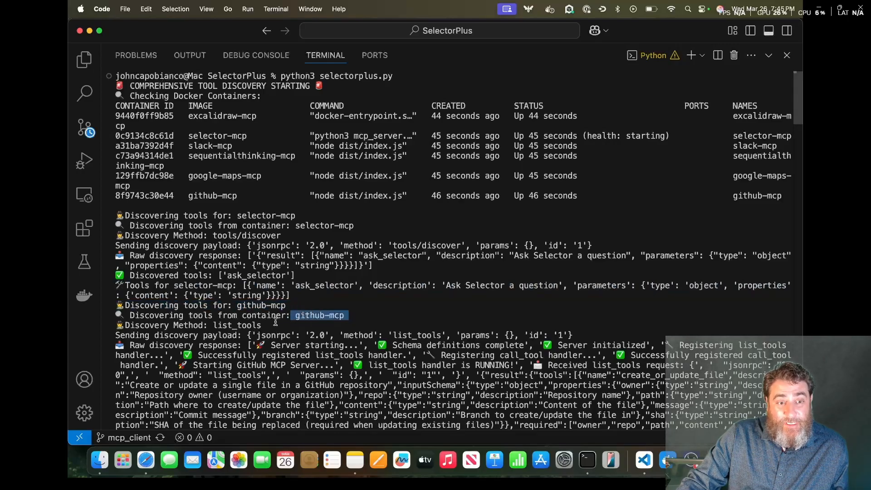
double_click(236, 325)
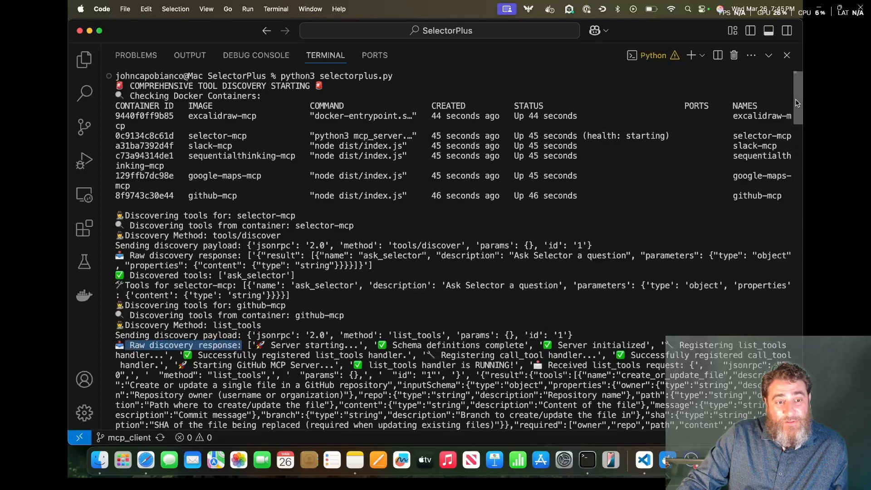
scroll("down", 3)
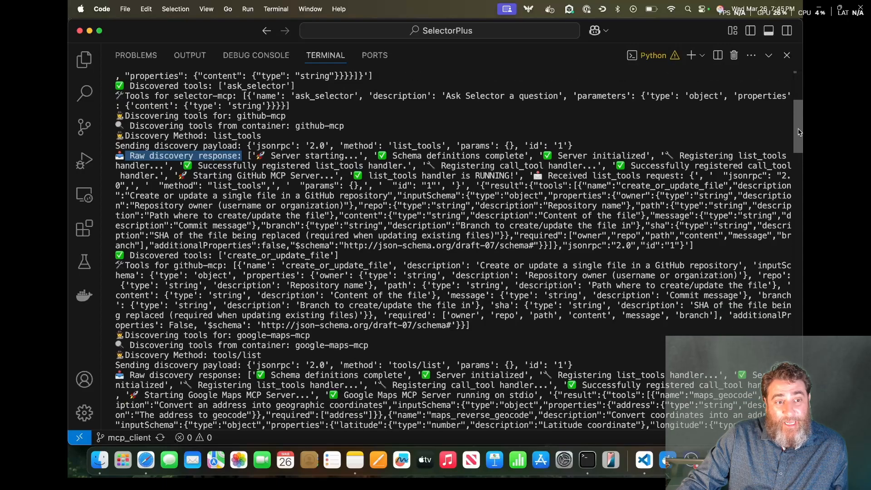
scroll("down", 3)
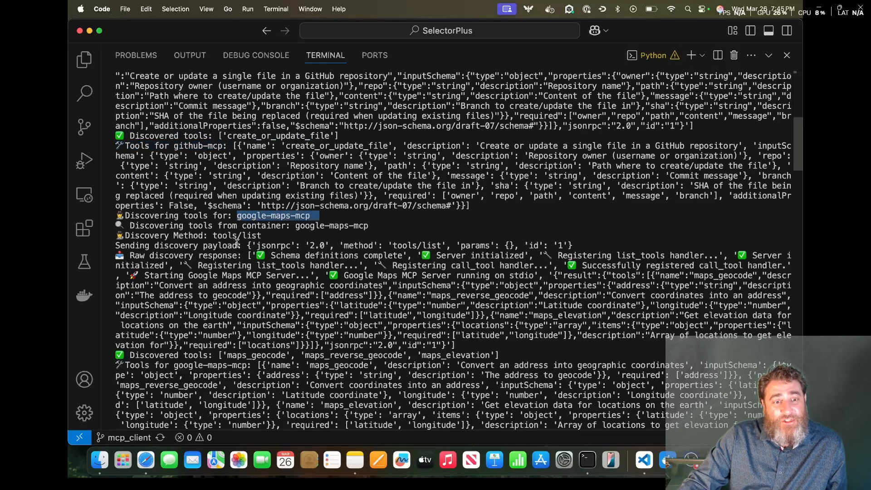
double_click(234, 236)
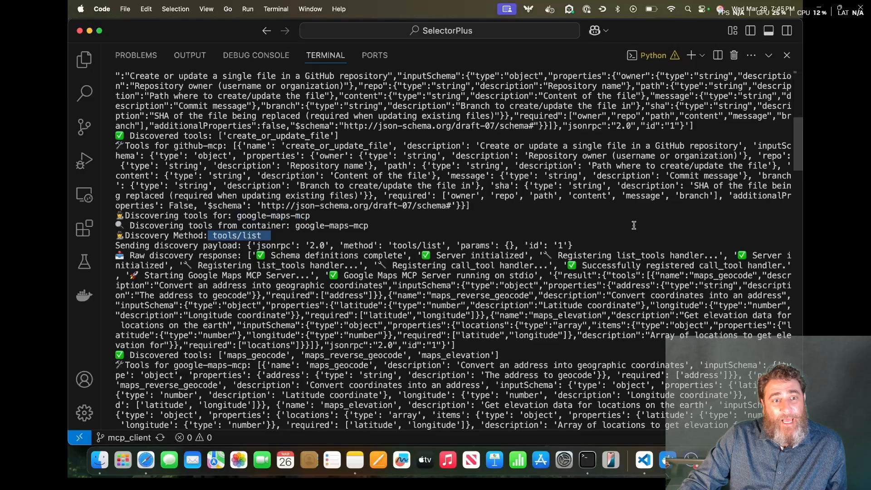
scroll("down", 3)
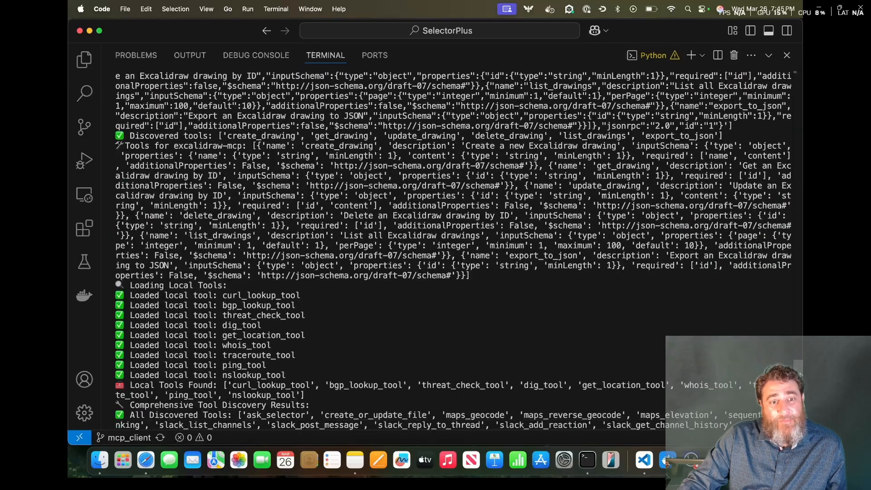
scroll("down", 3)
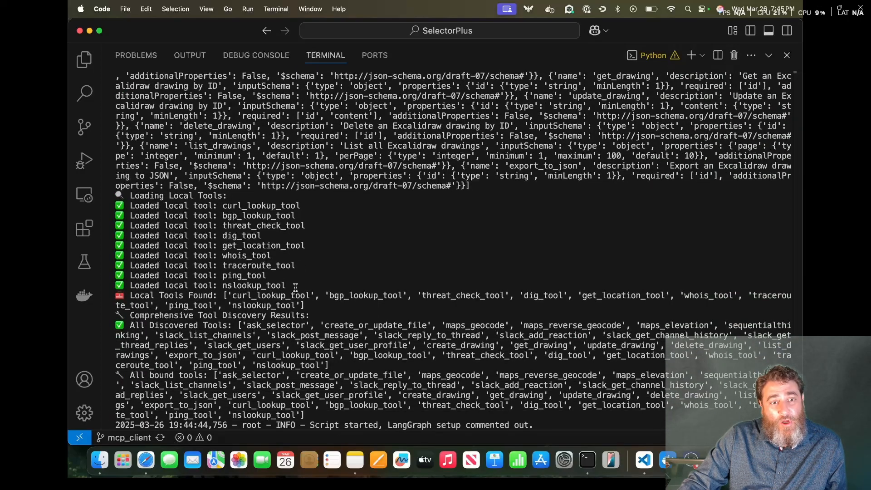
left_click_drag(130, 206, 286, 285)
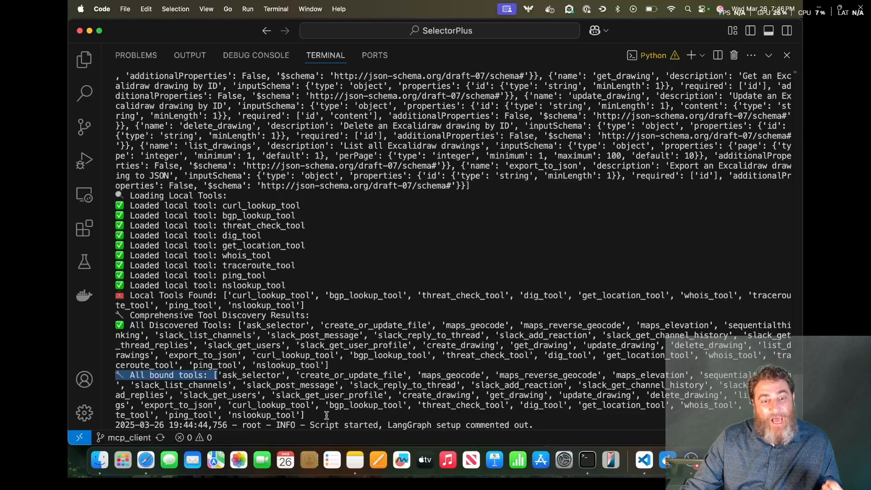
left_click_drag(116, 375, 327, 416)
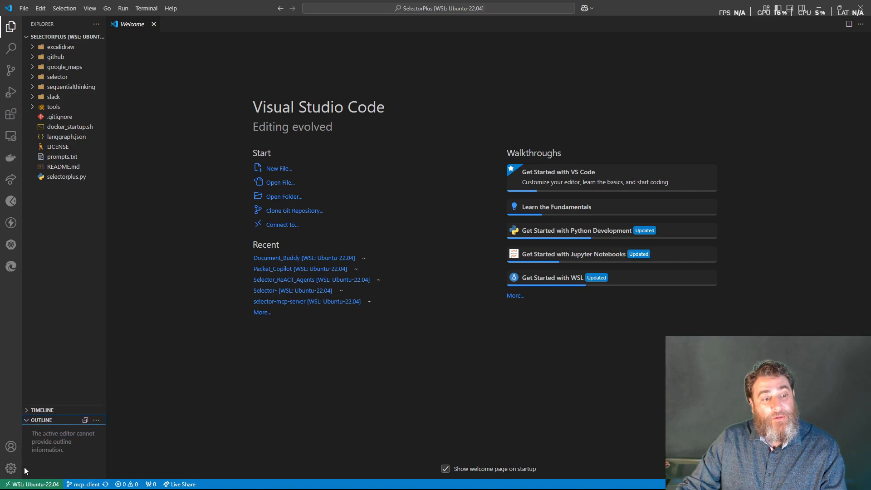
Step: Switch the project to the main branch and enlarge the interface
left_click(10, 468)
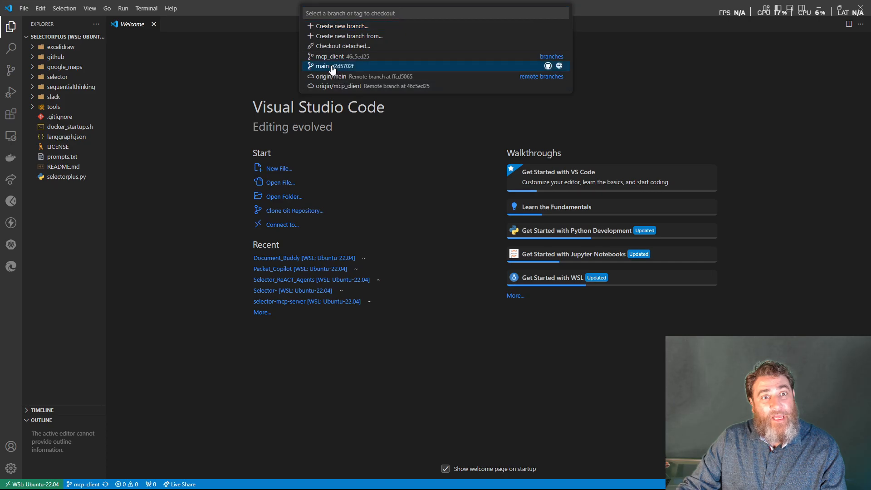
left_click(321, 66)
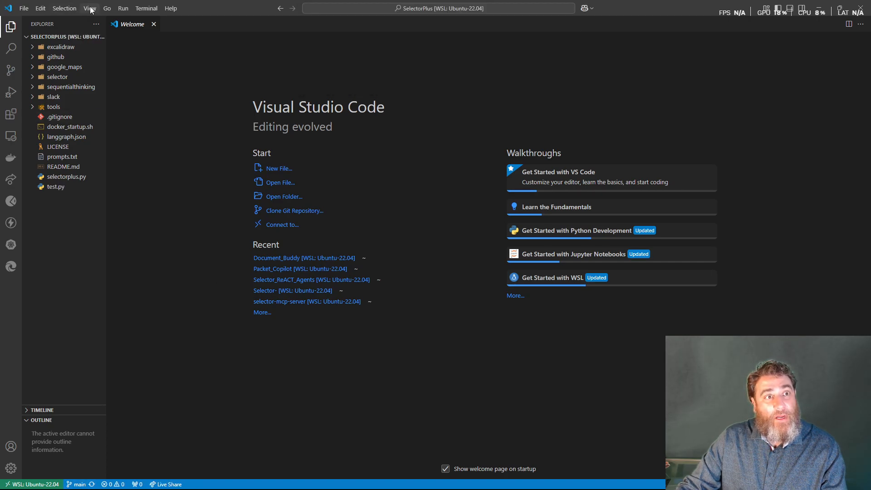
left_click(89, 7)
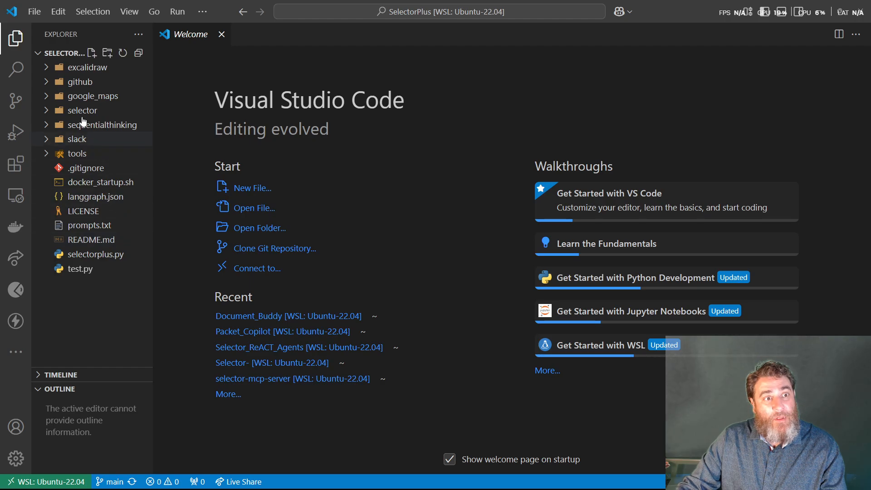
Step: Browse the slack and selector folders, close the welcome page, and open docker_startup.sh
left_click(87, 66)
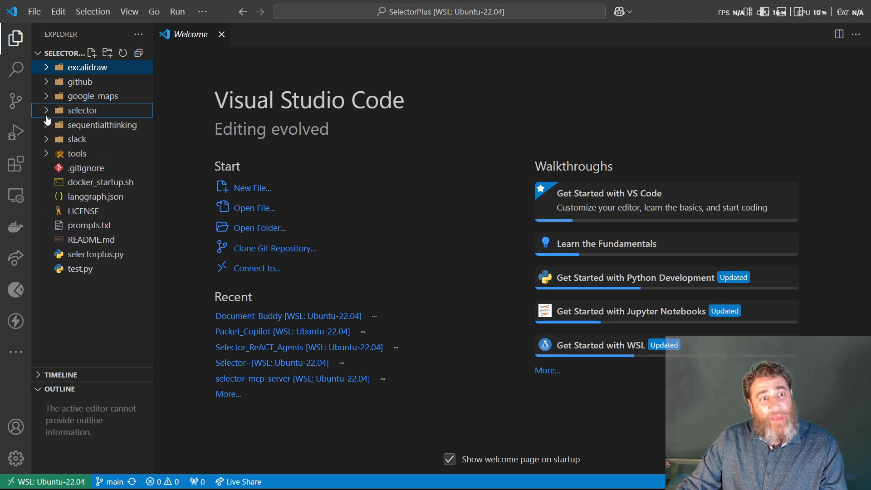
left_click(102, 124)
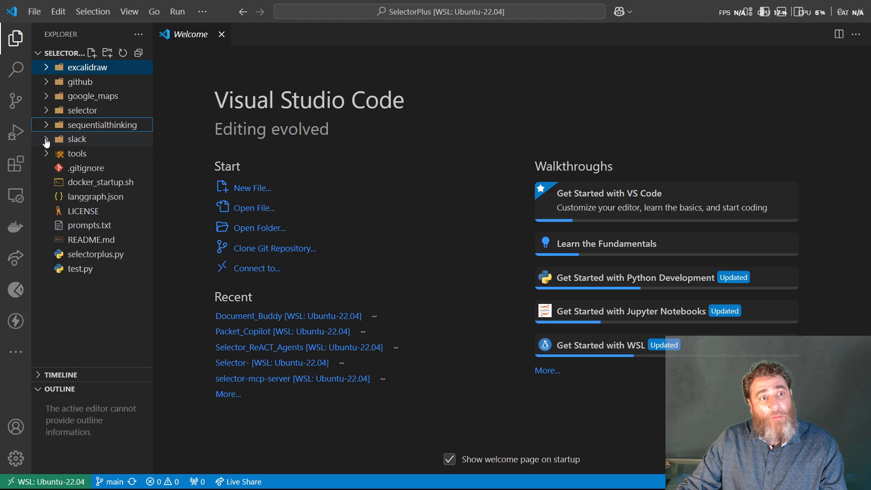
left_click(83, 109)
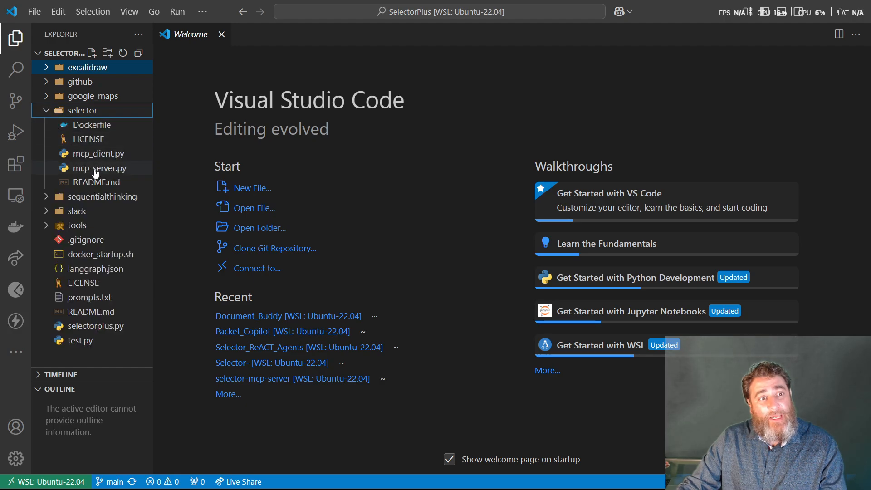
left_click(221, 34)
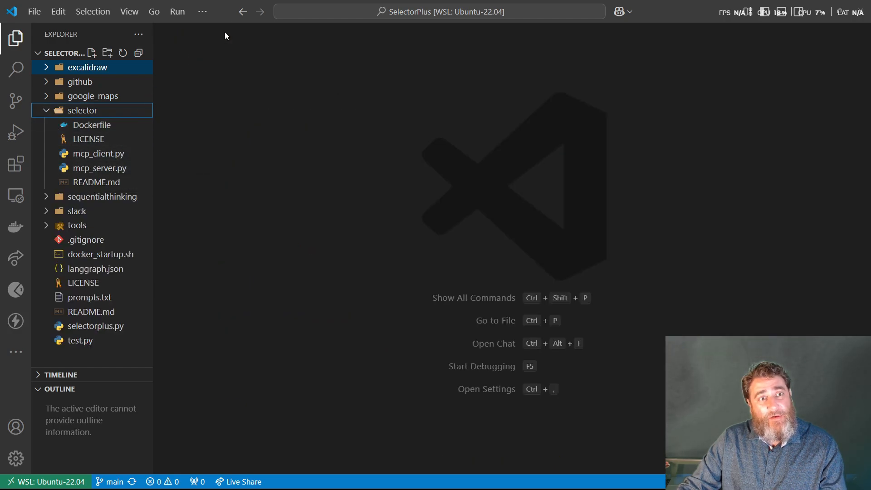
left_click(82, 110)
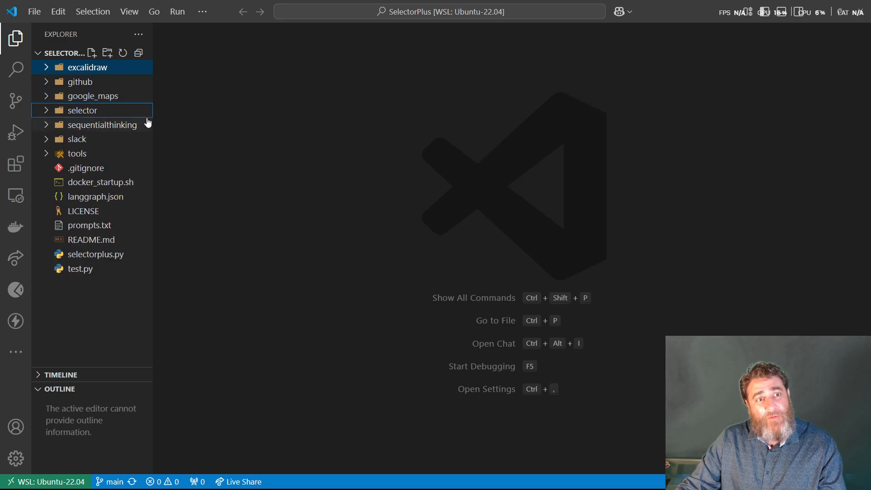
left_click(78, 139)
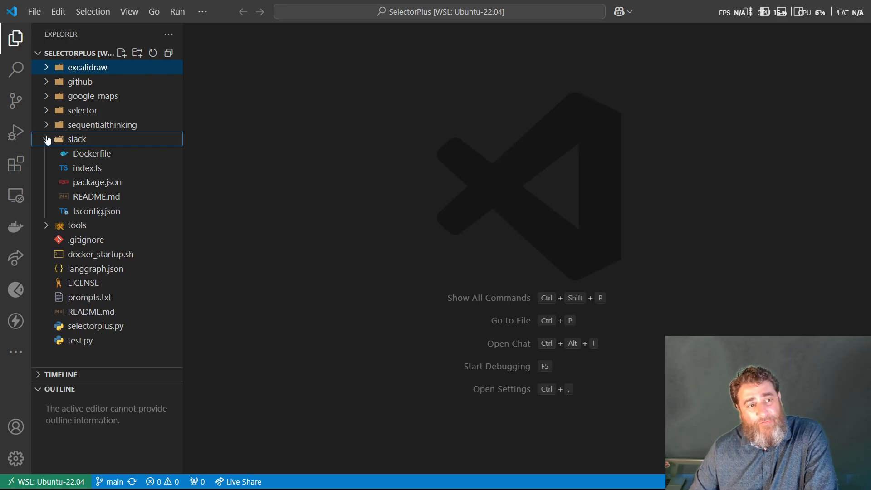
left_click(83, 110)
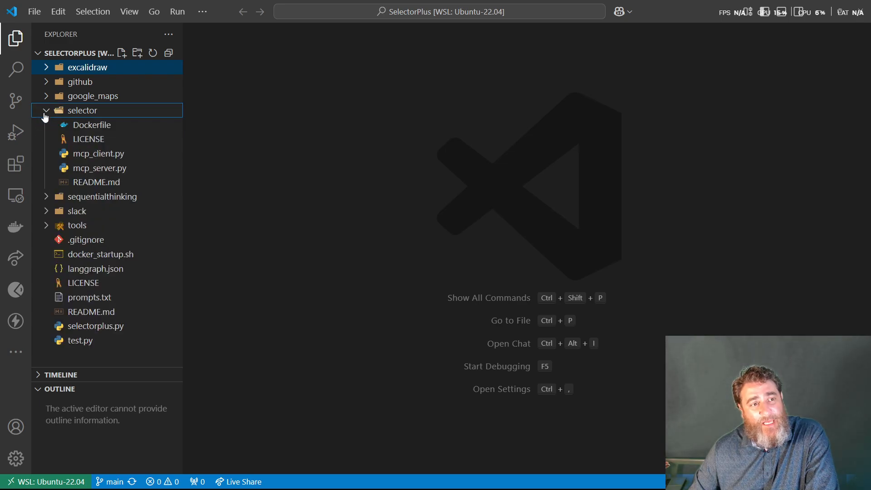
left_click(82, 110)
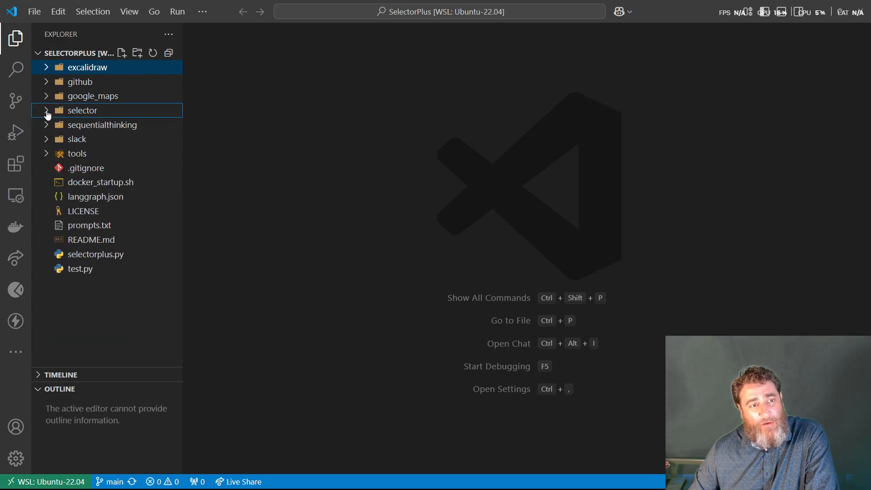
left_click(78, 154)
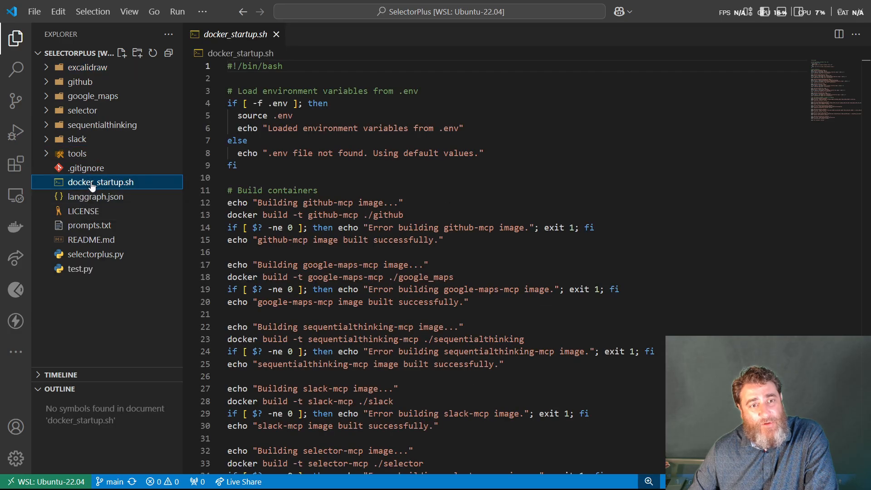
mouse_move(52, 169)
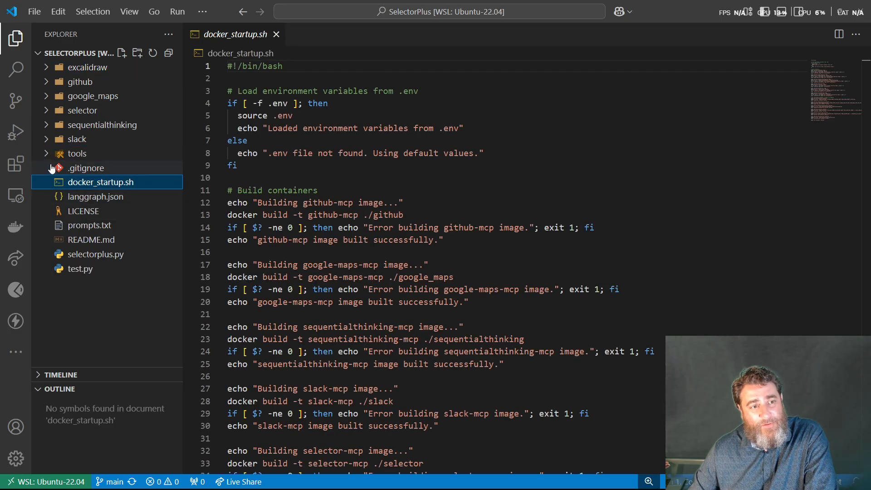
Step: Open selectorplus.py from the Explorer sidebar
left_click(94, 196)
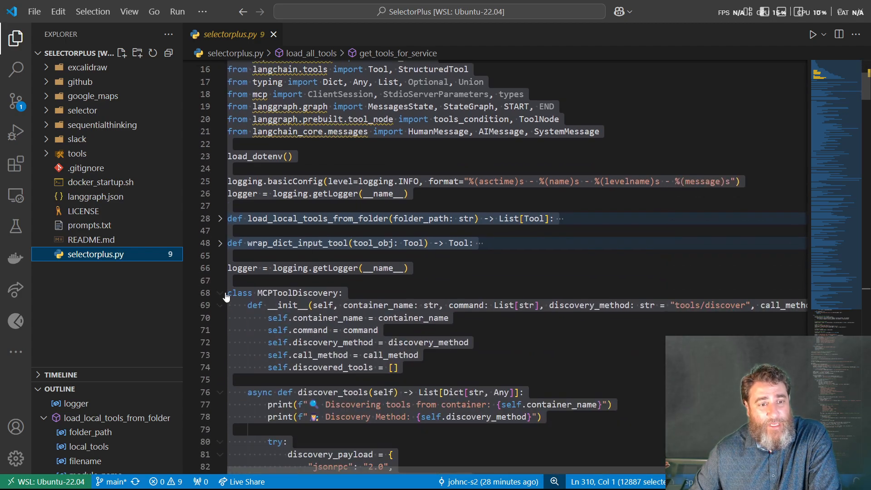
Step: Fold the MCPToolDiscovery class and load_all_tools function in selectorplus.py
left_click(221, 293)
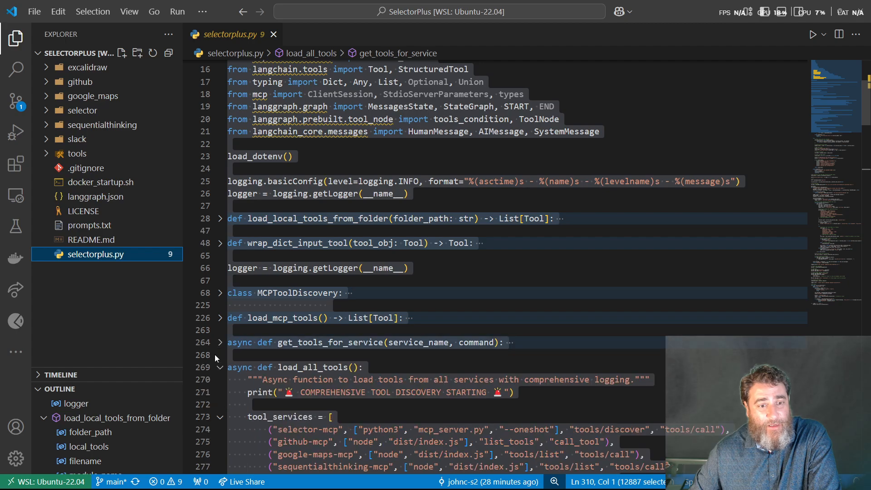
scroll("down", 3)
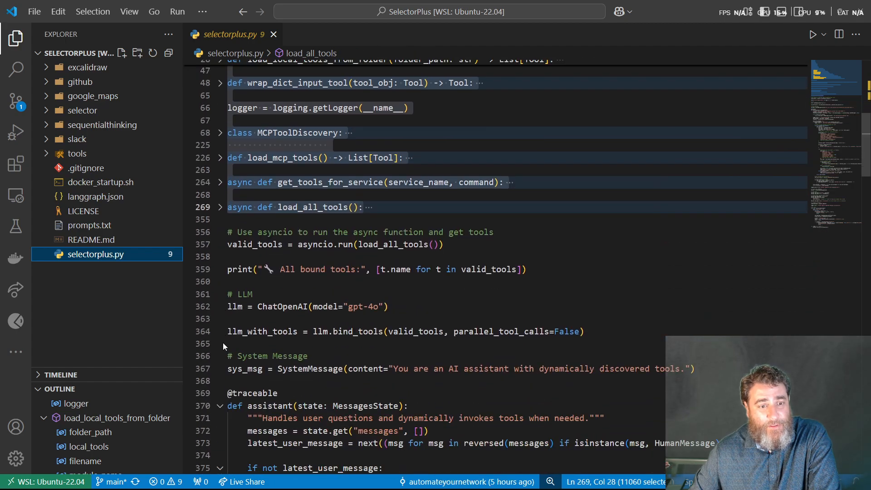
scroll("down", 3)
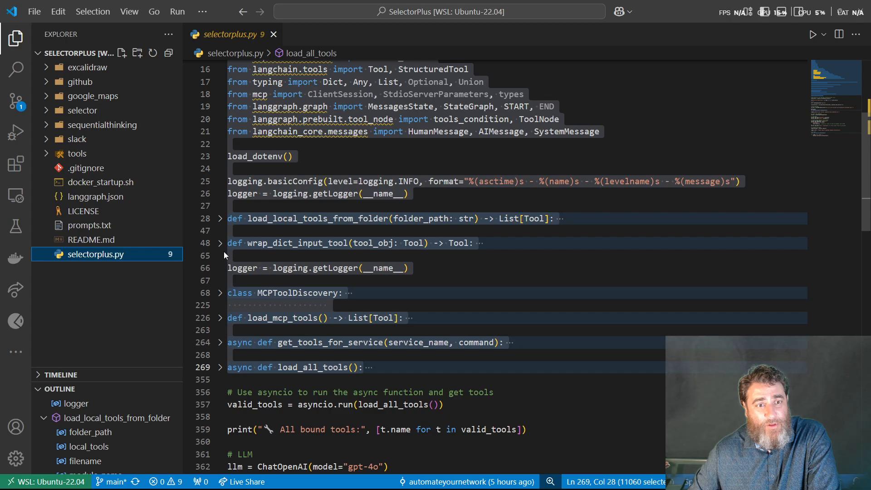
scroll("down", 3)
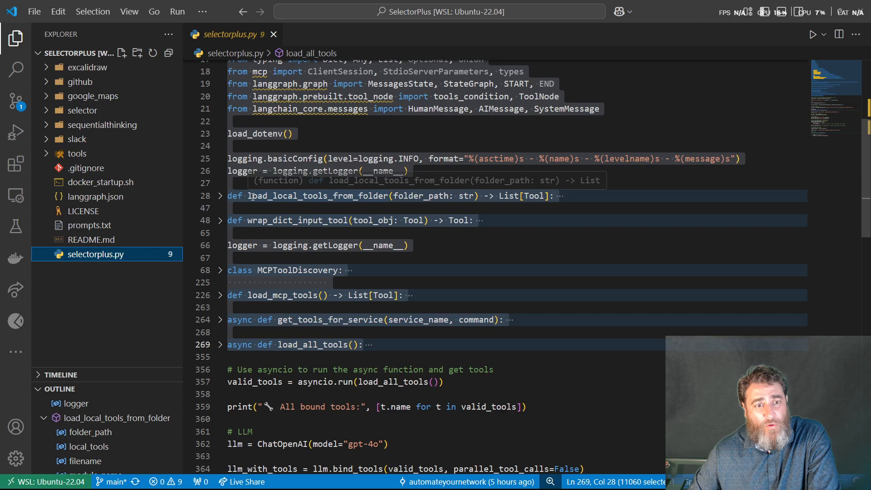
left_click(250, 196)
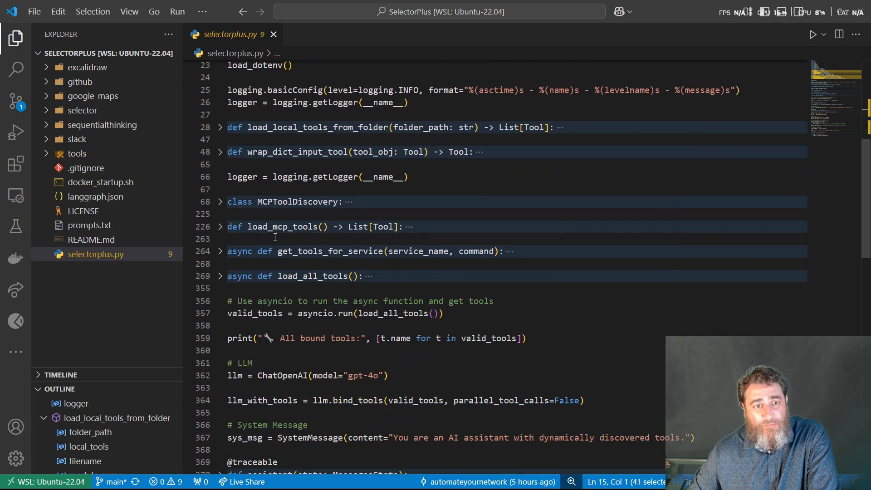
Step: Unfold MCPToolDiscovery, fold discover_tools and call_tool, highlight the class name, expand load_all_tools
left_click(220, 201)
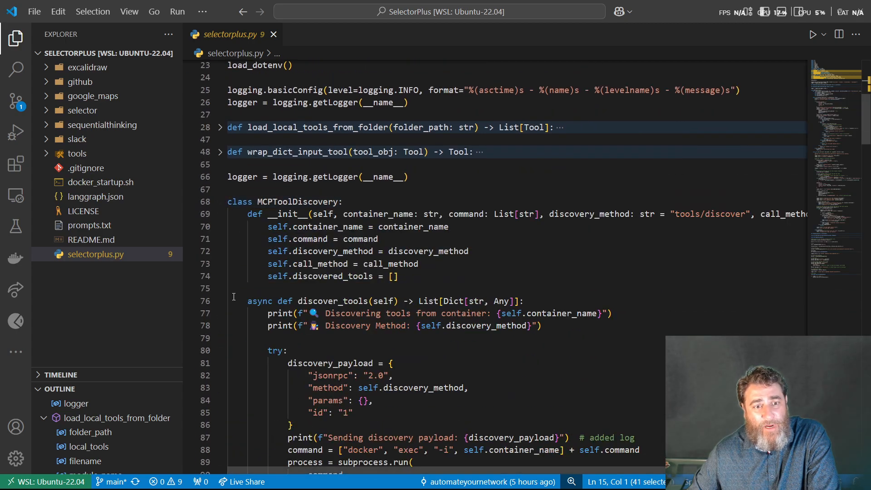
left_click(221, 300)
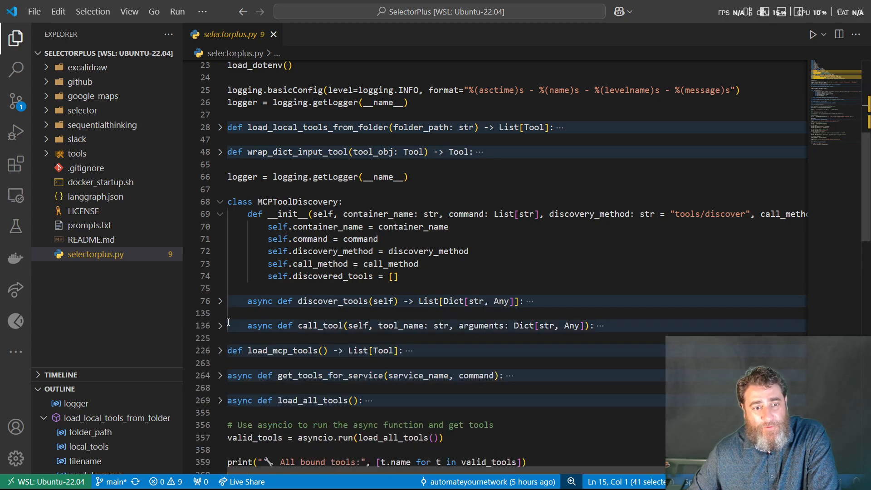
double_click(296, 202)
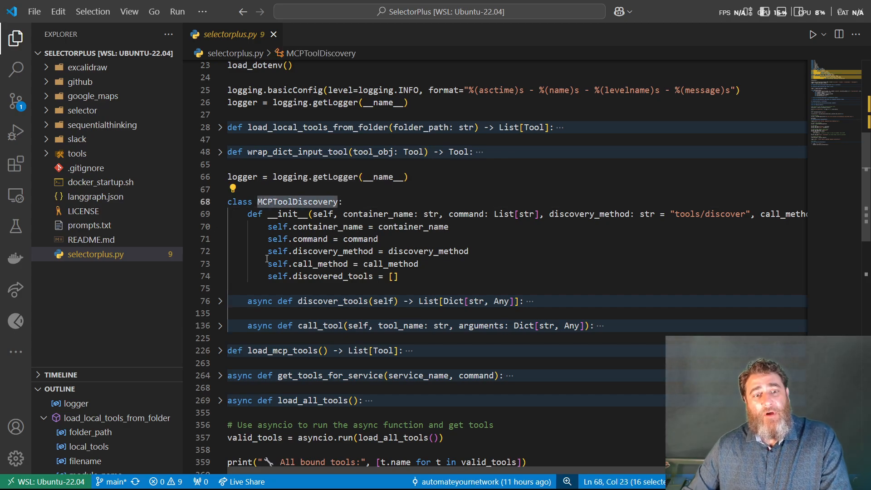
scroll("down", 3)
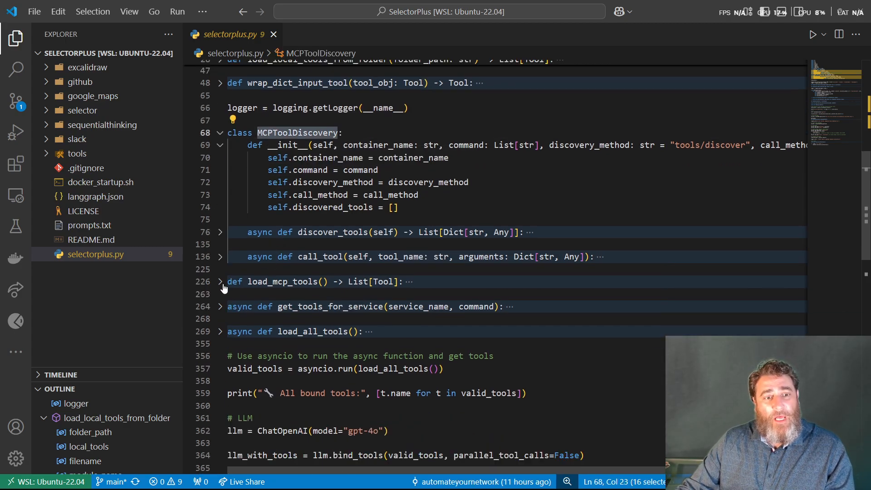
left_click(220, 281)
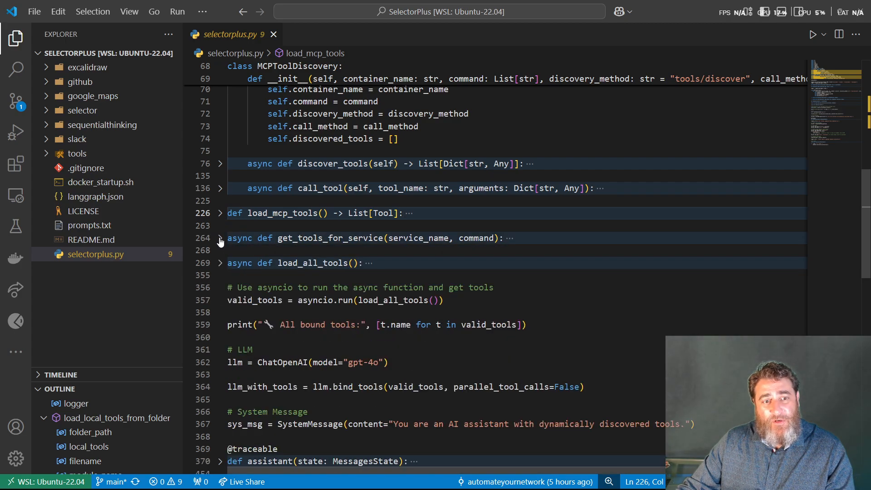
left_click(220, 262)
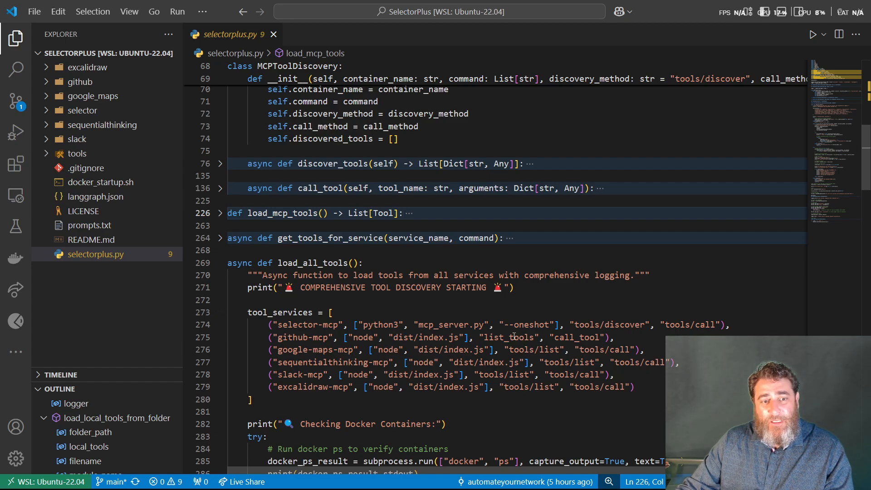
double_click(302, 338)
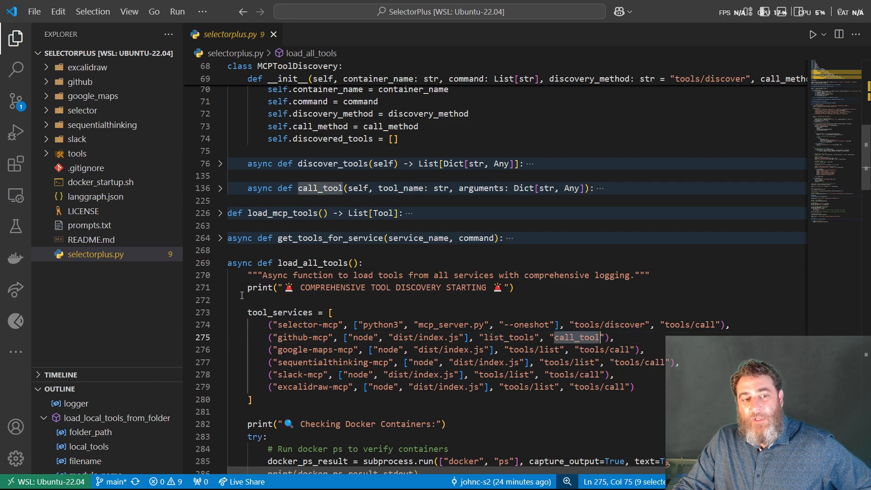
left_click(220, 263)
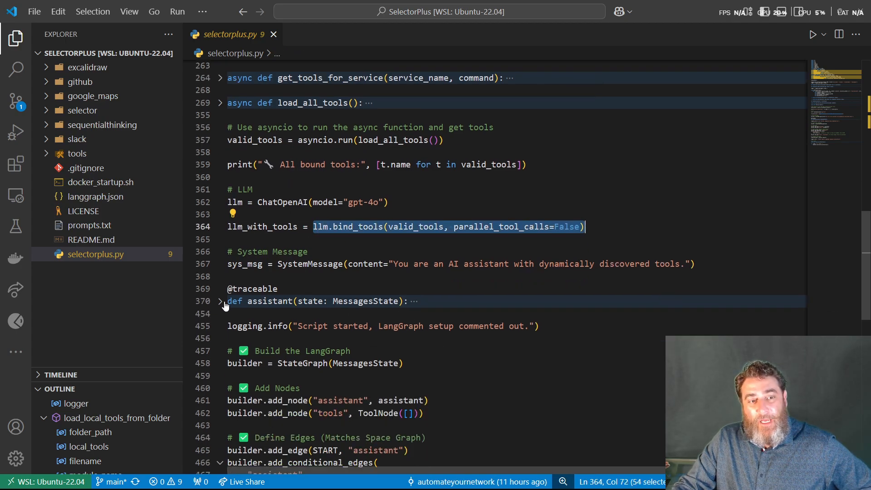
scroll("down", 3)
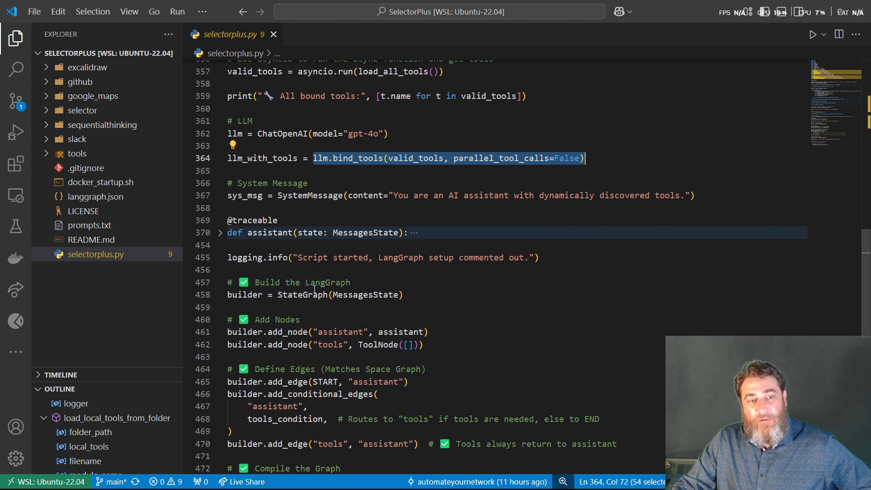
scroll("down", 3)
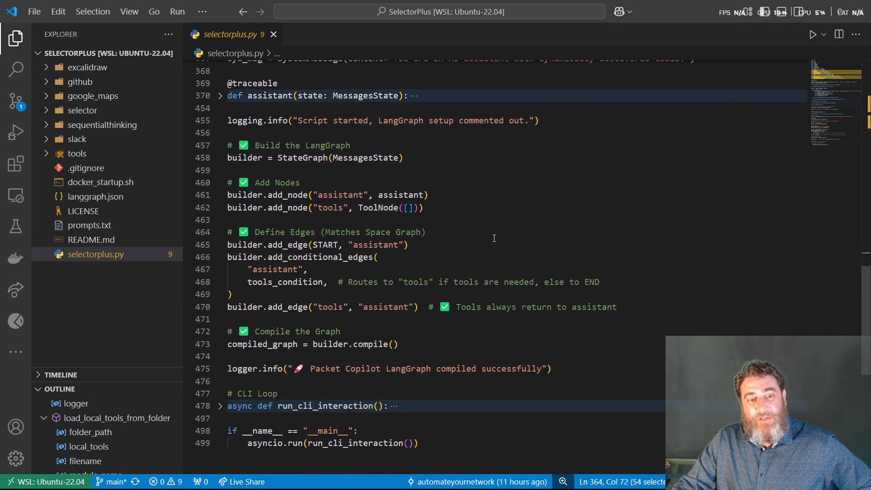
scroll("down", 3)
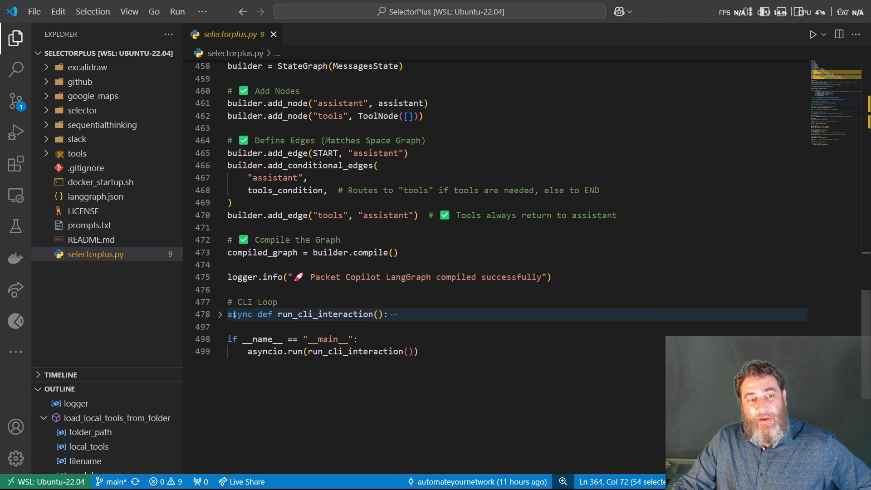
left_click(220, 314)
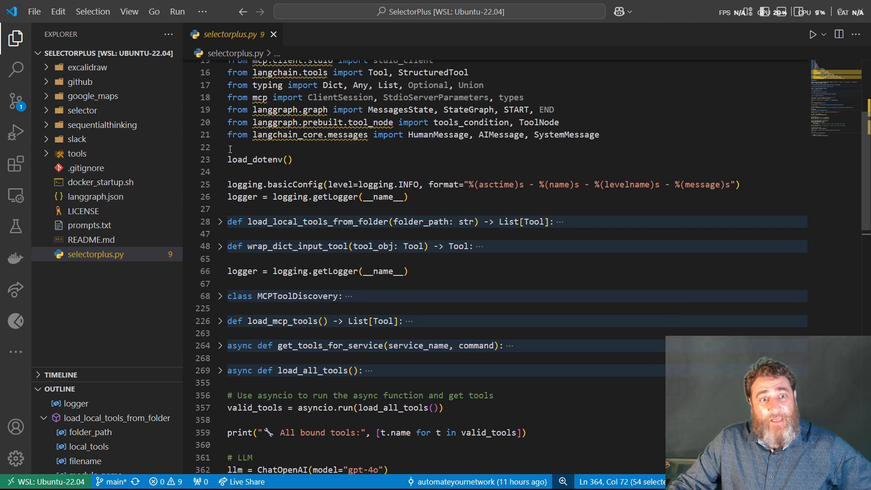
scroll("down", 3)
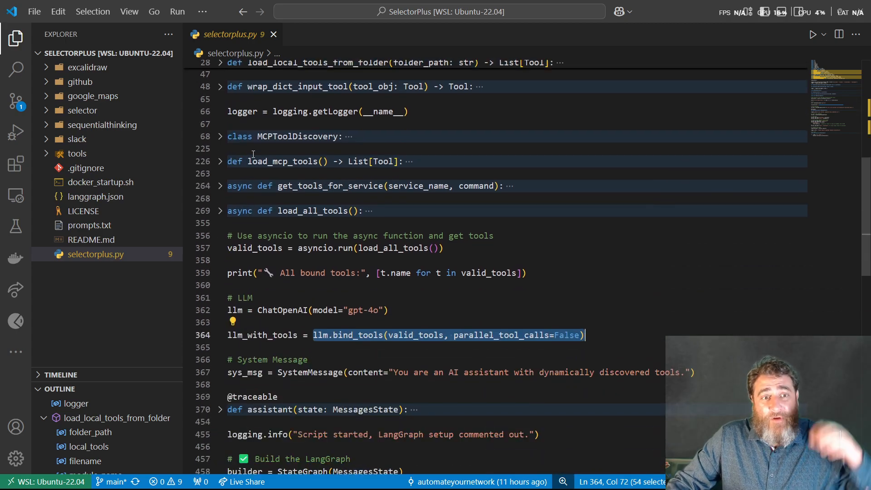